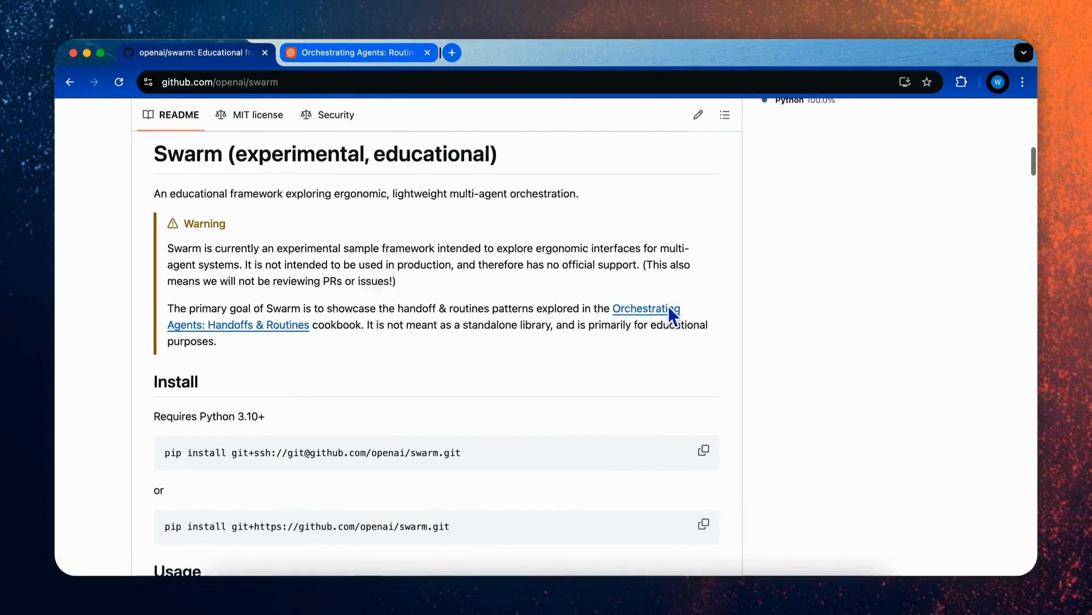
# Step: Scroll down through the Orchestrating Agents guide's Routines section
pyautogui.scroll(-3)
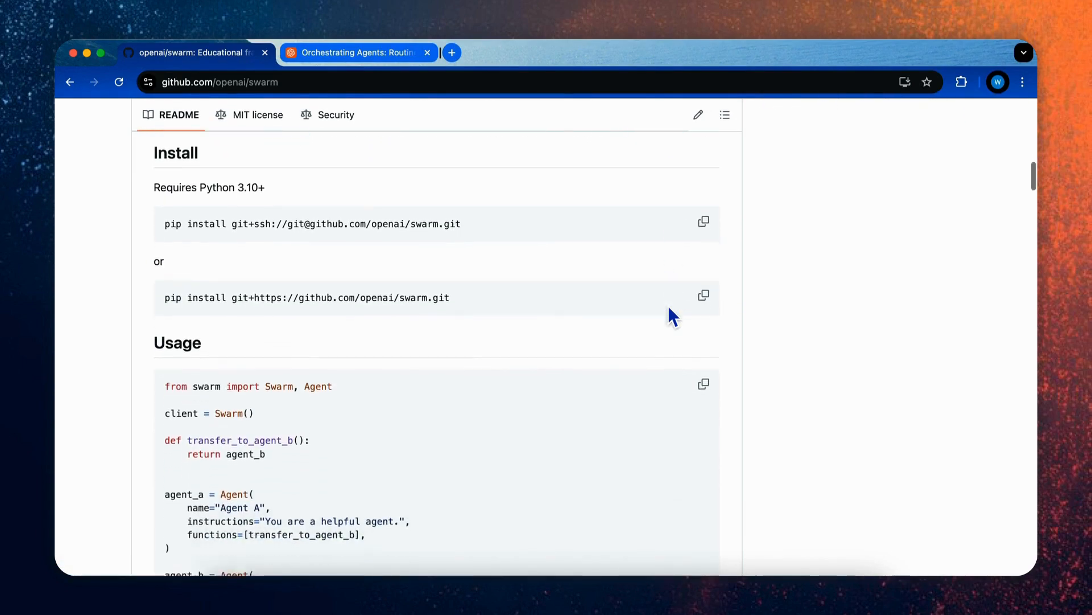
pyautogui.scroll(-3)
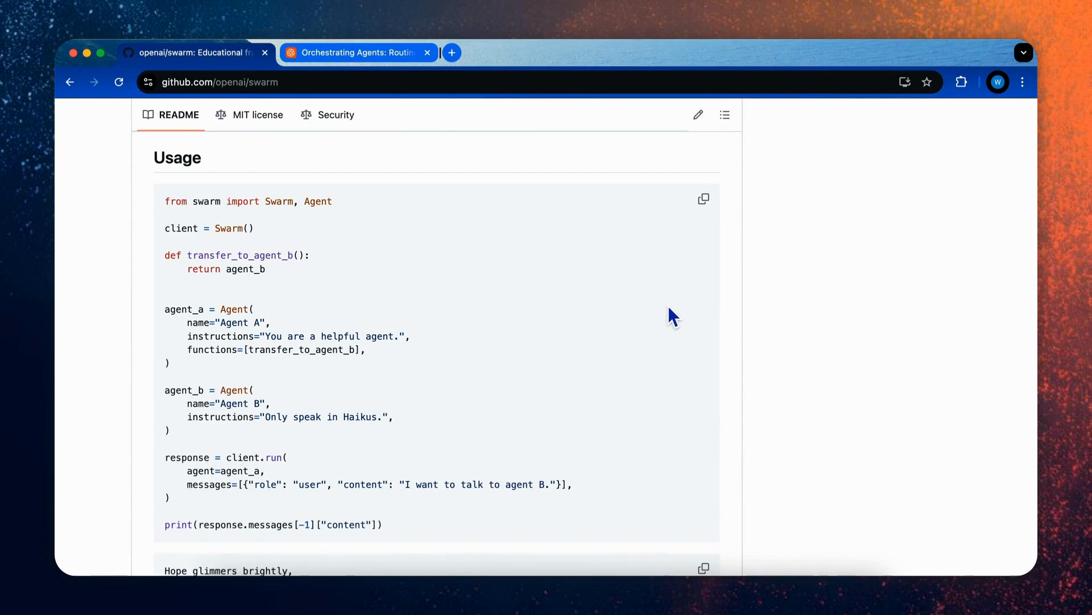
pyautogui.scroll(-3)
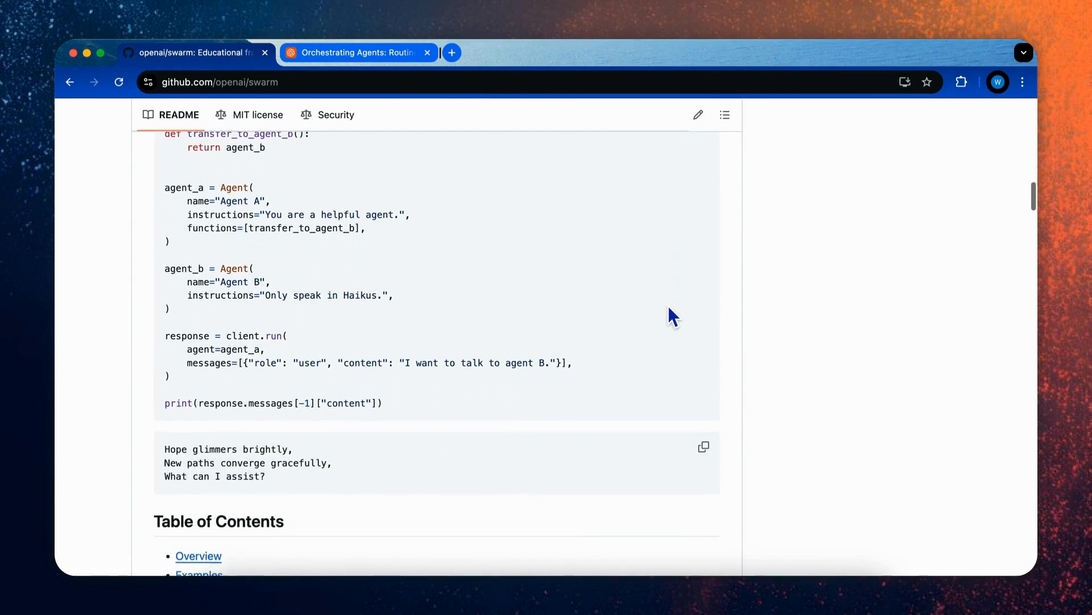
pyautogui.scroll(-3)
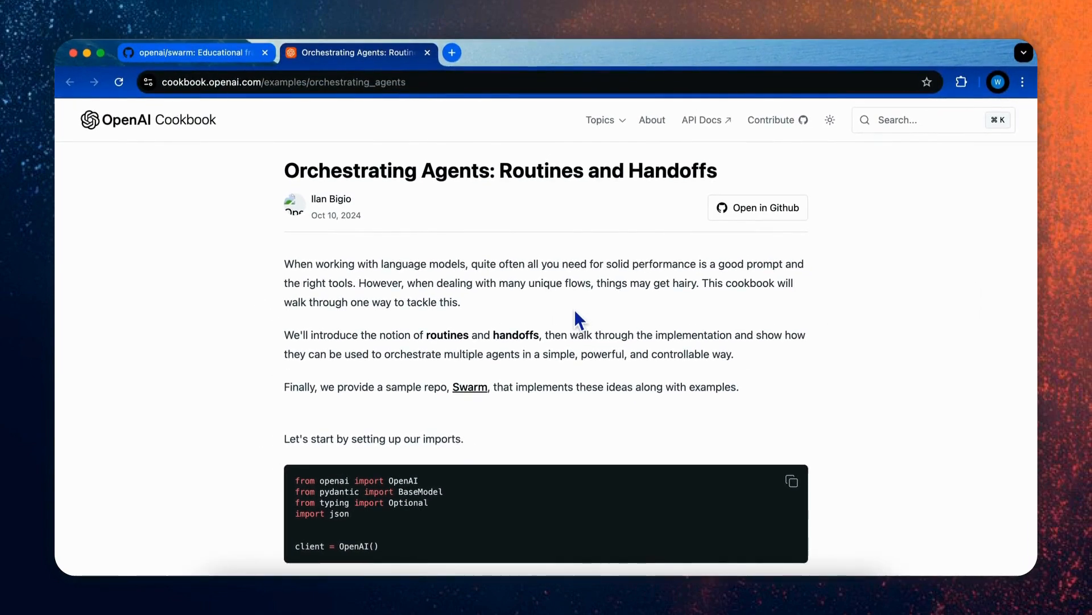
pyautogui.scroll(-3)
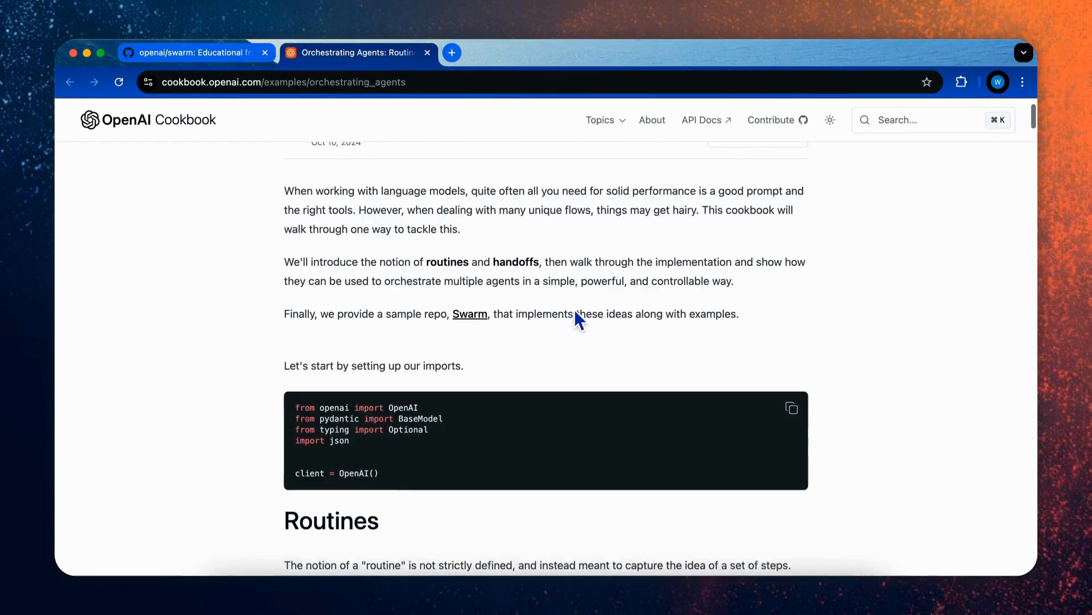
pyautogui.scroll(-3)
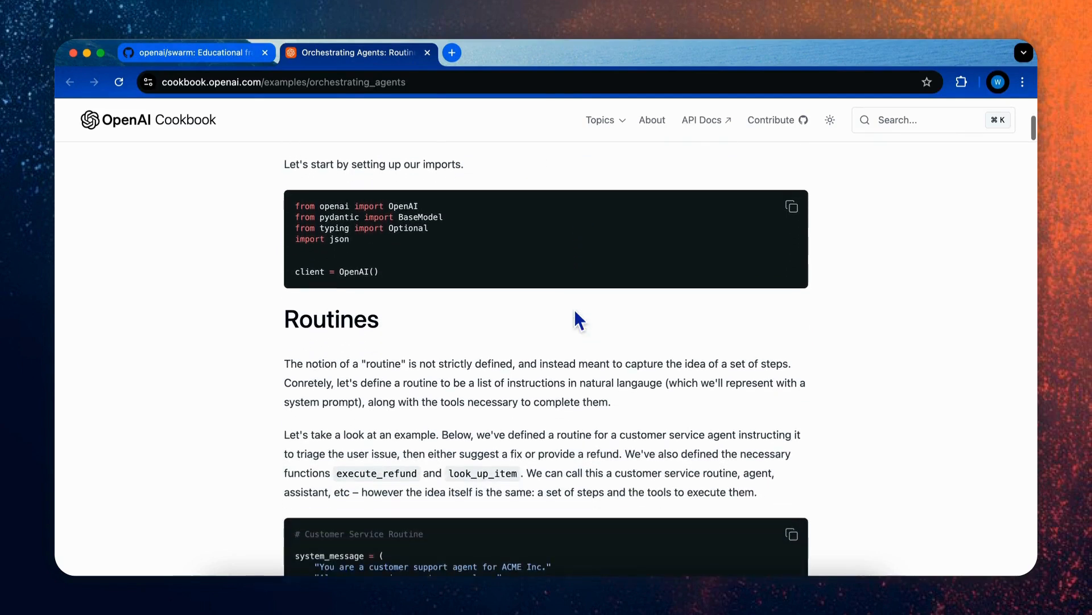
pyautogui.scroll(-3)
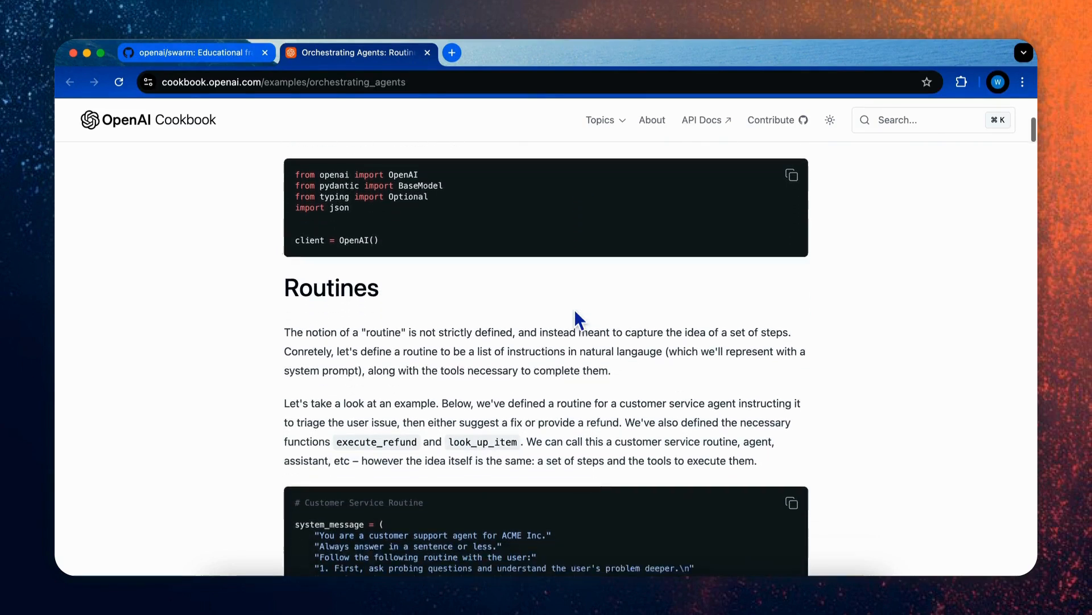
# Step: Continue reading down to the Handoffs heading, then return to the Swarm repository README
pyautogui.scroll(-3)
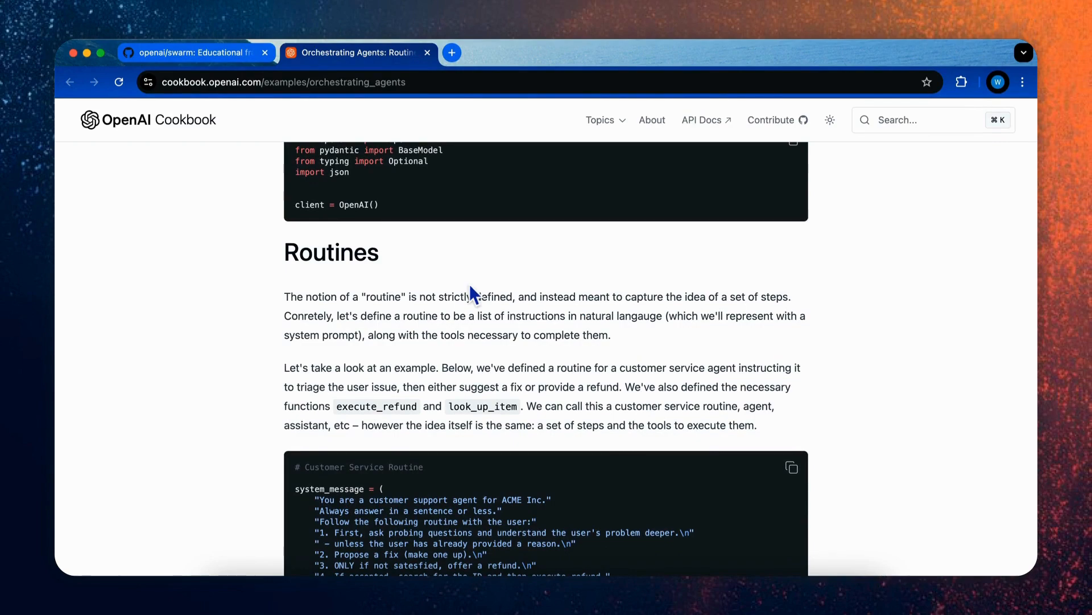
pyautogui.scroll(-3)
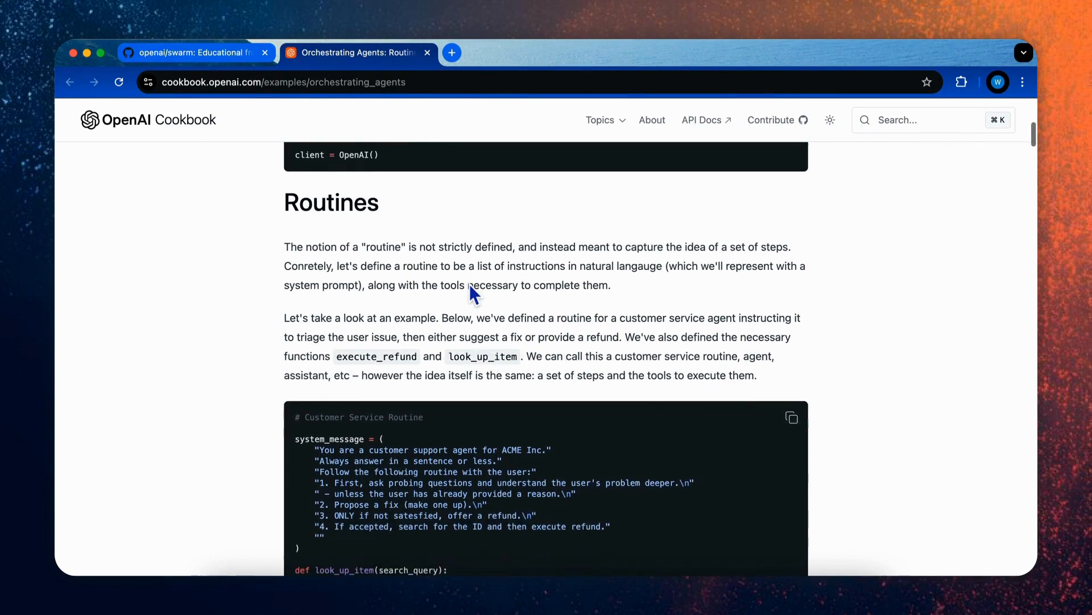
pyautogui.scroll(-3)
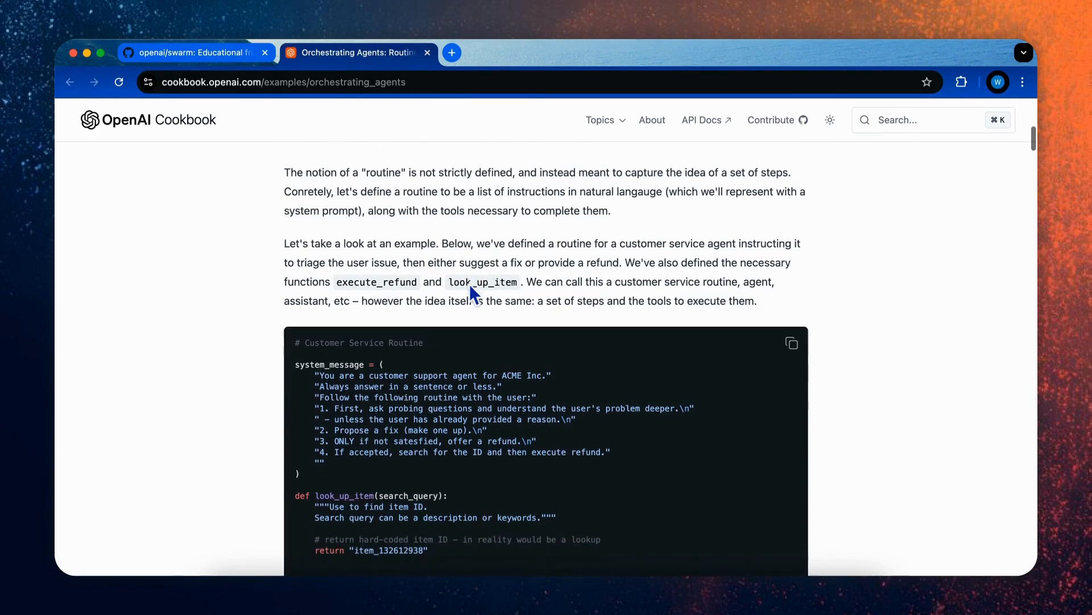
pyautogui.scroll(-3)
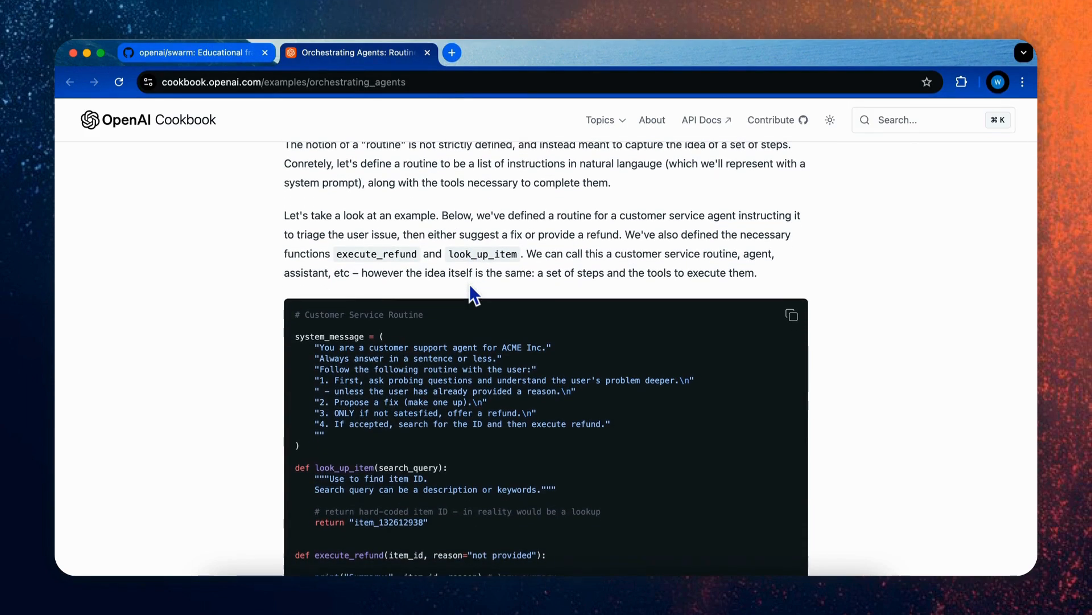
pyautogui.scroll(-3)
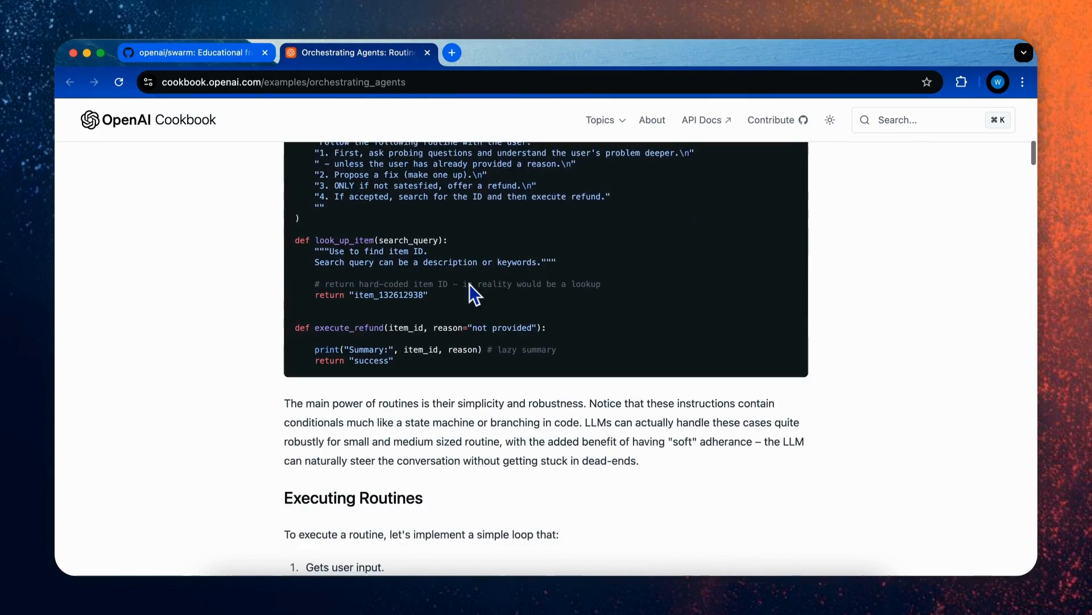
pyautogui.scroll(-3)
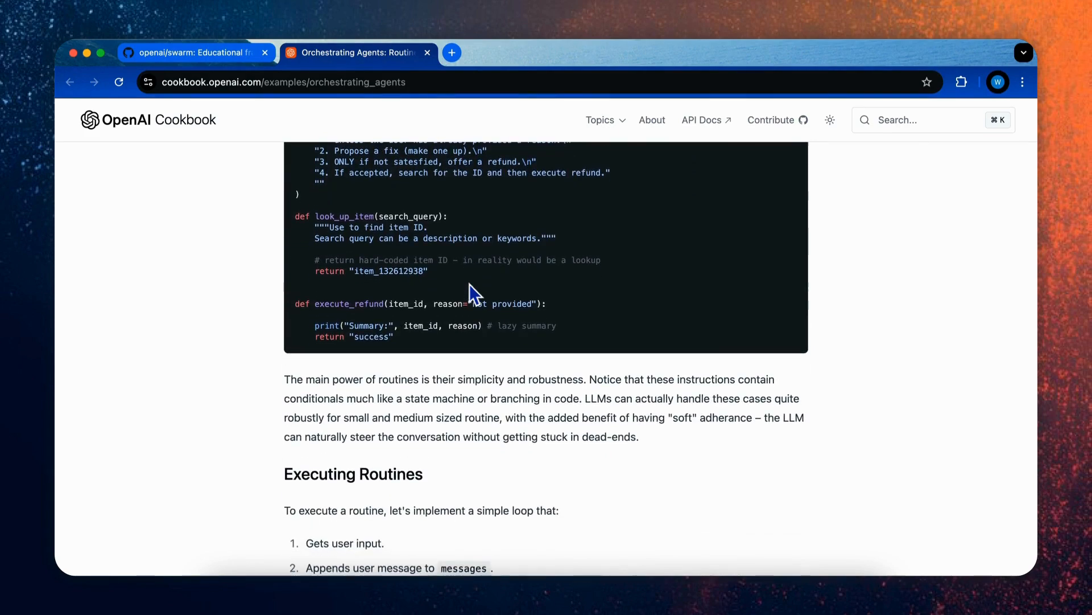
pyautogui.scroll(-3)
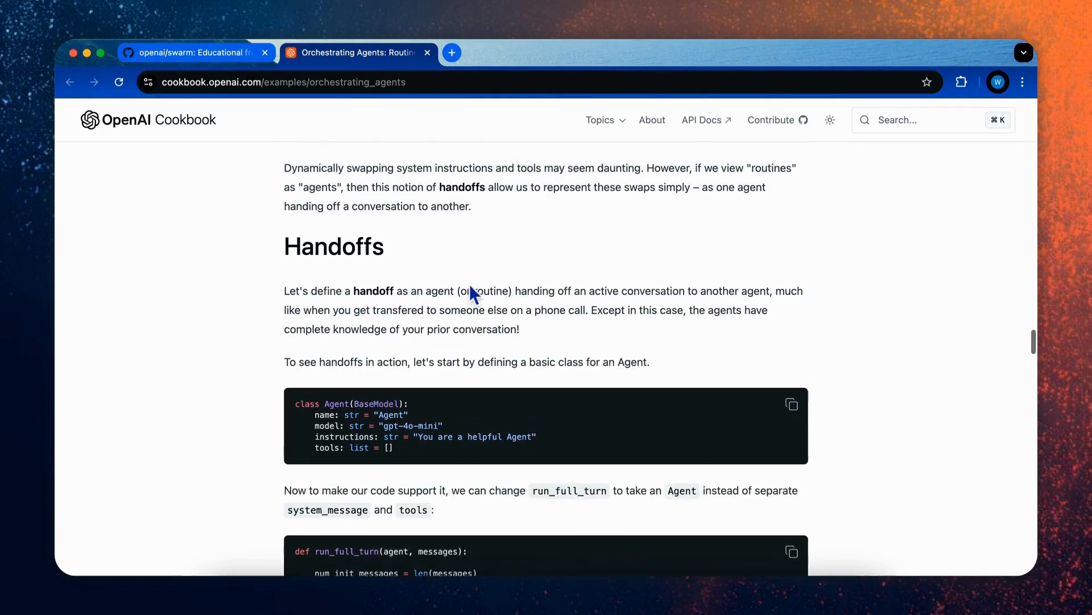
pyautogui.moveTo(361, 276)
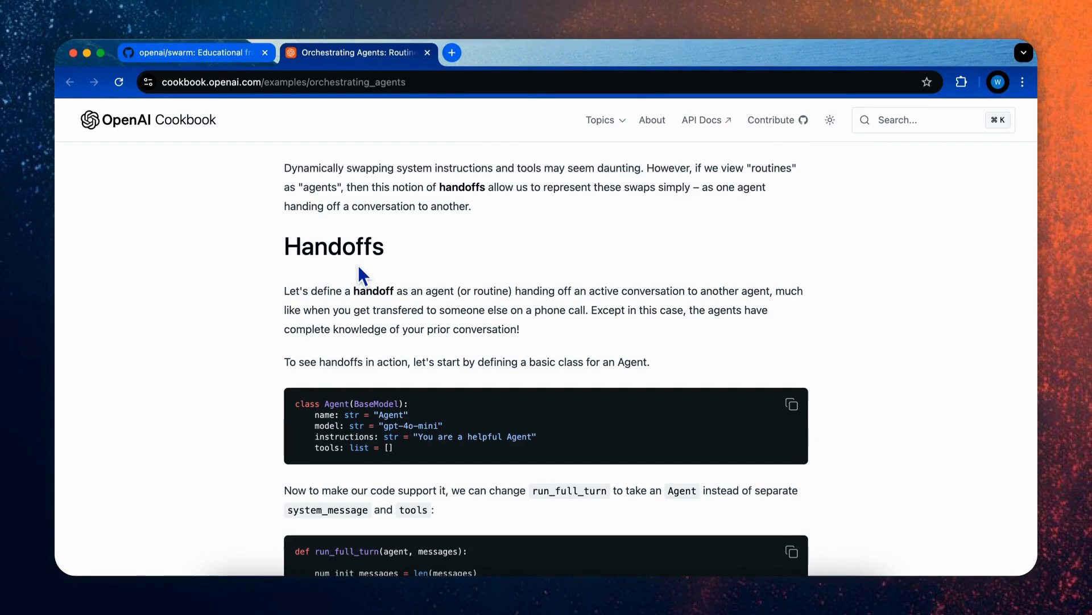
pyautogui.click(188, 52)
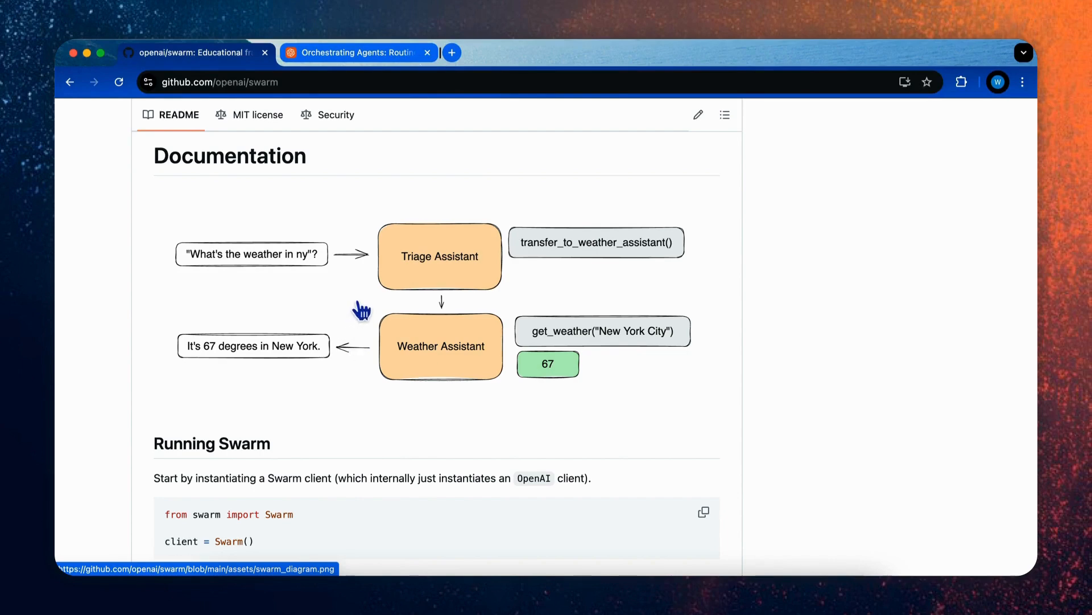
pyautogui.moveTo(299, 271)
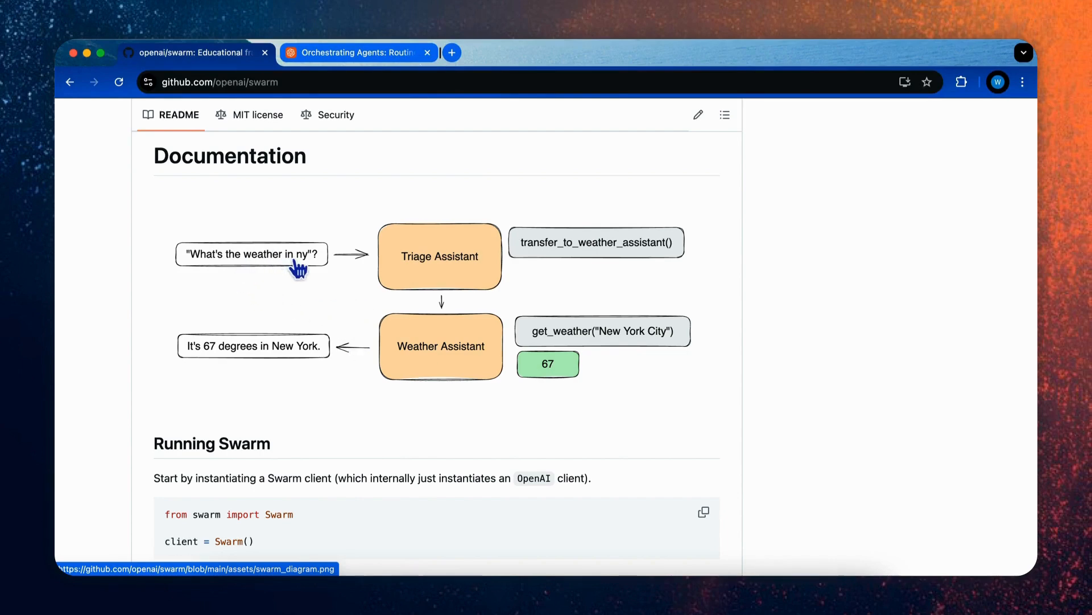
pyautogui.moveTo(349, 310)
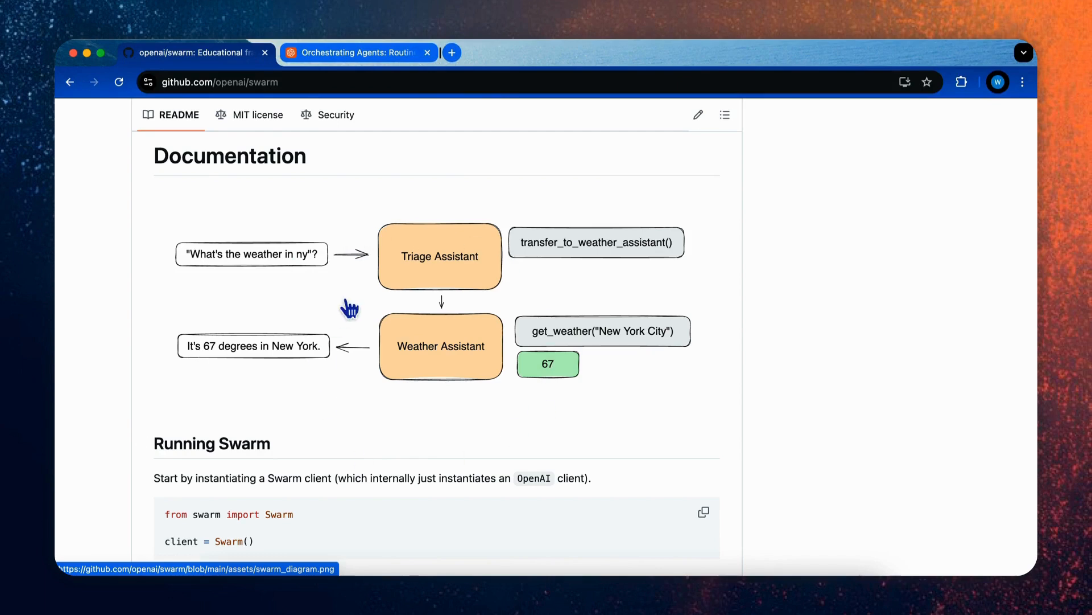
pyautogui.moveTo(409, 325)
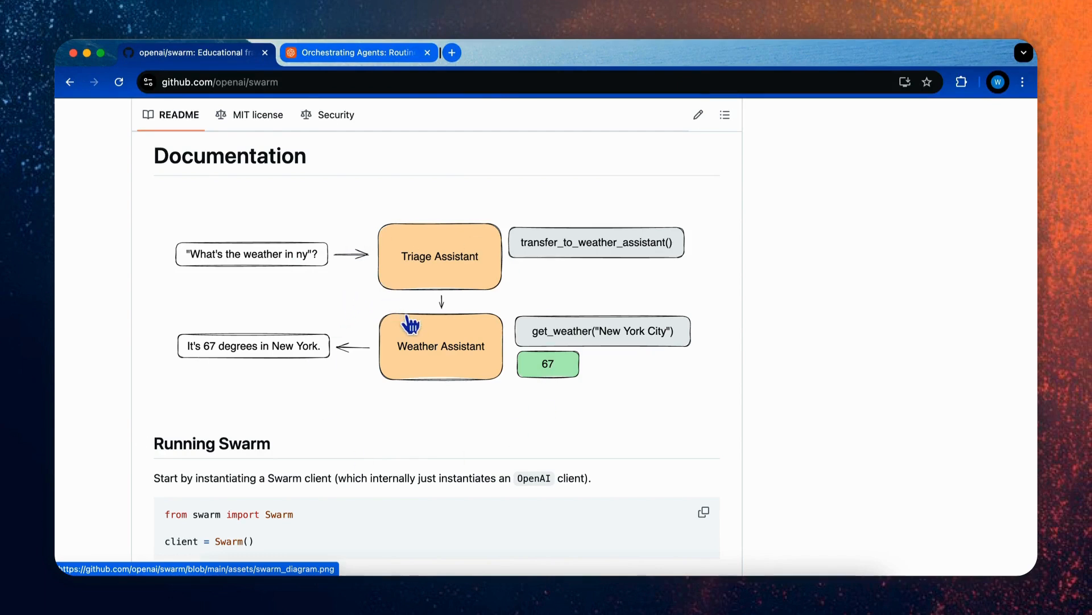
pyautogui.moveTo(362, 342)
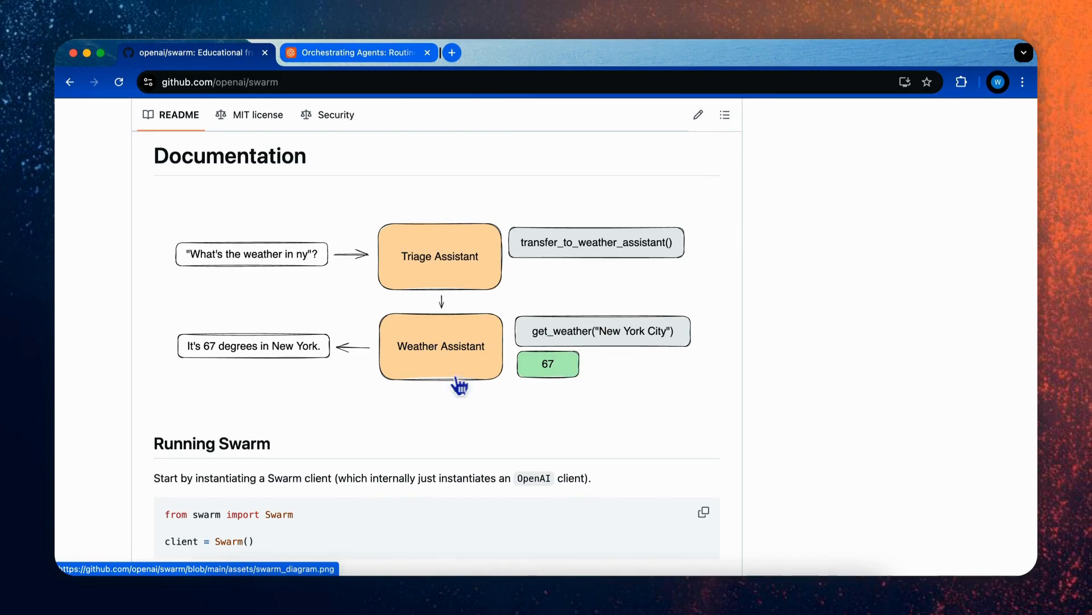
# Step: Scroll the Swarm README from the Documentation diagram down to Running Swarm and client.run()
pyautogui.scroll(-3)
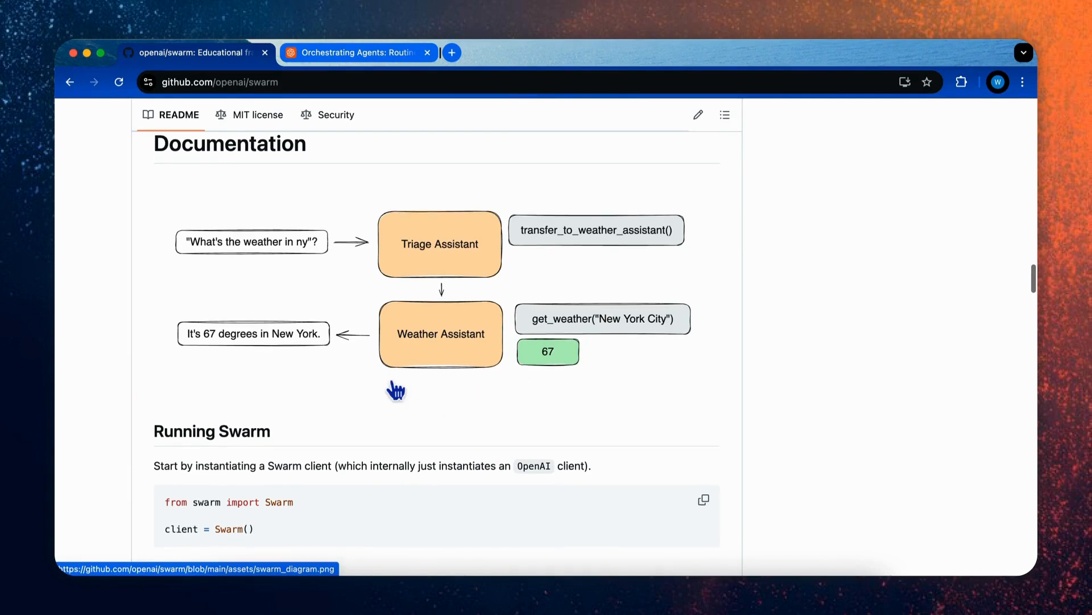
pyautogui.scroll(-3)
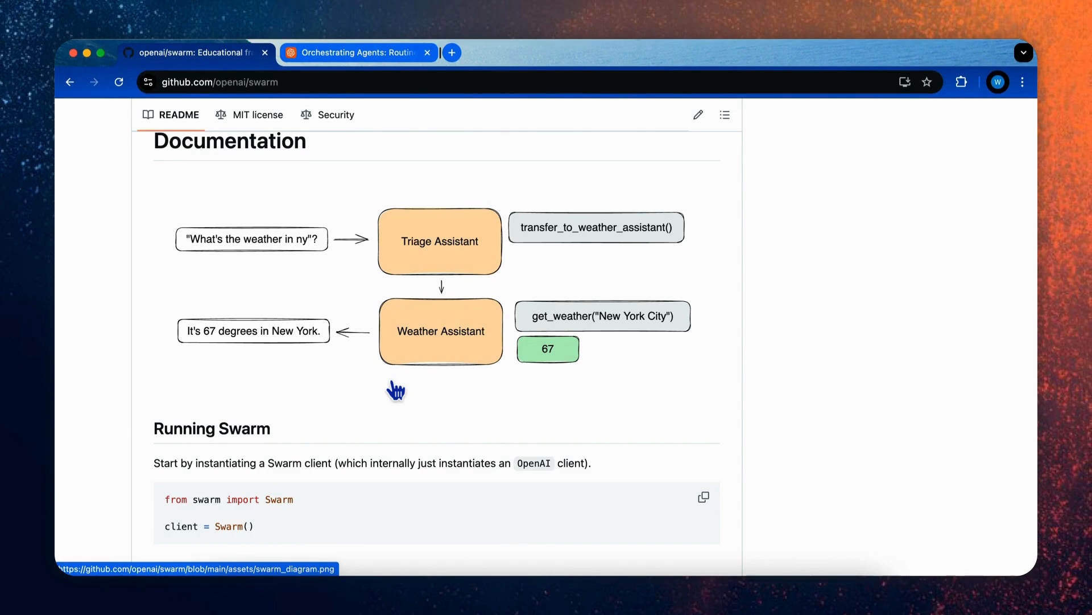
pyautogui.scroll(-3)
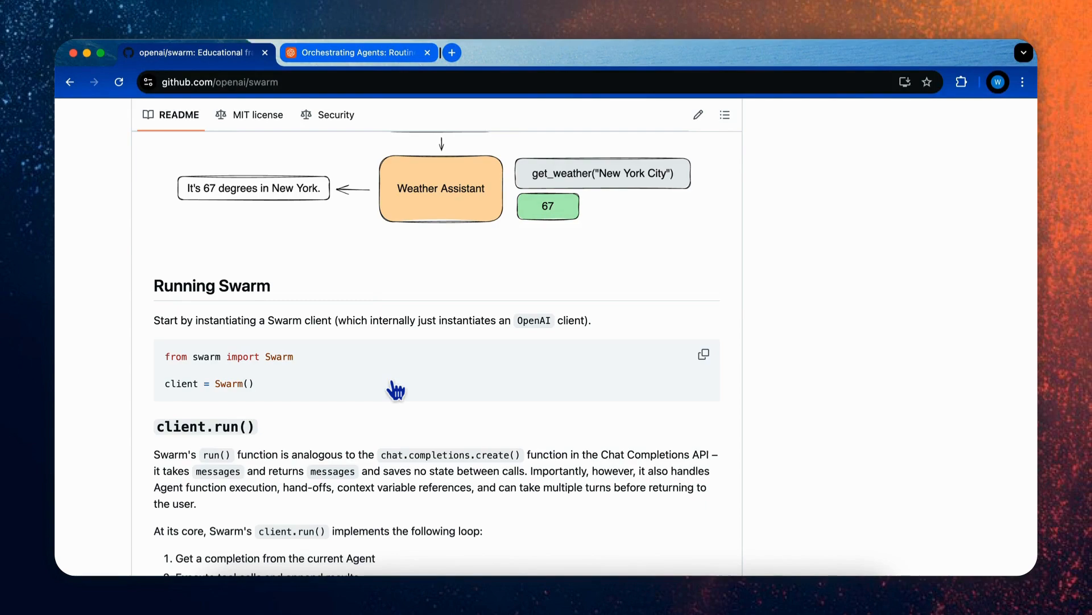
pyautogui.scroll(-3)
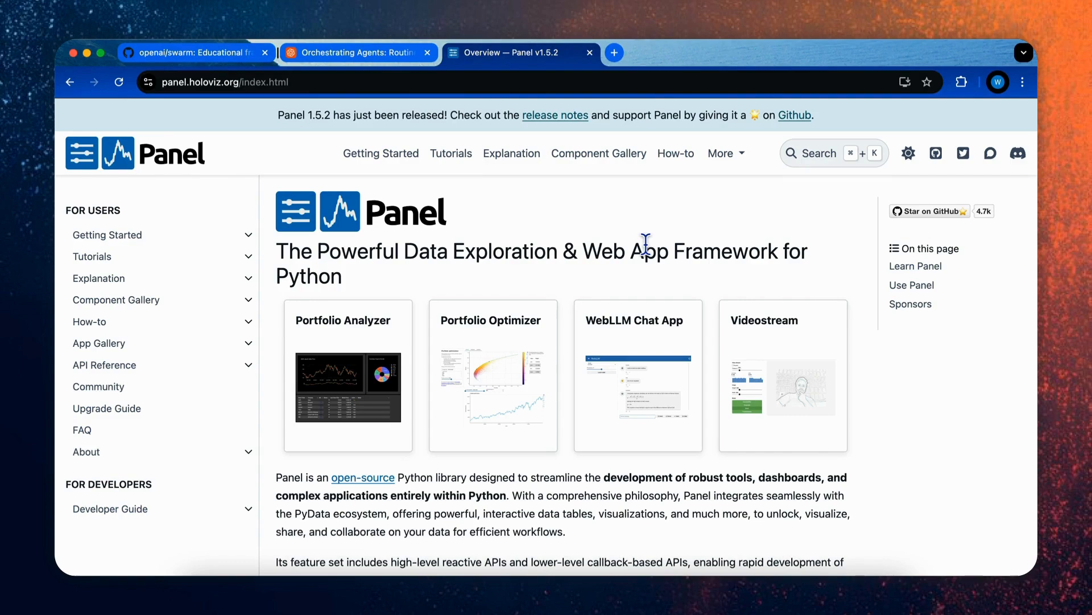
# Step: Browse the Panel overview page, then go to the Component Gallery's Chat components section
pyautogui.scroll(-3)
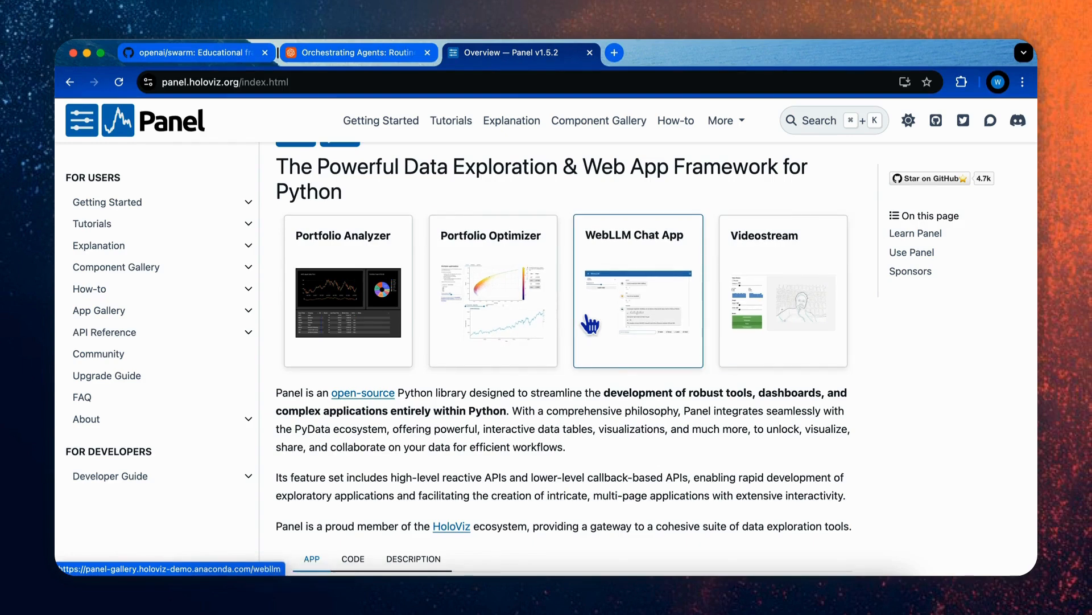
pyautogui.scroll(-3)
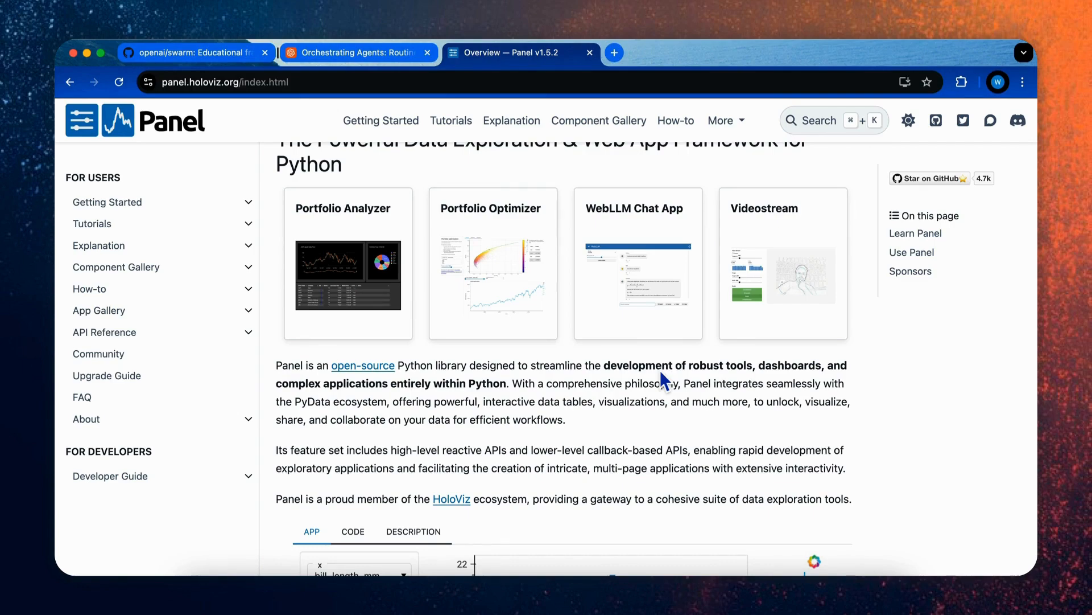
pyautogui.scroll(-3)
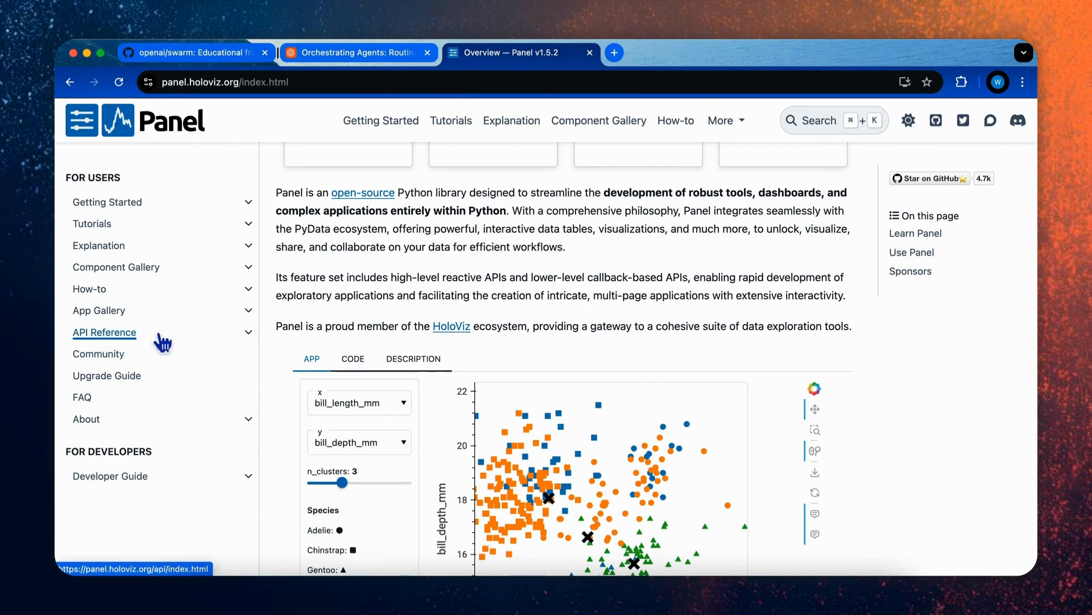
pyautogui.moveTo(141, 344)
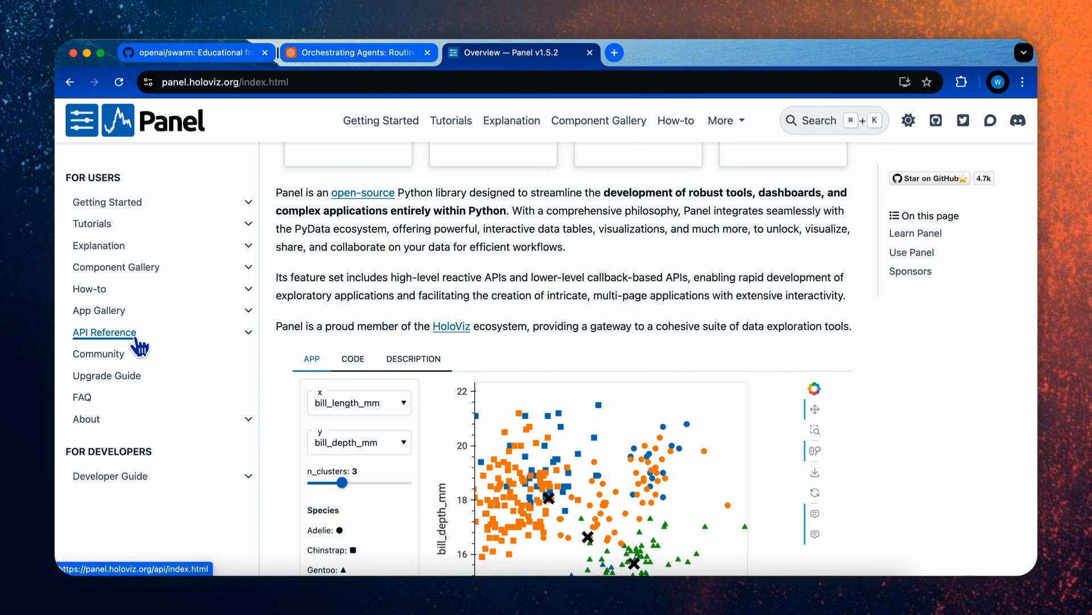
pyautogui.moveTo(226, 365)
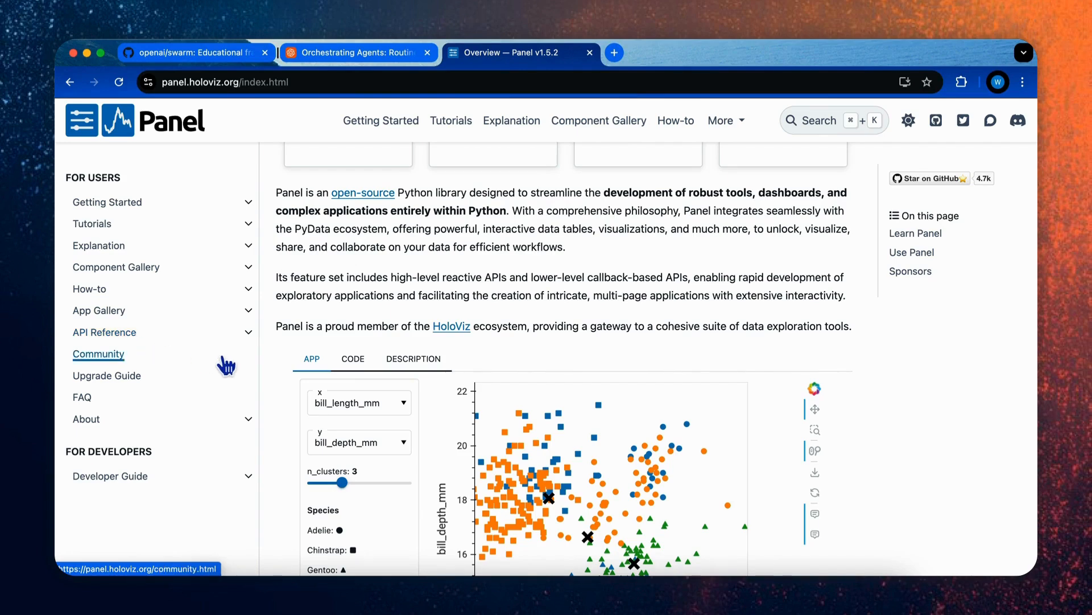
pyautogui.click(597, 120)
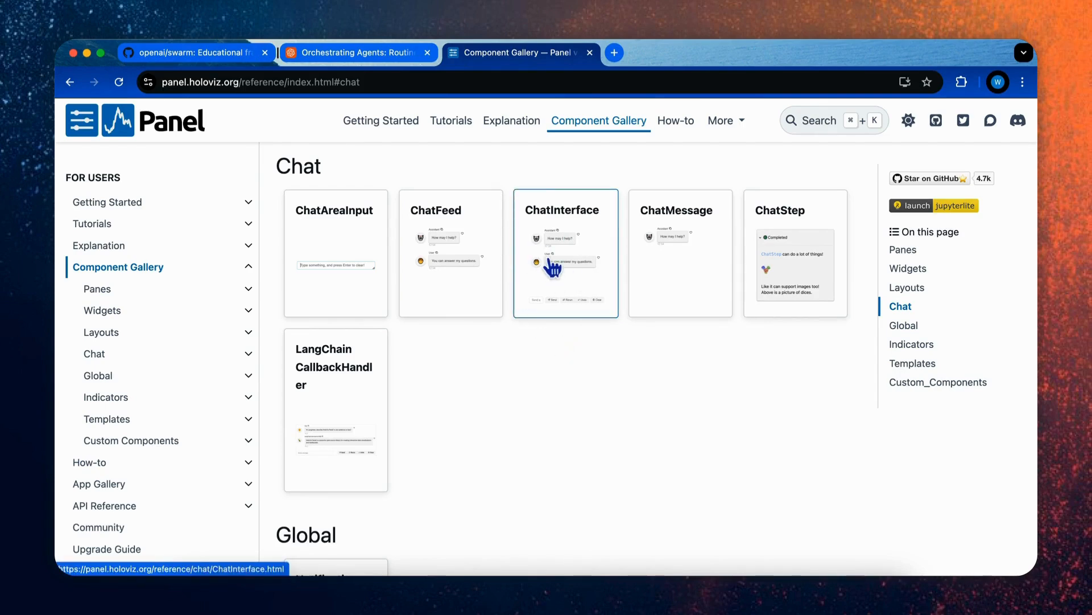
pyautogui.click(565, 252)
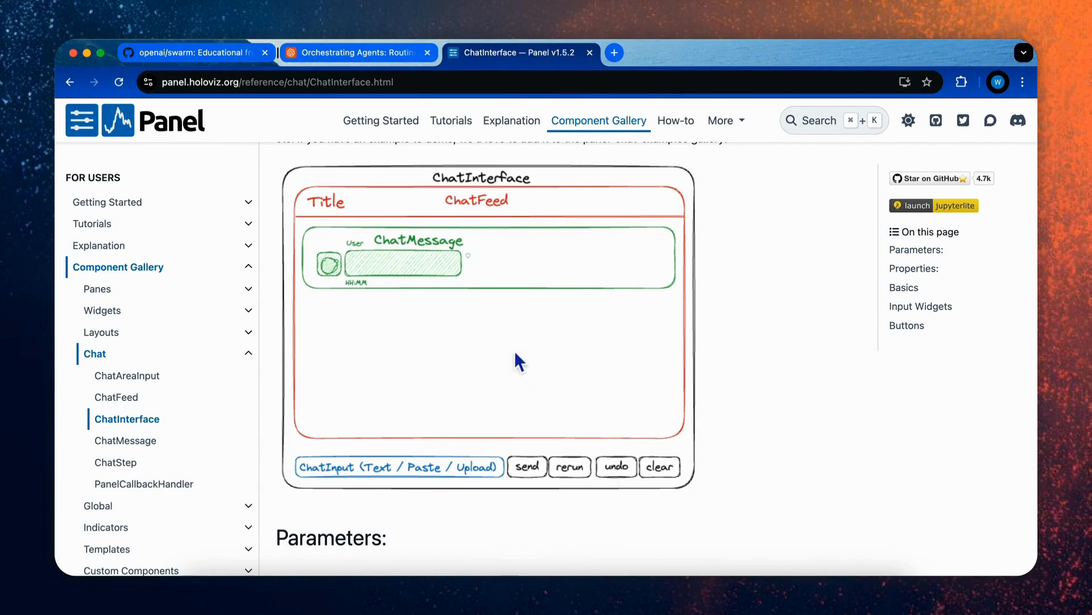
pyautogui.moveTo(394, 347)
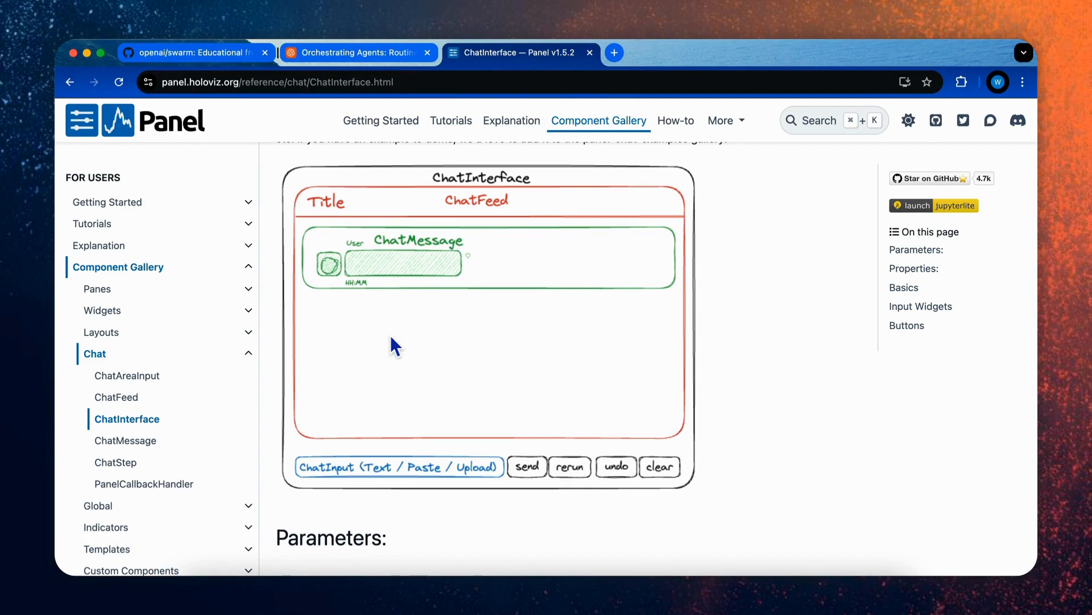
pyautogui.moveTo(414, 261)
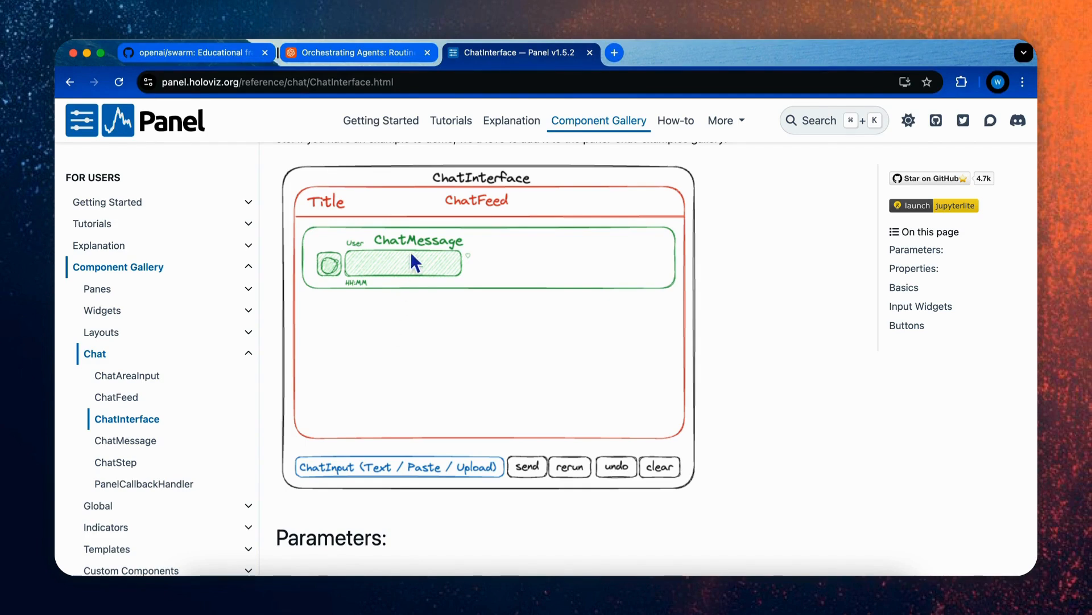
pyautogui.moveTo(525, 390)
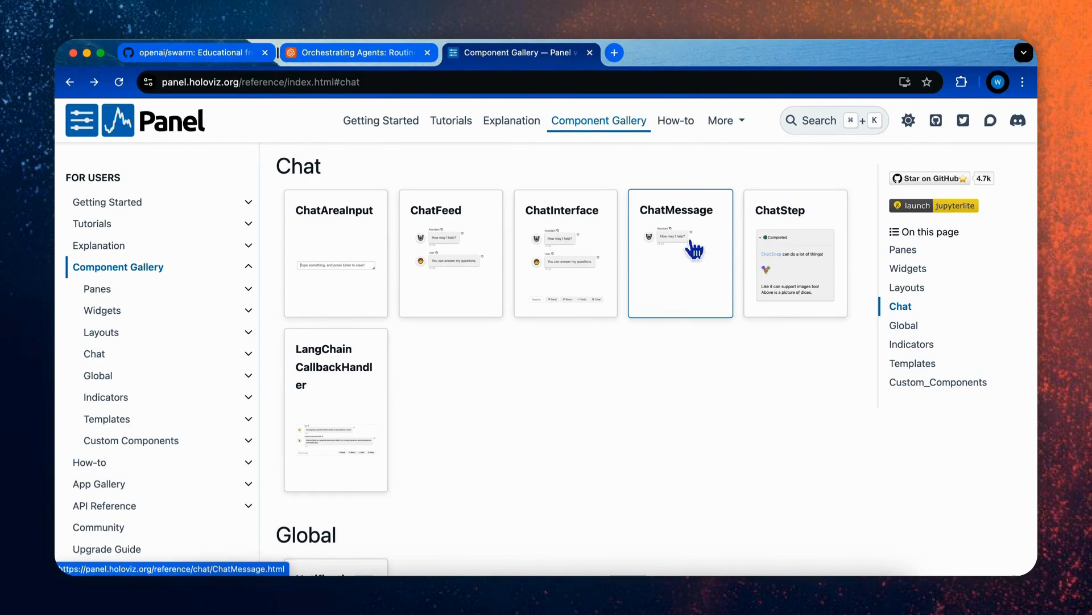
pyautogui.moveTo(796, 244)
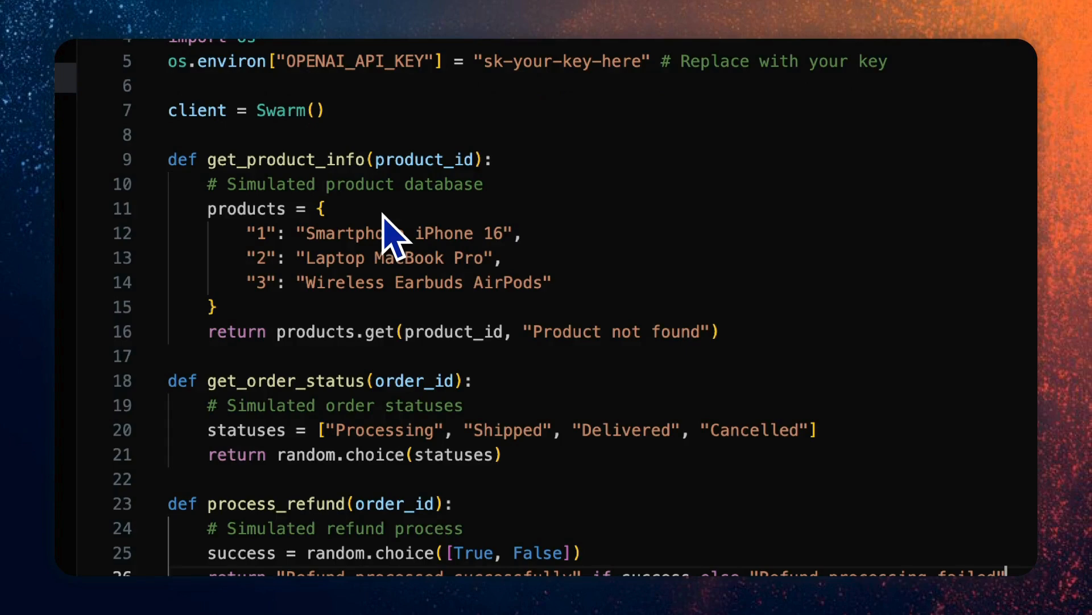
pyautogui.moveTo(476, 456)
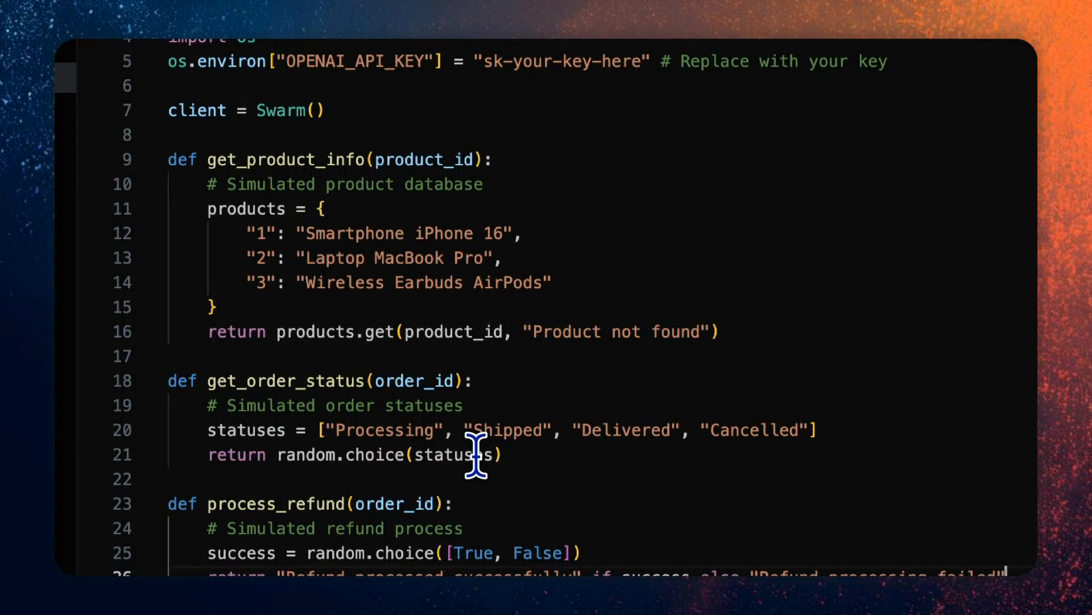
# Step: Scroll through the get_product_info, get_order_status and process_refund helper functions
pyautogui.scroll(-3)
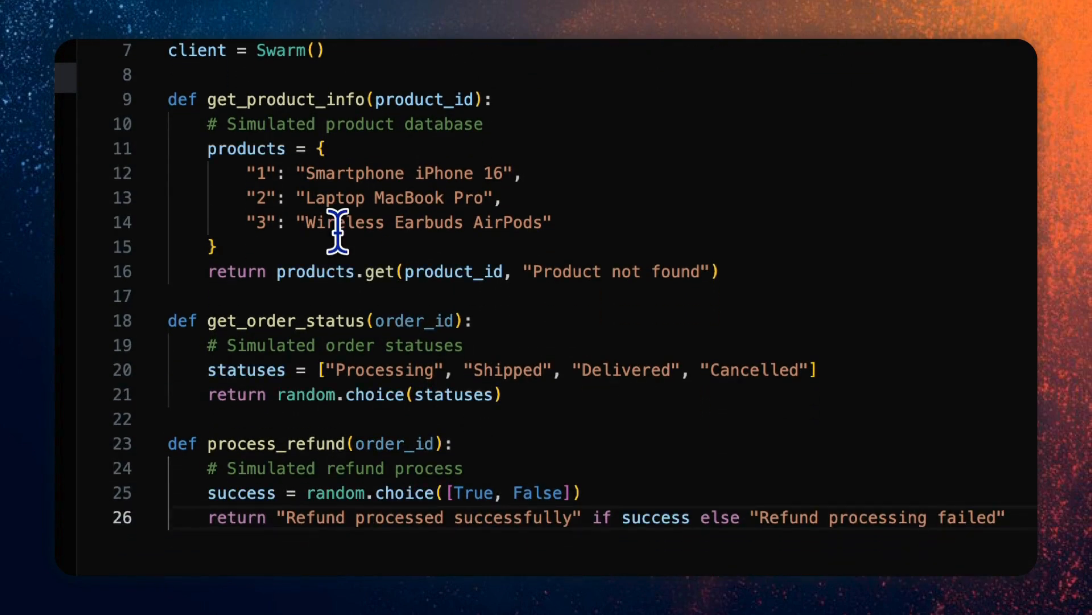
pyautogui.moveTo(312, 197)
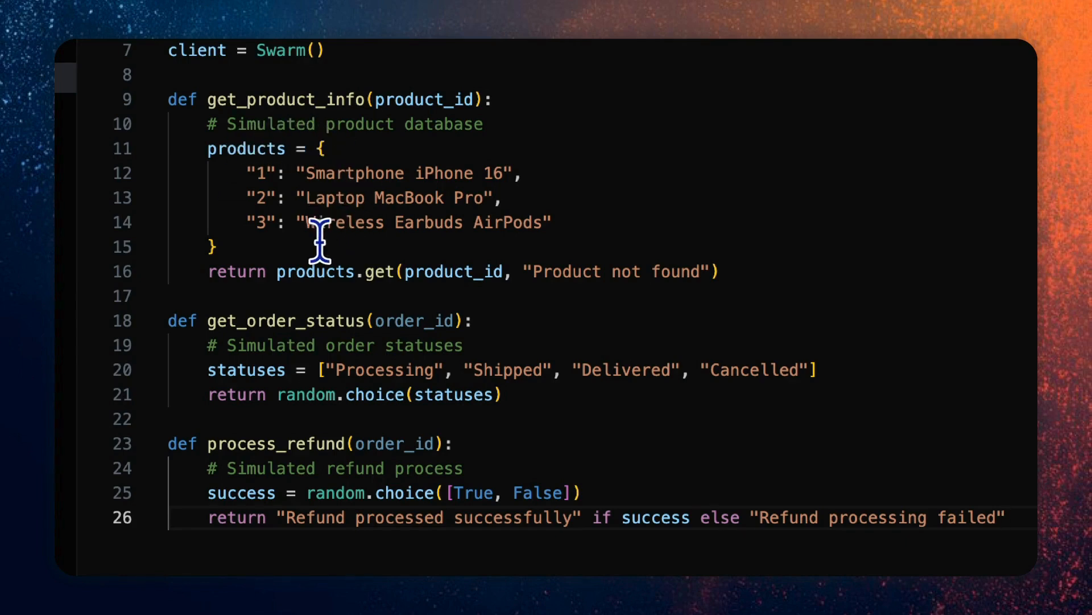
pyautogui.moveTo(312, 197)
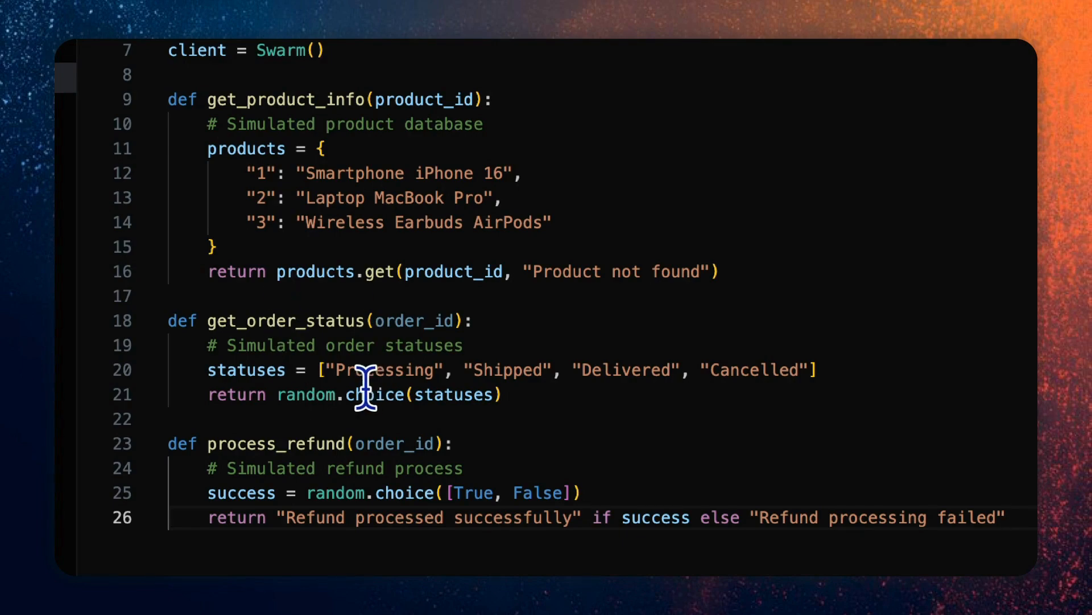
pyautogui.moveTo(393, 493)
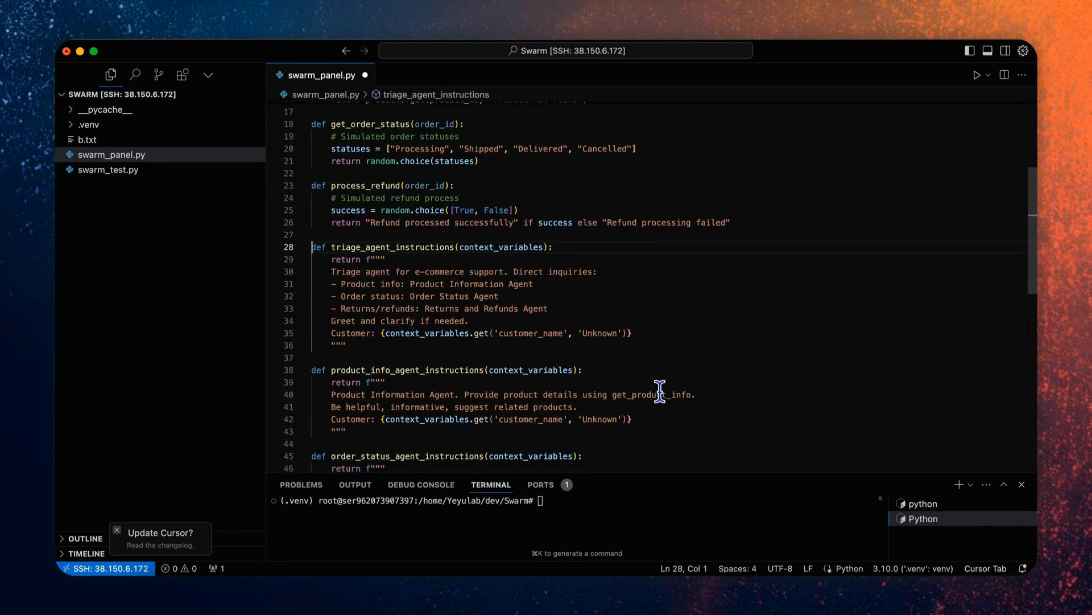
# Step: Scroll through the triage_agent_instructions and product_info_agent_instructions f-string prompt functions
pyautogui.scroll(-3)
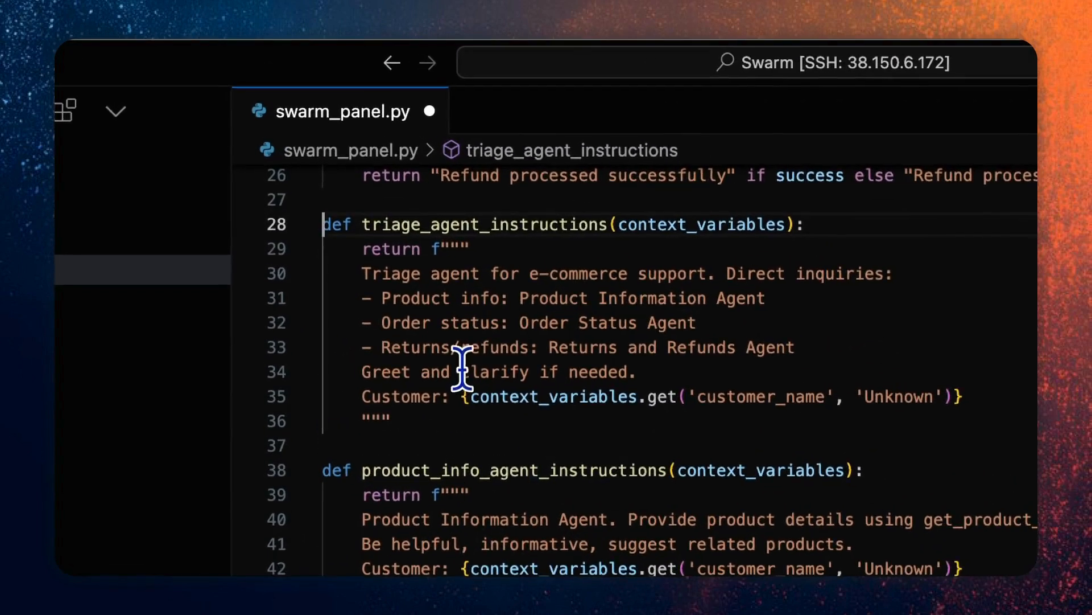
pyautogui.moveTo(500, 282)
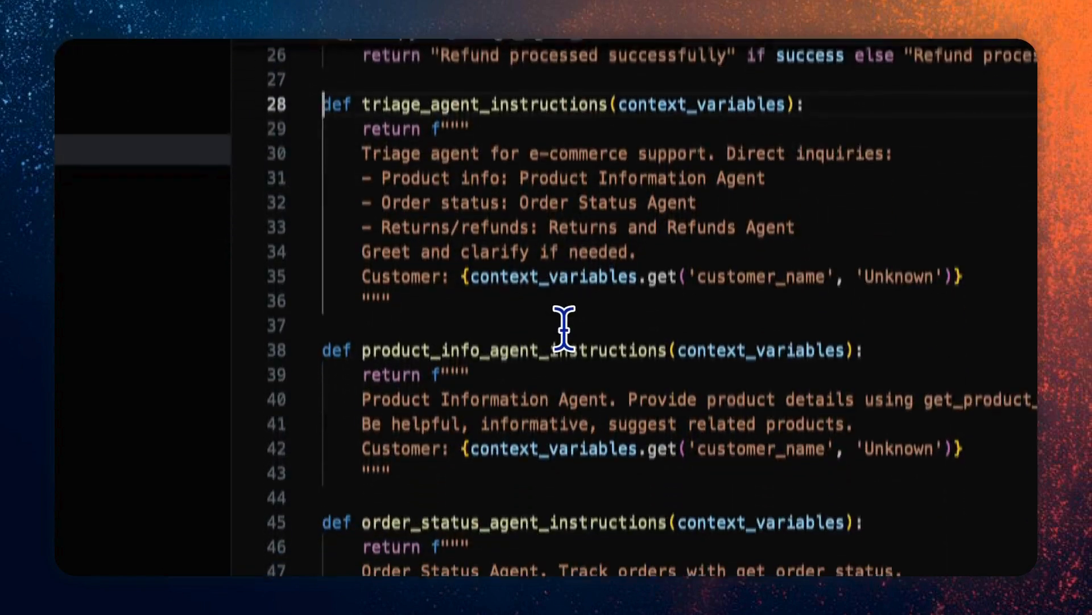
pyautogui.scroll(-3)
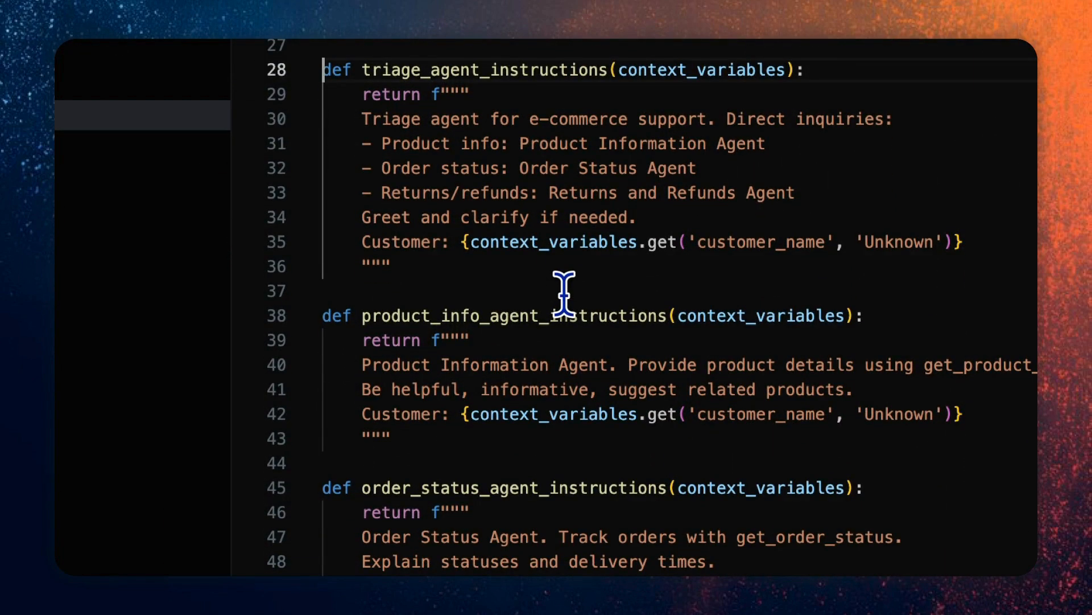
pyautogui.scroll(-3)
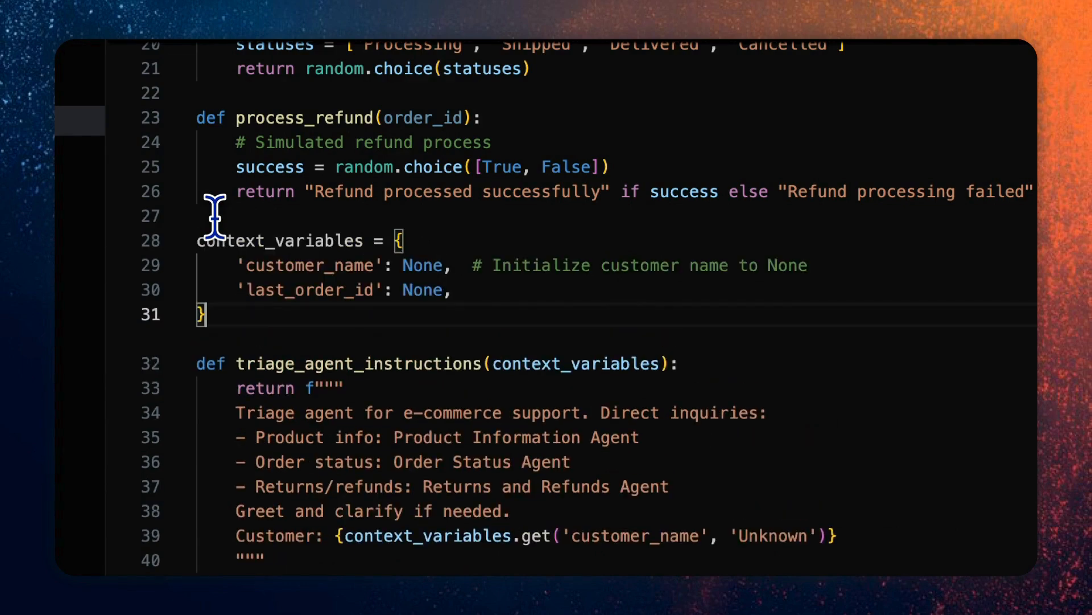
pyautogui.moveTo(258, 266)
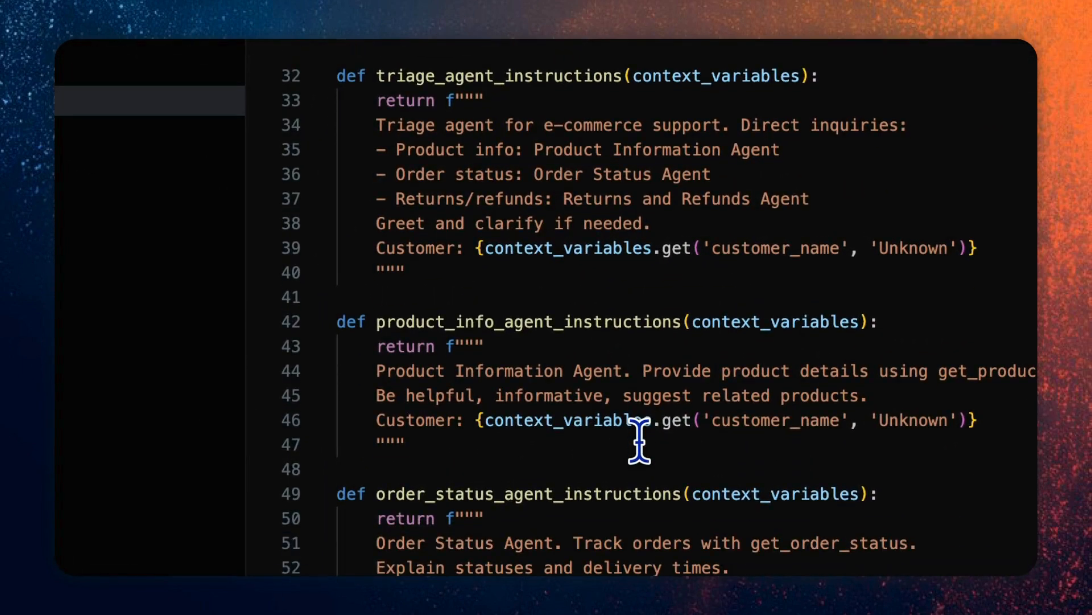
# Step: Review the context_variables dict and the order_status and returns_refunds agent instruction functions
pyautogui.scroll(-3)
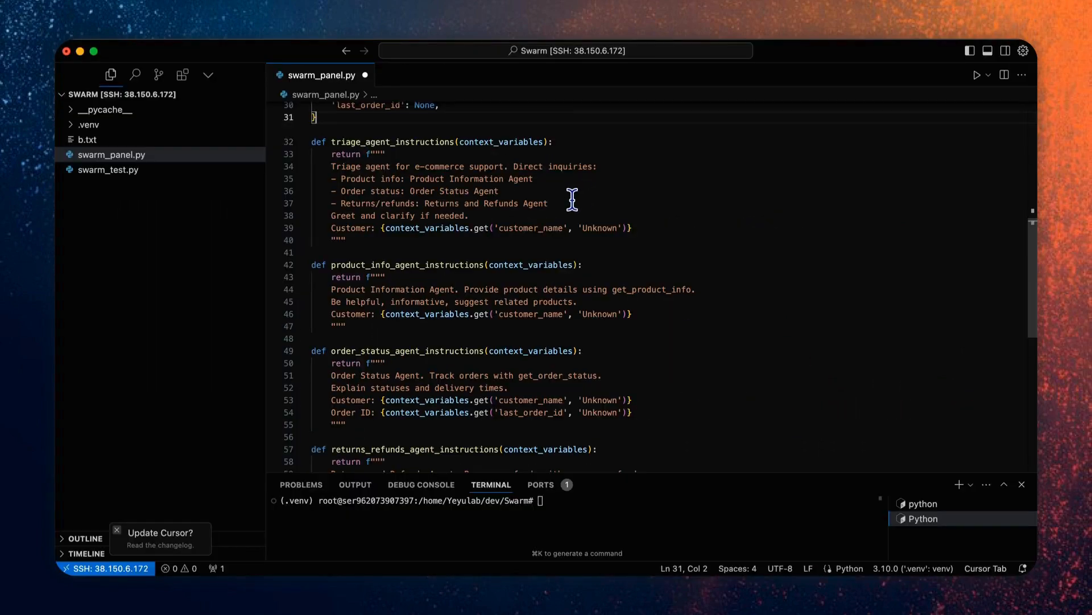
pyautogui.moveTo(400, 236)
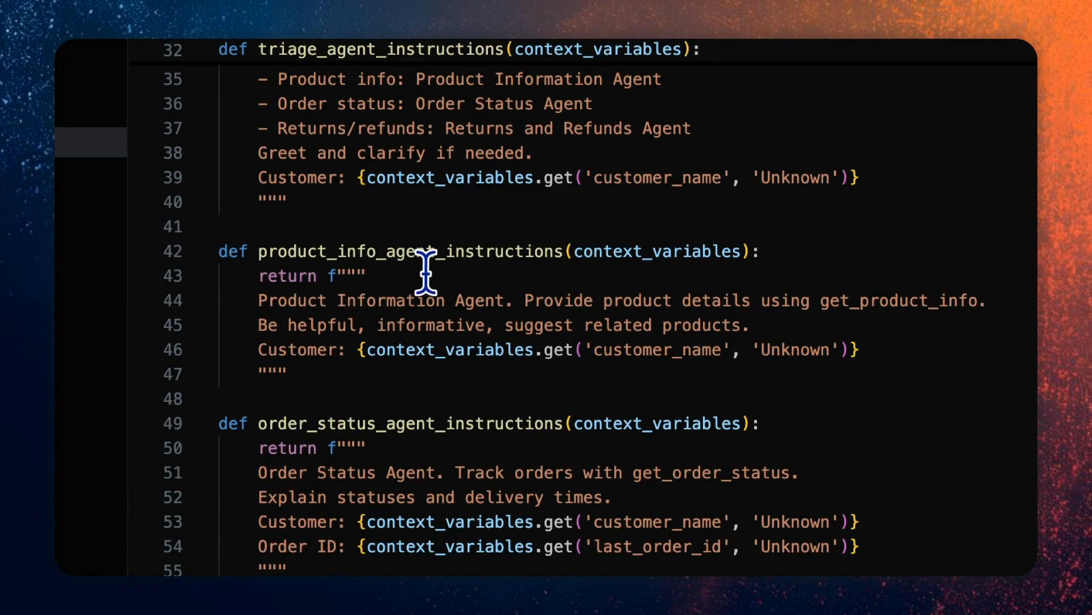
pyautogui.moveTo(715, 303)
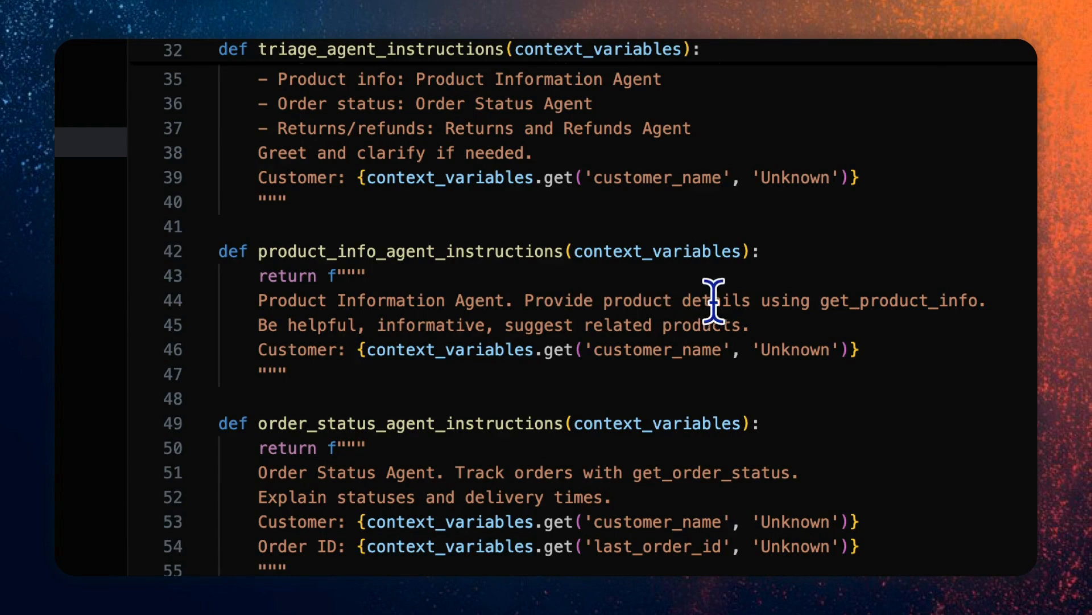
pyautogui.scroll(-3)
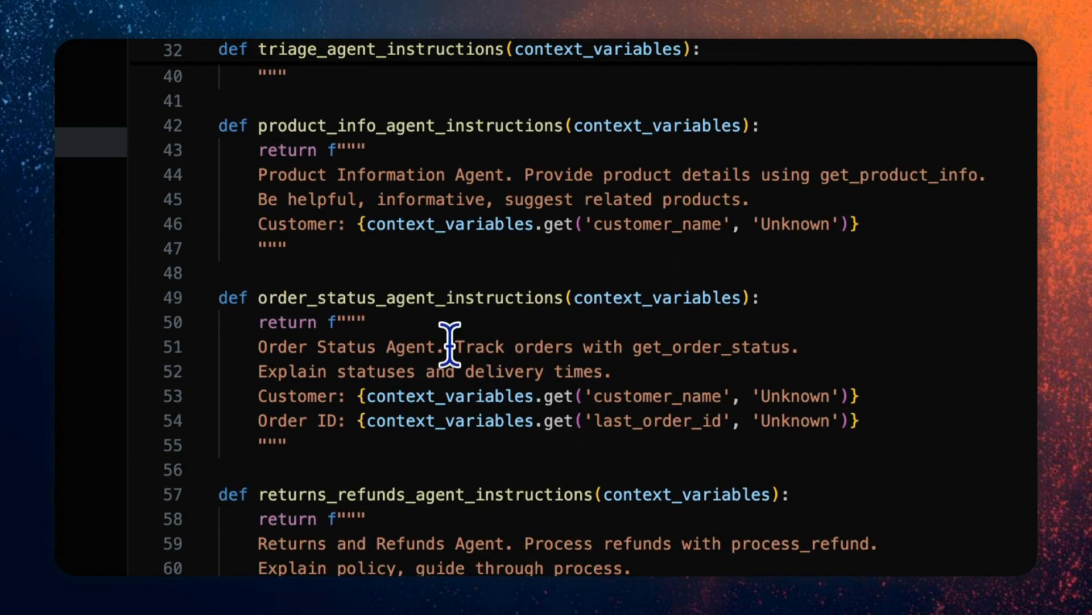
pyautogui.scroll(-3)
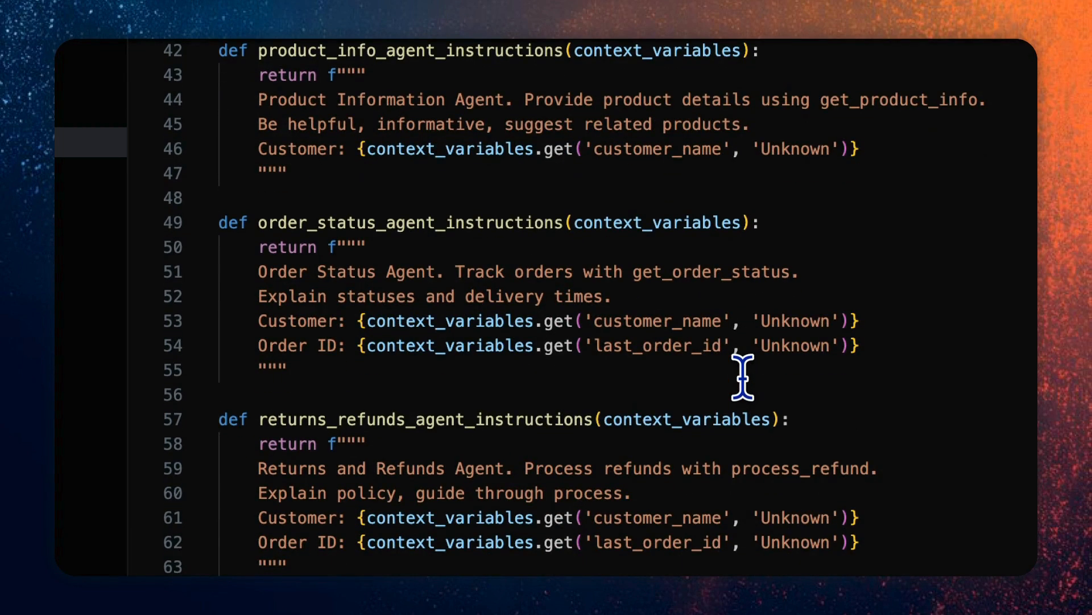
pyautogui.moveTo(619, 352)
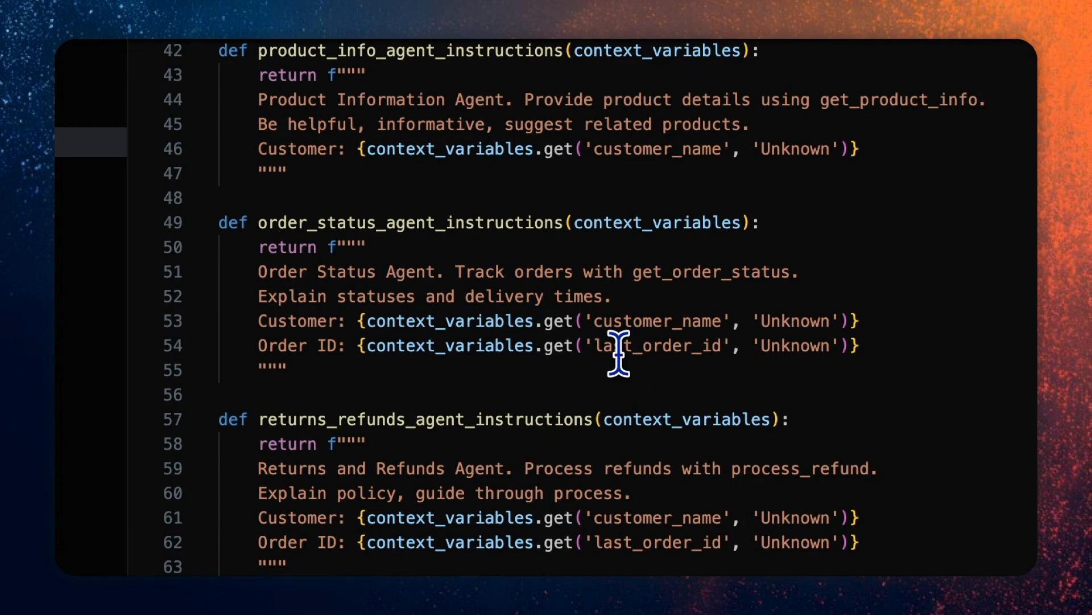
pyautogui.scroll(-3)
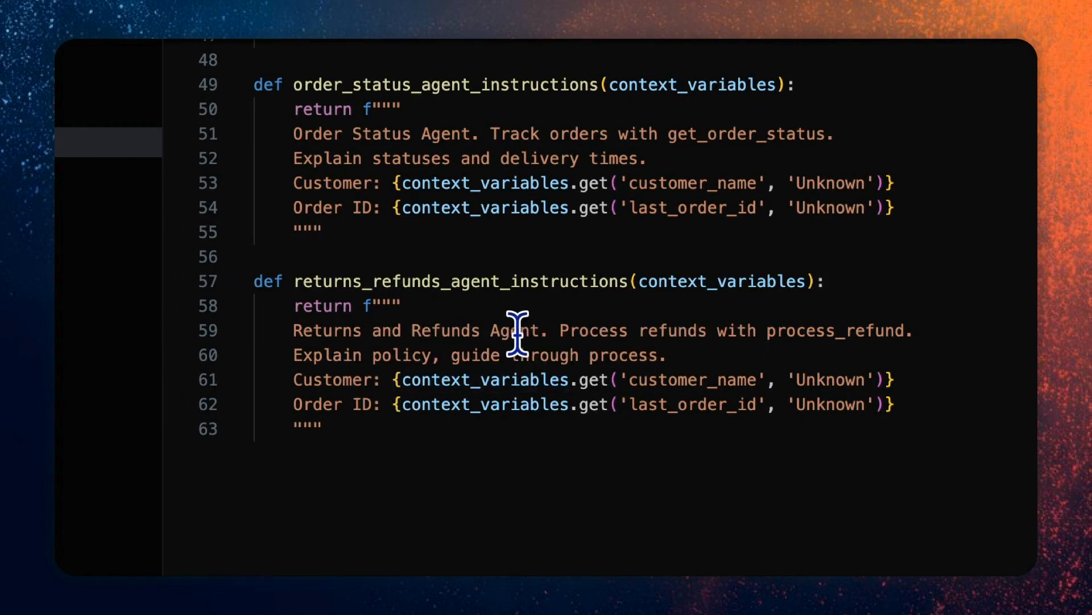
pyautogui.moveTo(531, 355)
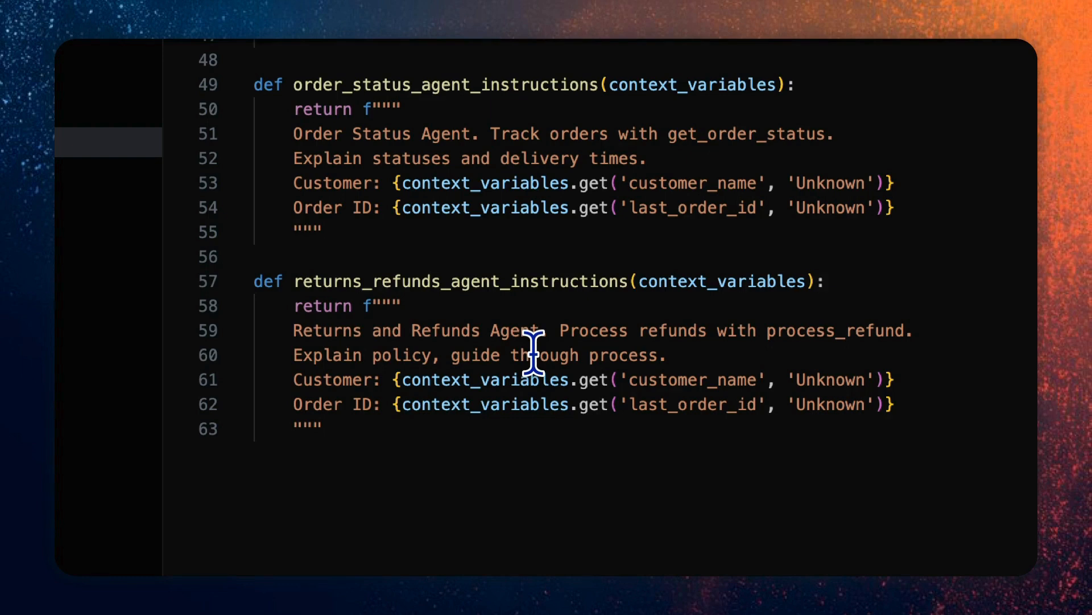
pyautogui.moveTo(472, 437)
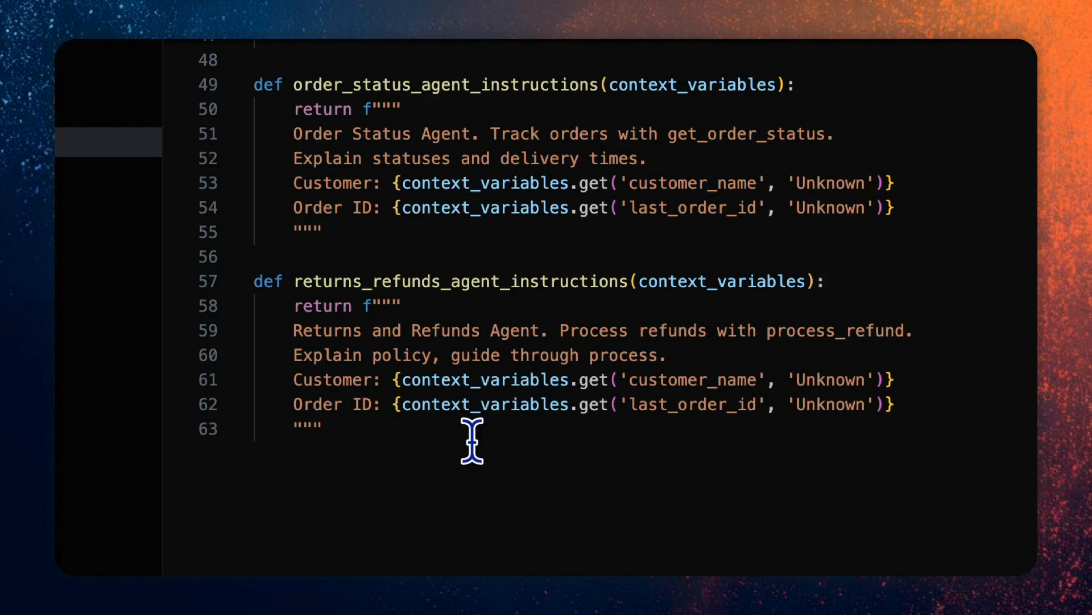
pyautogui.moveTo(330, 194)
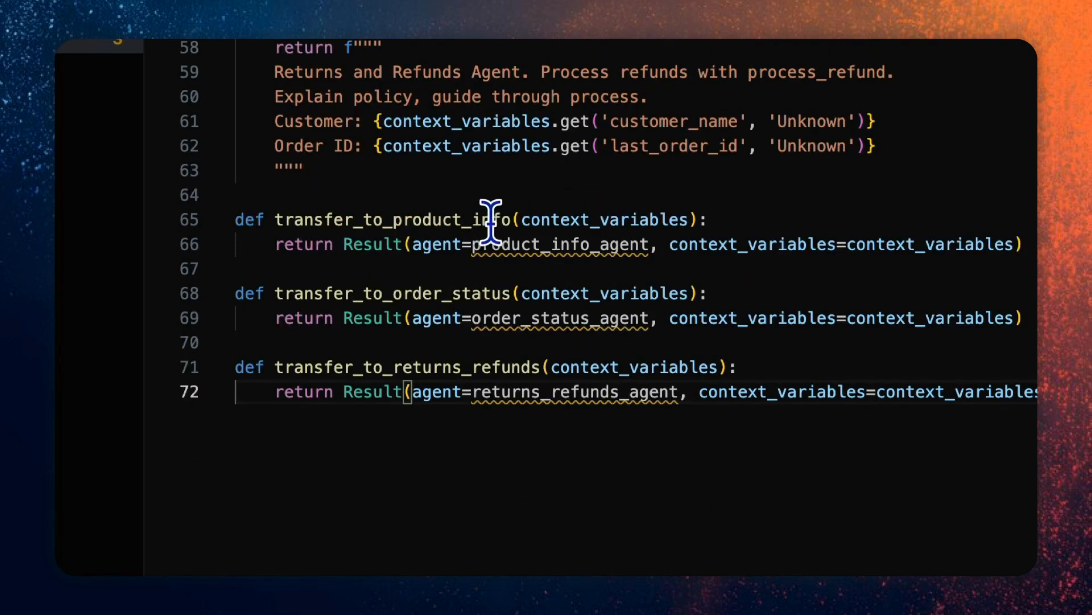
pyautogui.moveTo(436, 306)
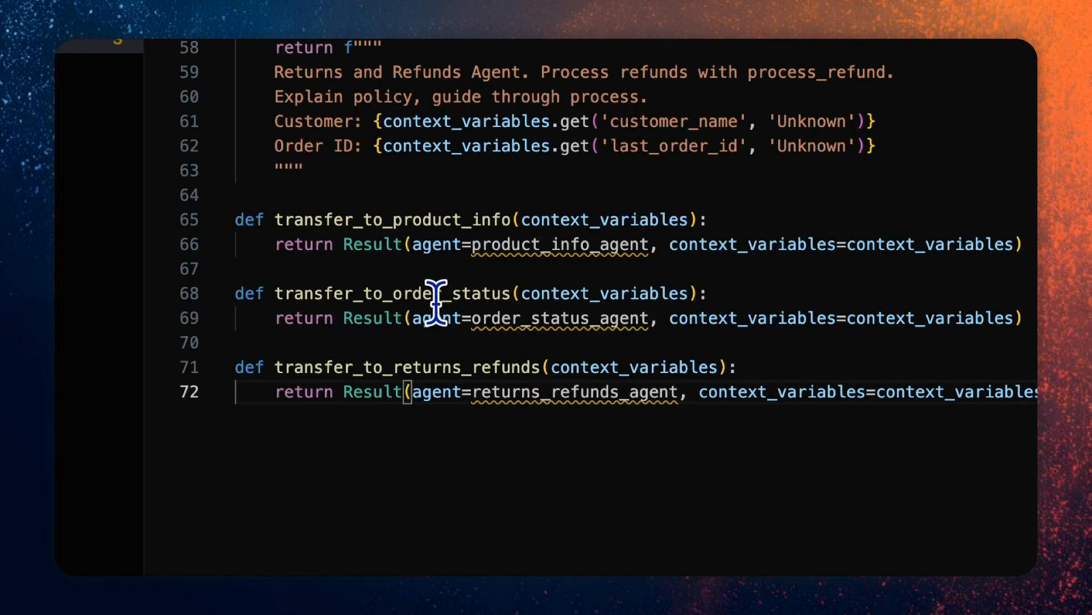
pyautogui.moveTo(393, 368)
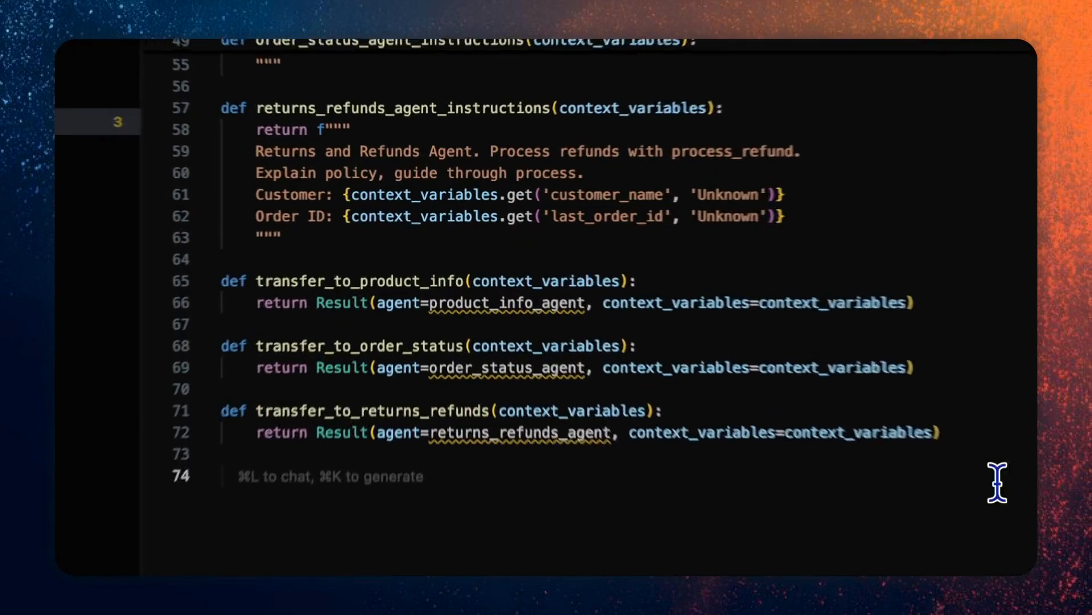
# Step: Scroll past the four Agent definitions and start a client line below them
pyautogui.scroll(-3)
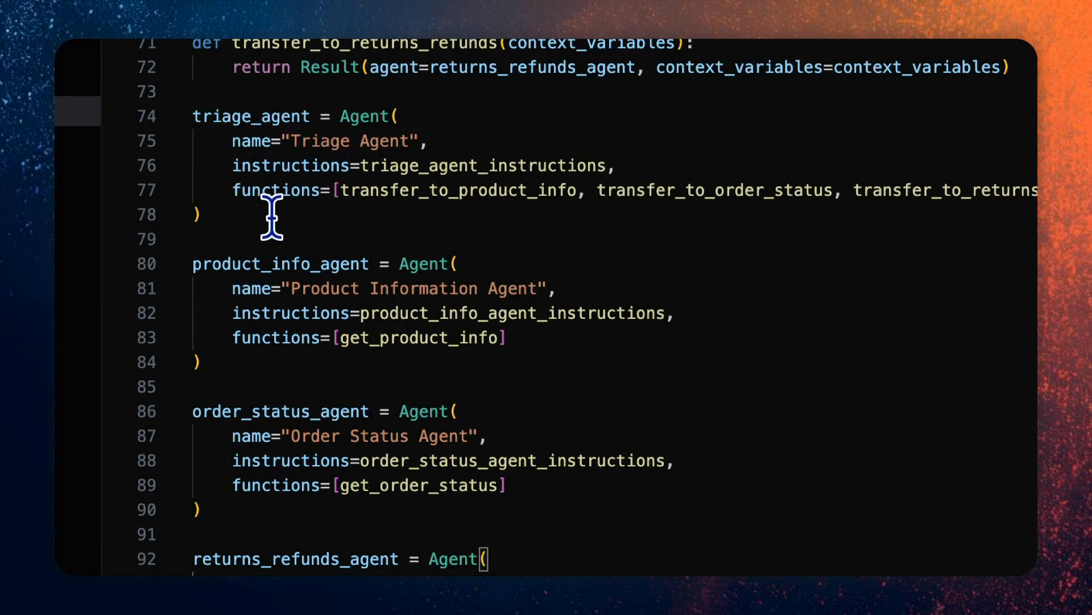
pyautogui.moveTo(548, 219)
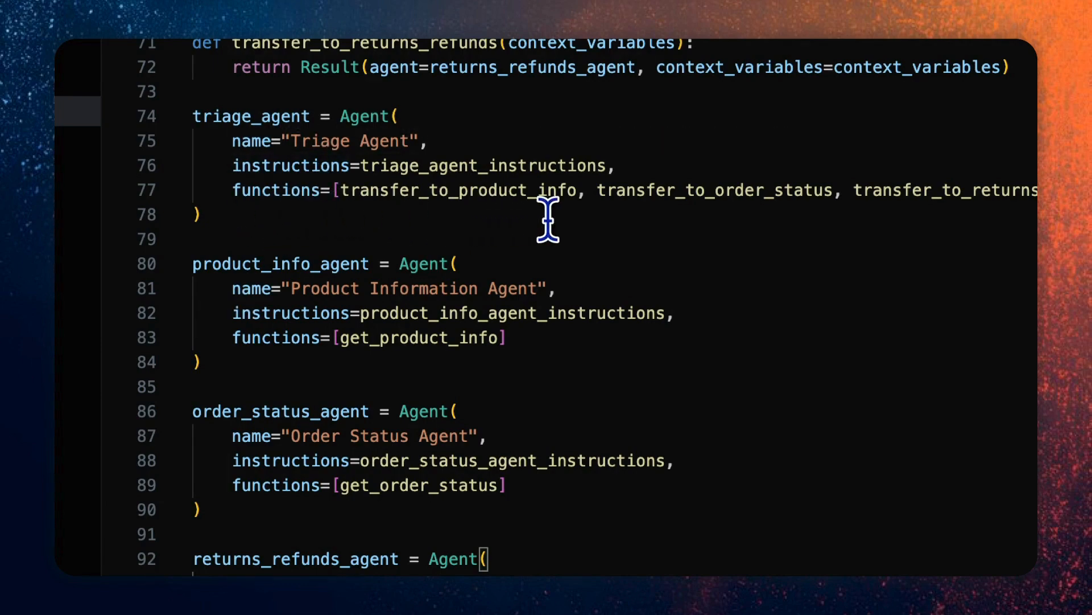
pyautogui.moveTo(781, 194)
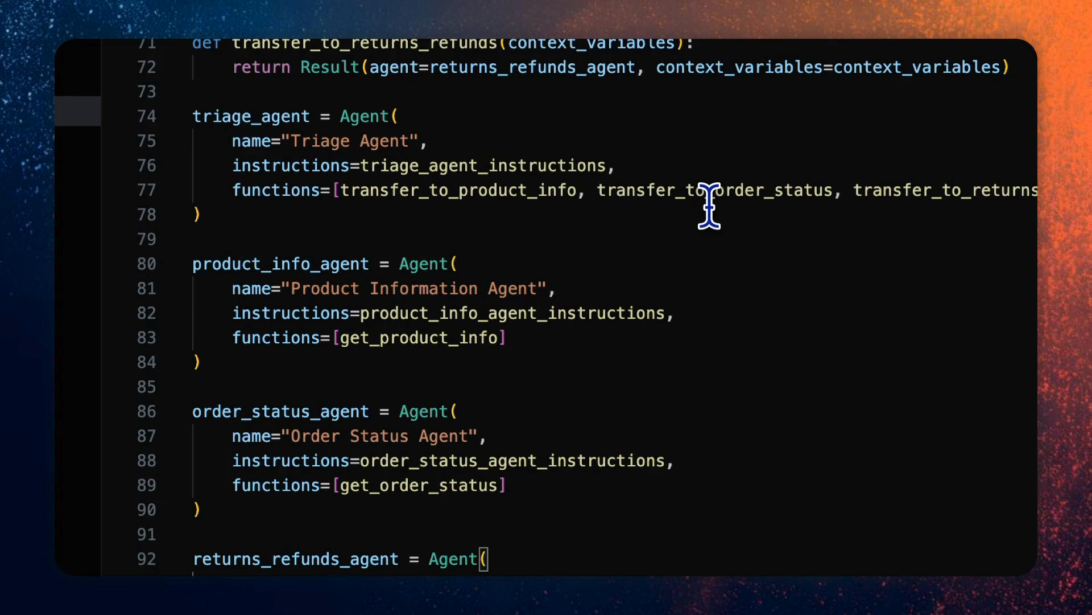
pyautogui.moveTo(710, 177)
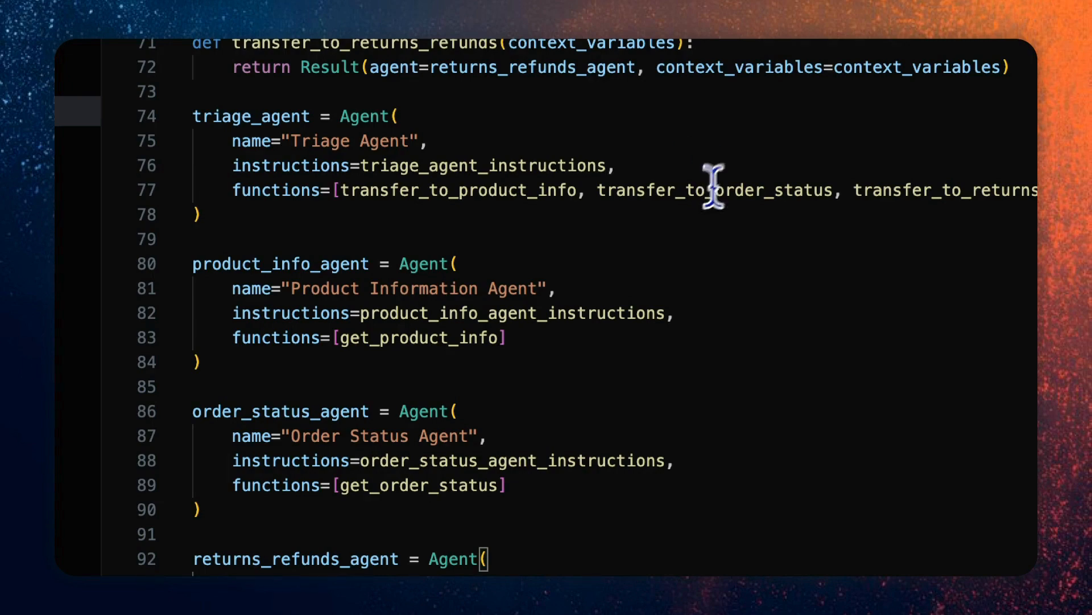
pyautogui.moveTo(341, 292)
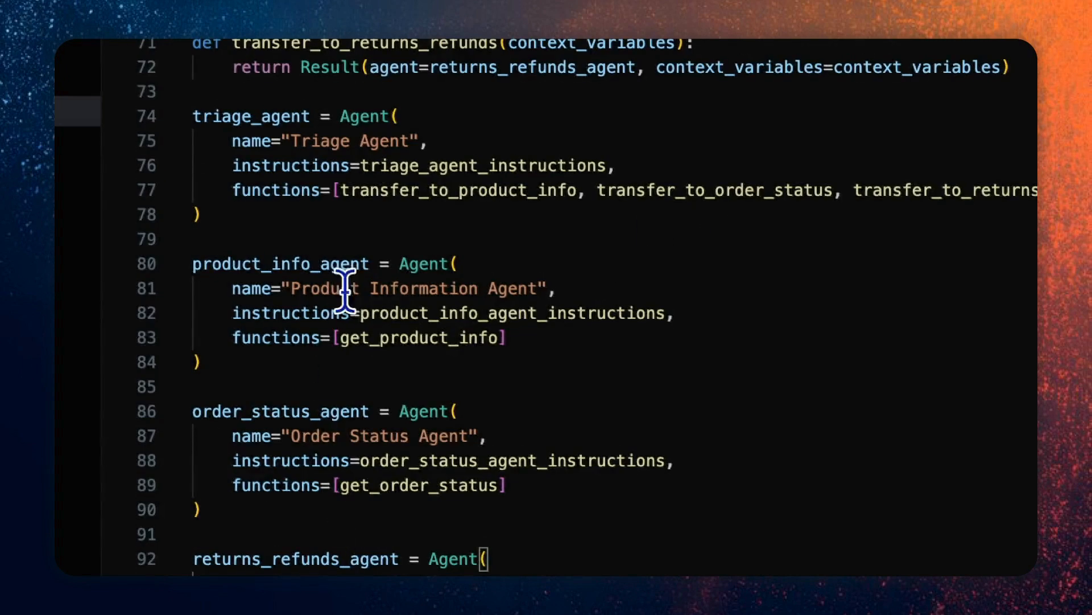
pyautogui.moveTo(352, 369)
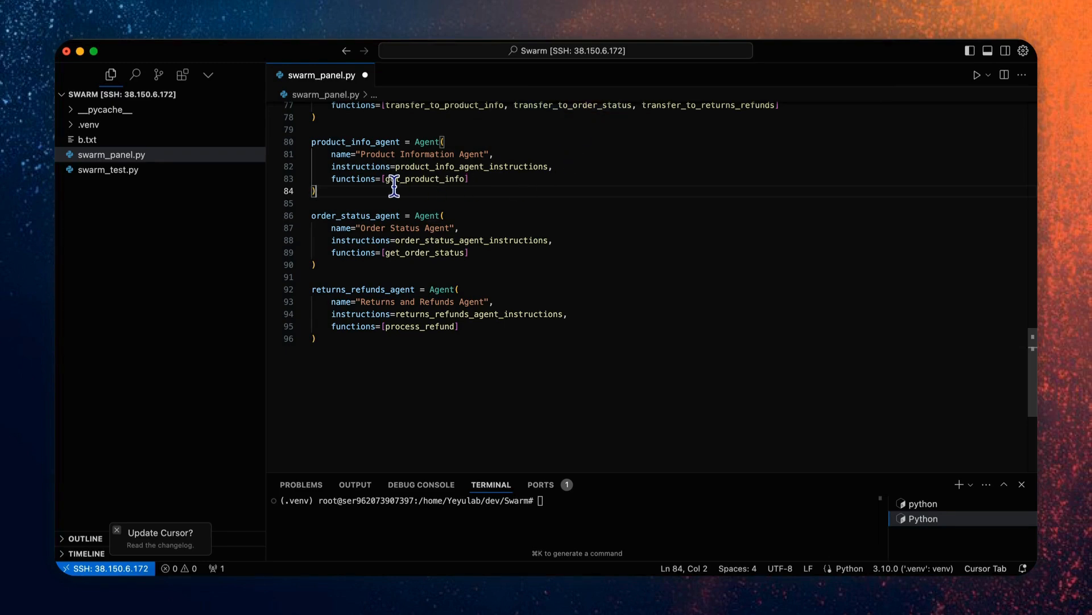
pyautogui.scroll(-3)
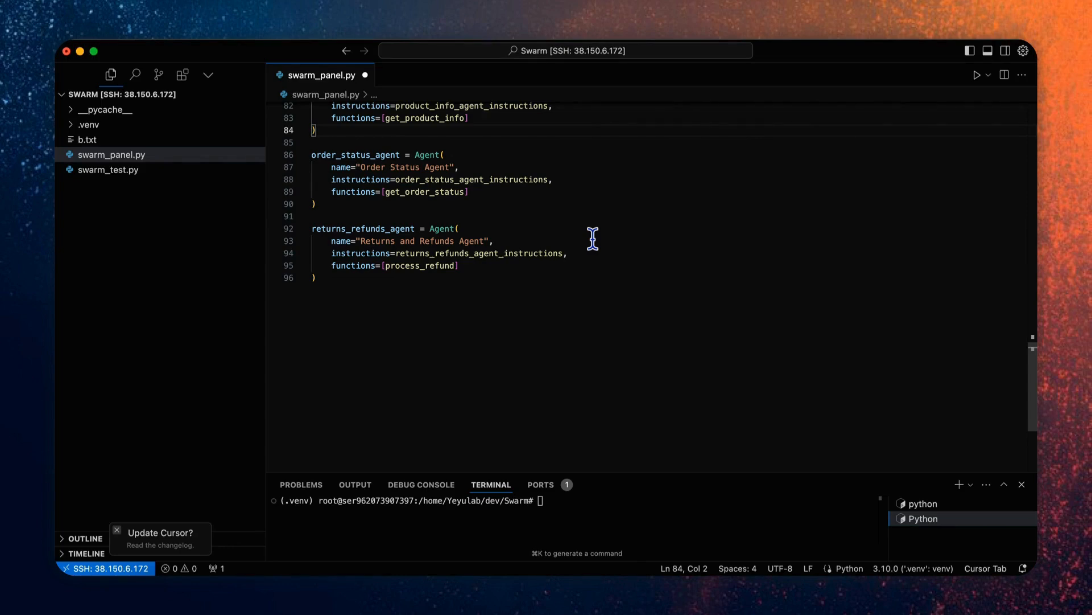
pyautogui.write('client')
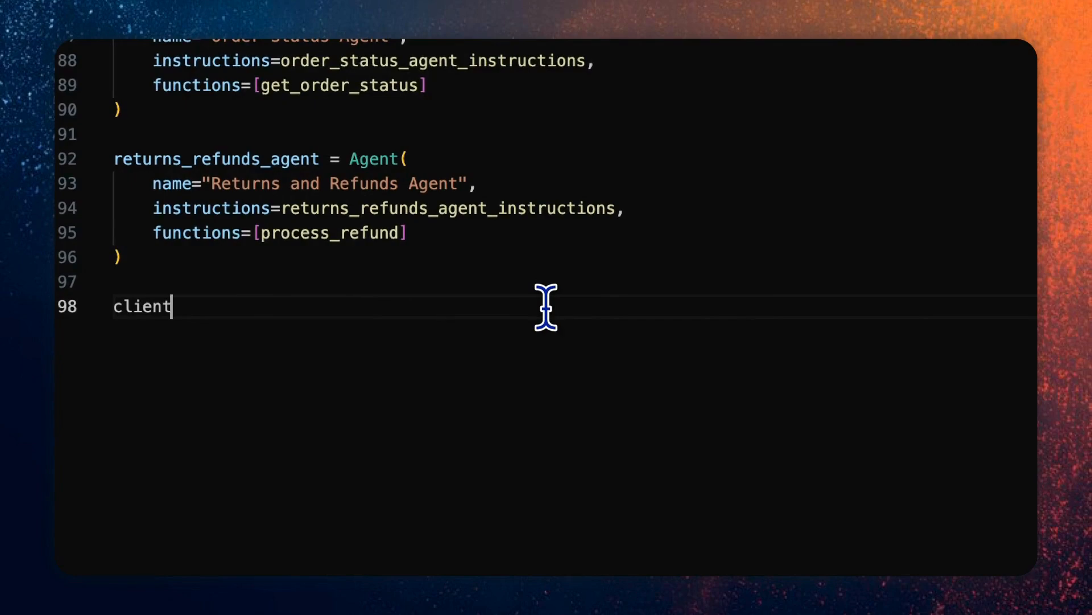
# Step: Finish typing client.run(triage_agent), then move to the empty line after the agents
pyautogui.write('.run(triage_agent)')
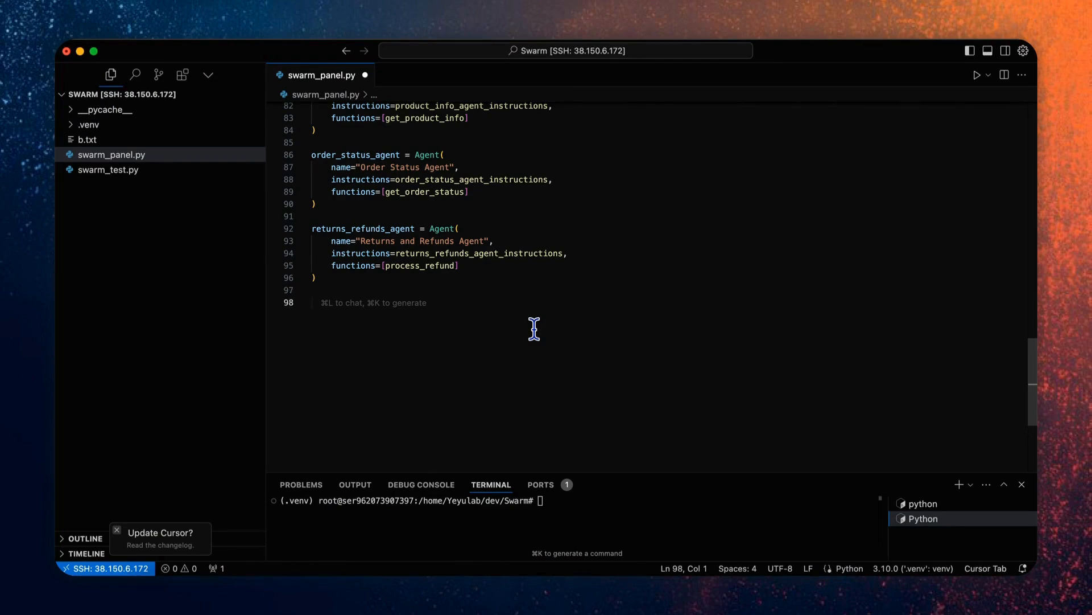
pyautogui.click(314, 303)
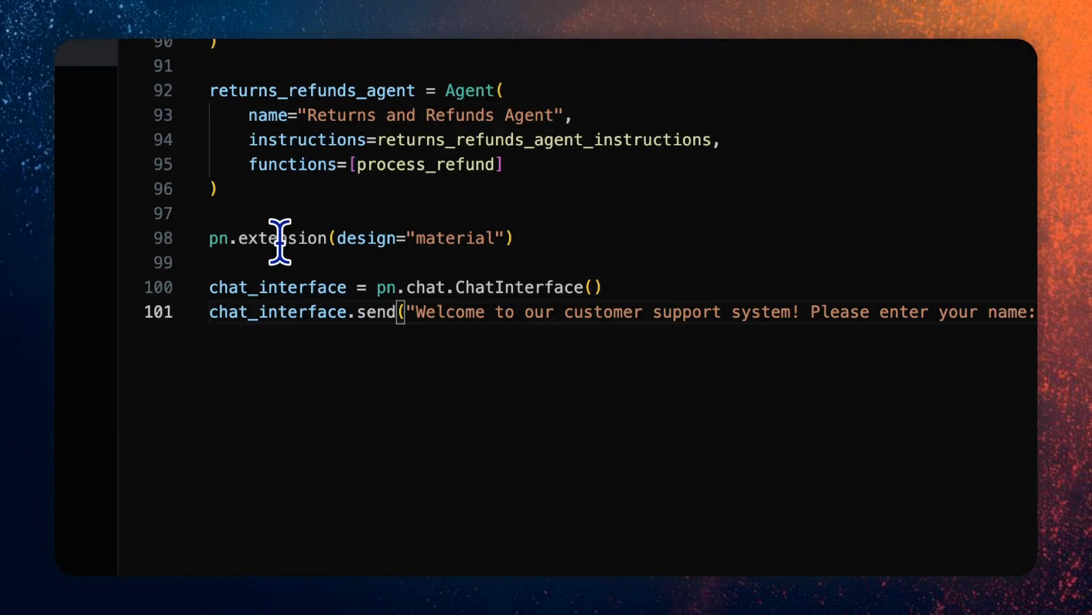
pyautogui.moveTo(442, 250)
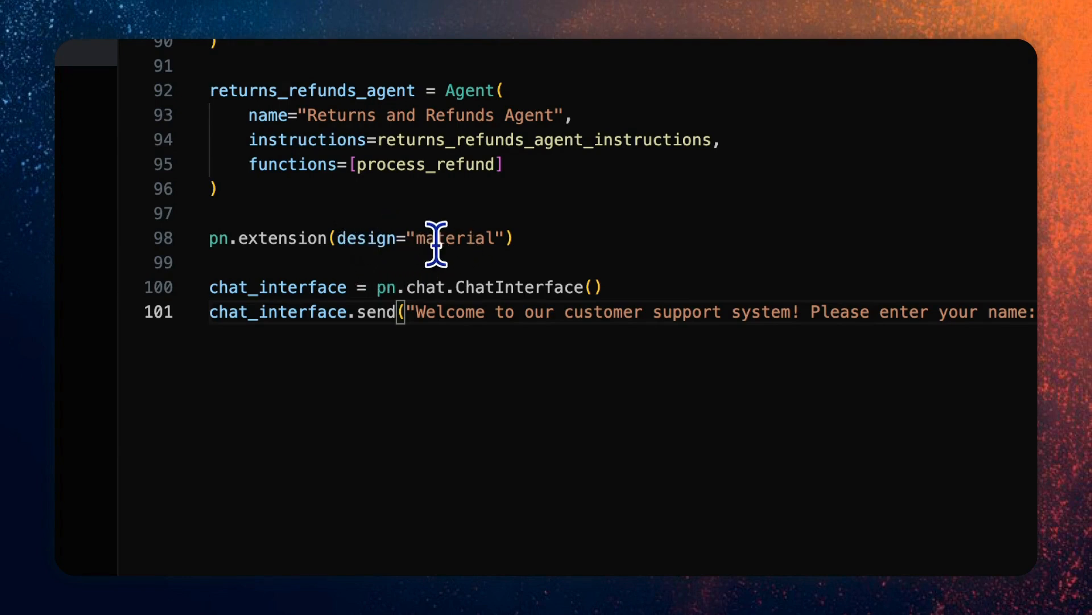
pyautogui.moveTo(314, 238)
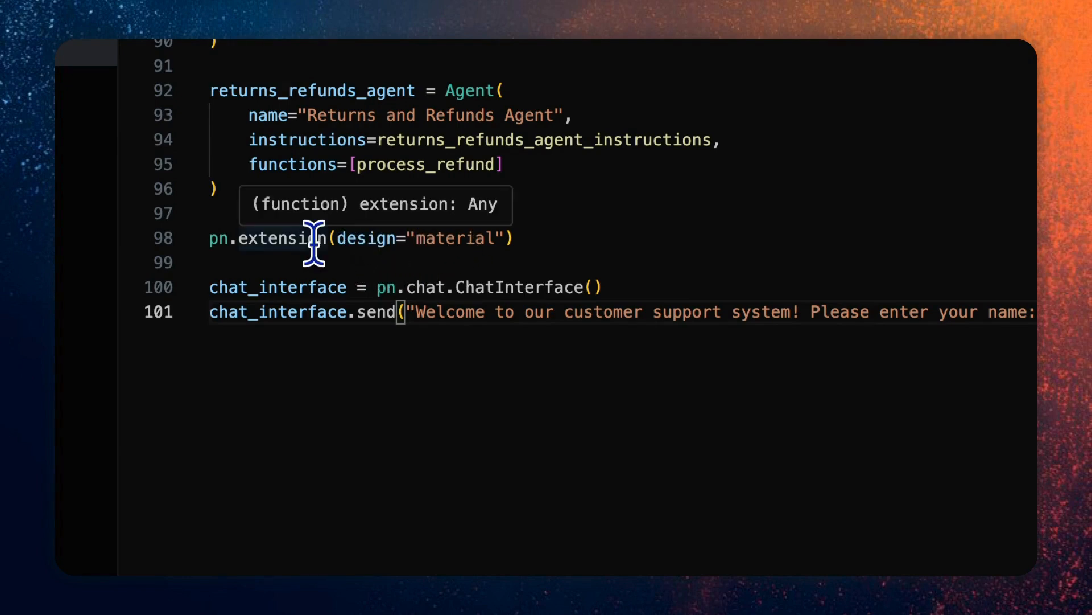
pyautogui.moveTo(269, 292)
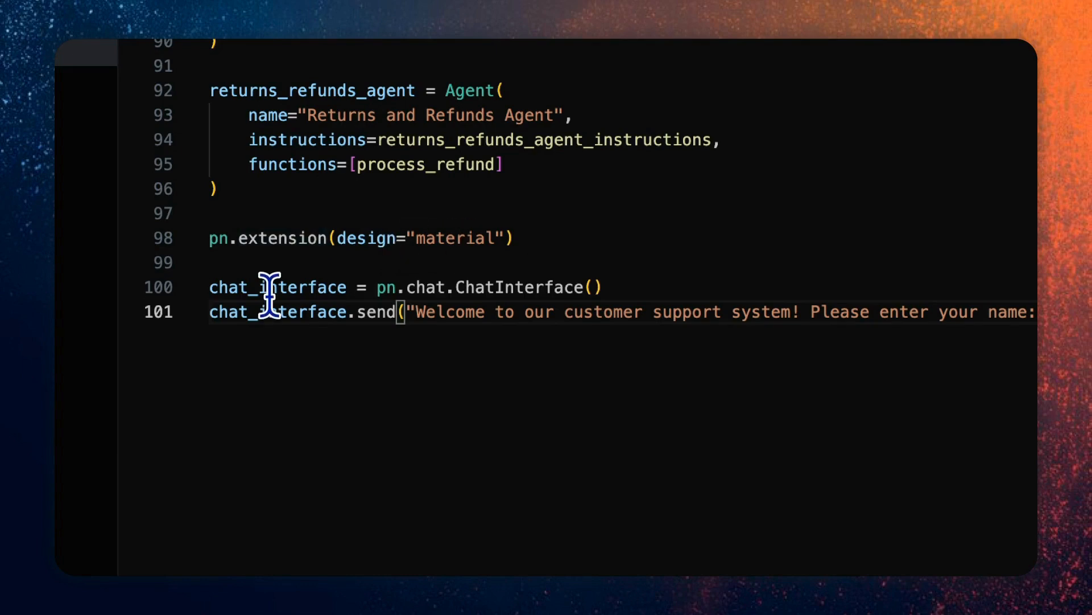
pyautogui.moveTo(380, 287)
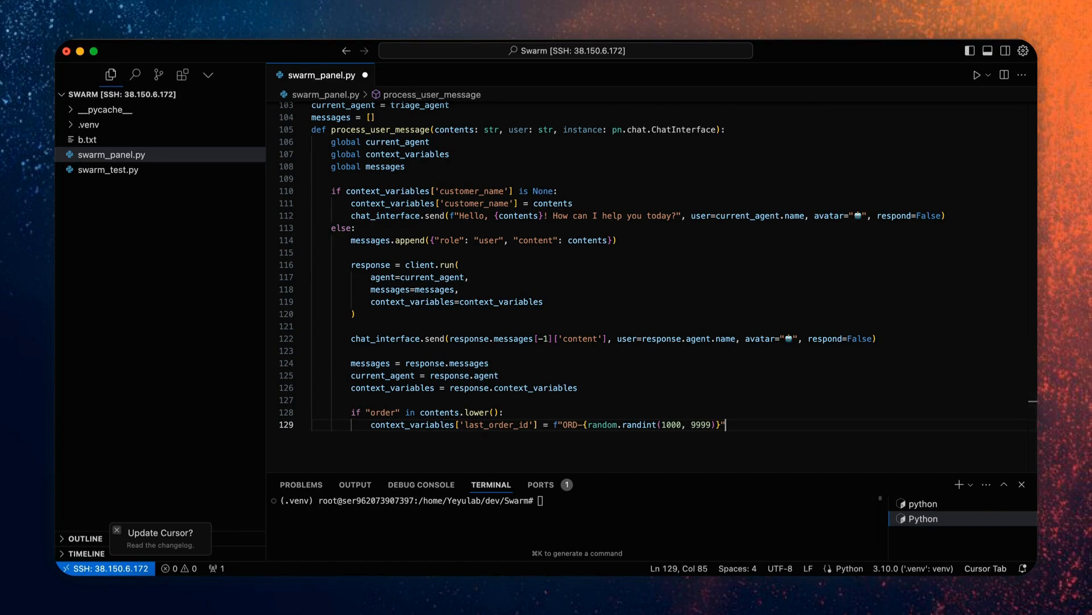
pyautogui.moveTo(449, 63)
pyautogui.write('chat_interface.callback = process_user_message')
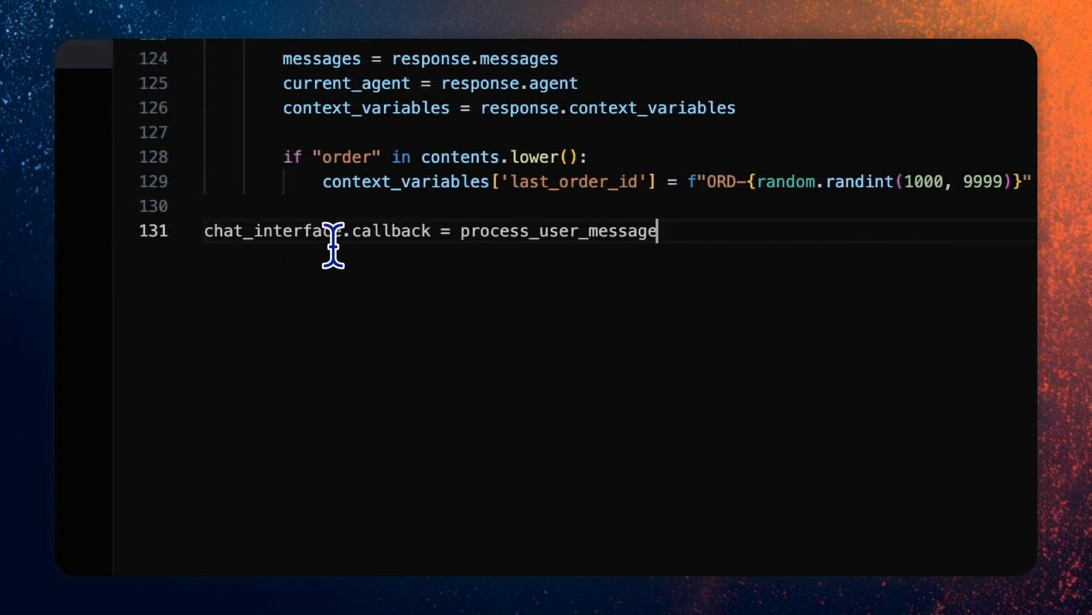
pyautogui.moveTo(709, 243)
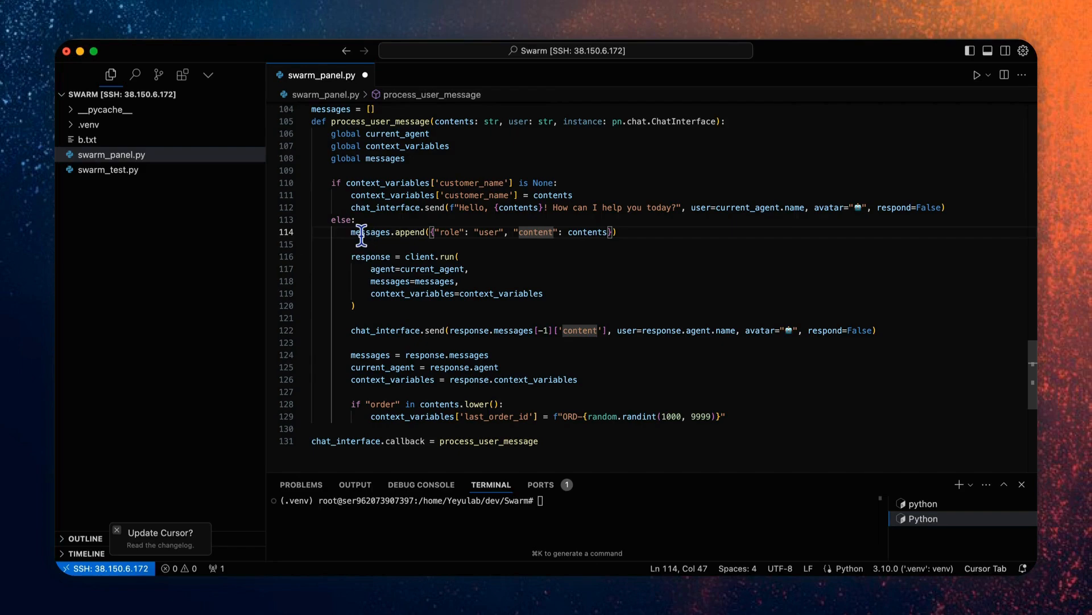
pyautogui.moveTo(369, 233)
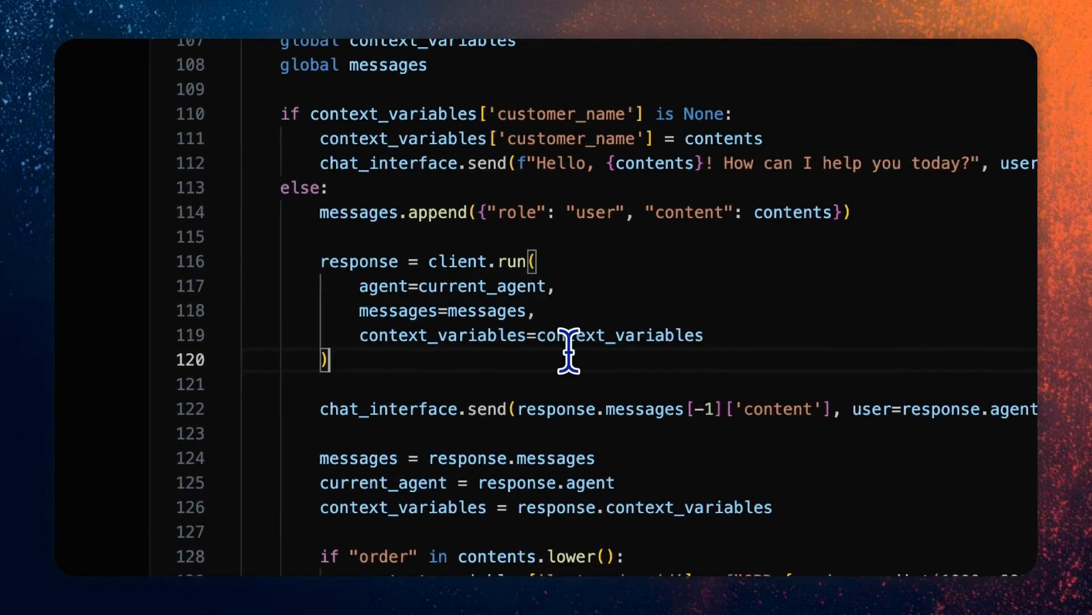
pyautogui.scroll(-3)
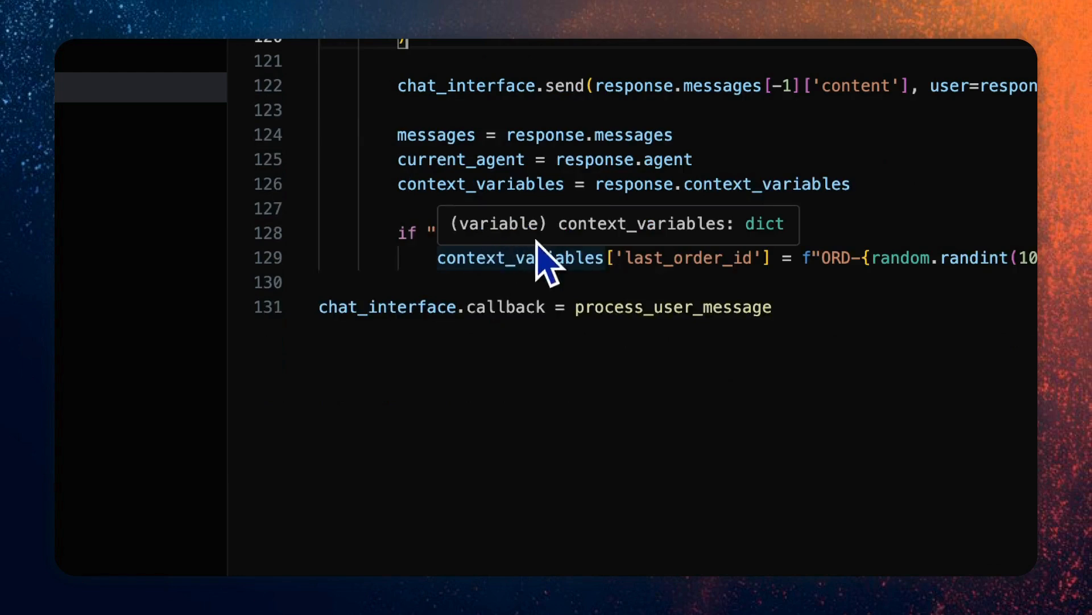
pyautogui.moveTo(671, 254)
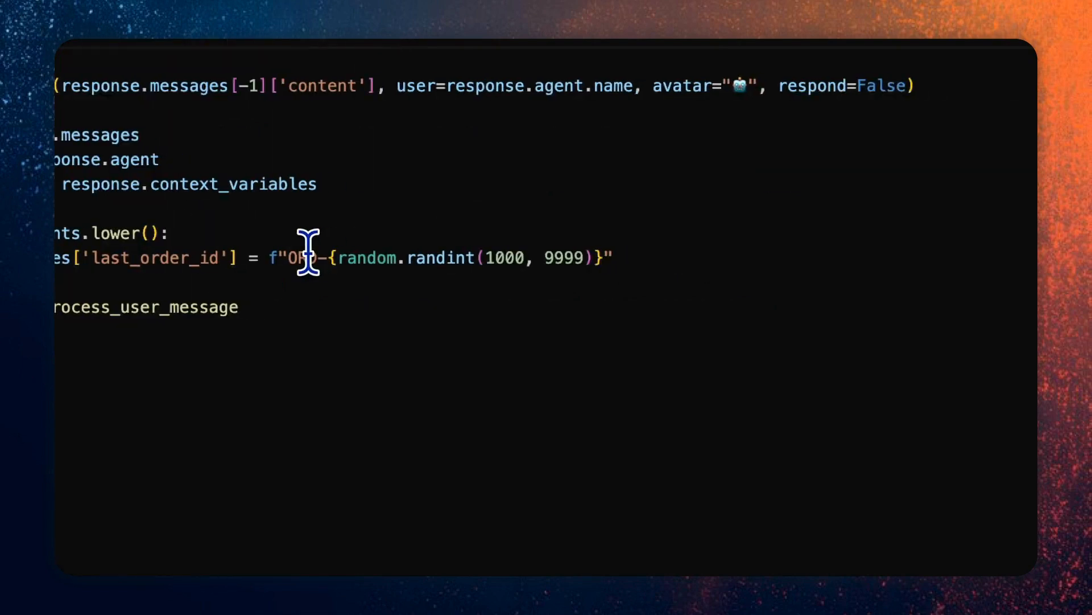
pyautogui.moveTo(502, 250)
pyautogui.write('chat_interface.servable()')
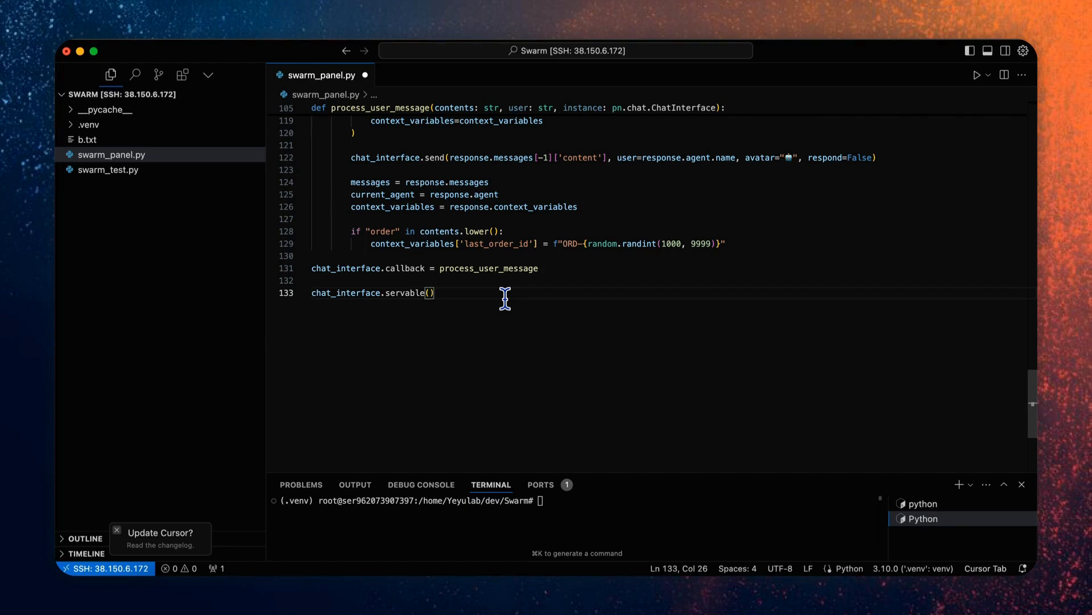
pyautogui.moveTo(421, 484)
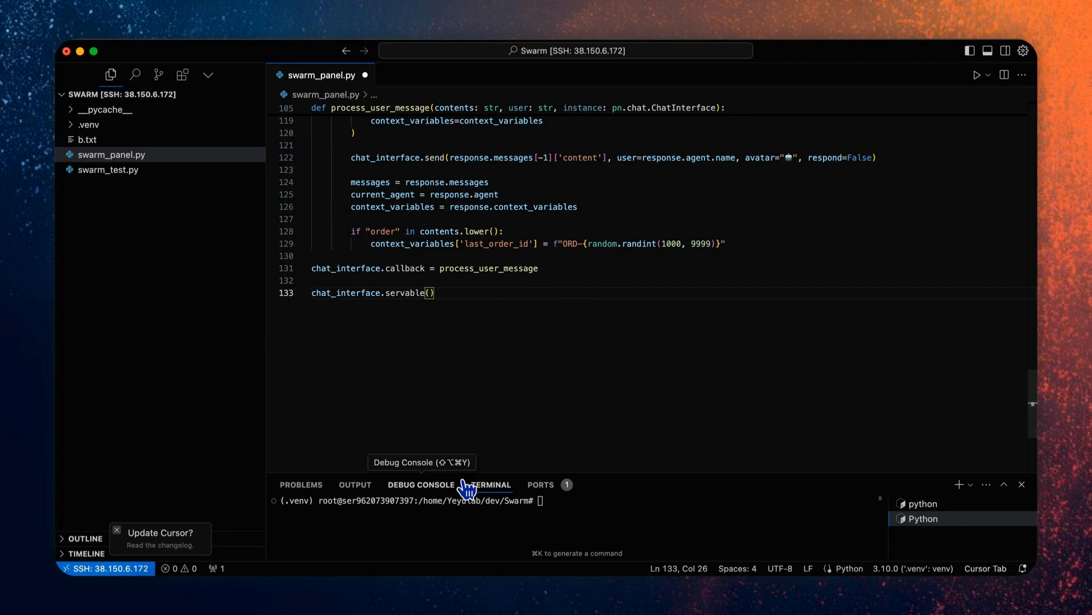
# Step: Run panel serve swarm_panel.py in the terminal to start the Panel server on port 5006
pyautogui.click(490, 485)
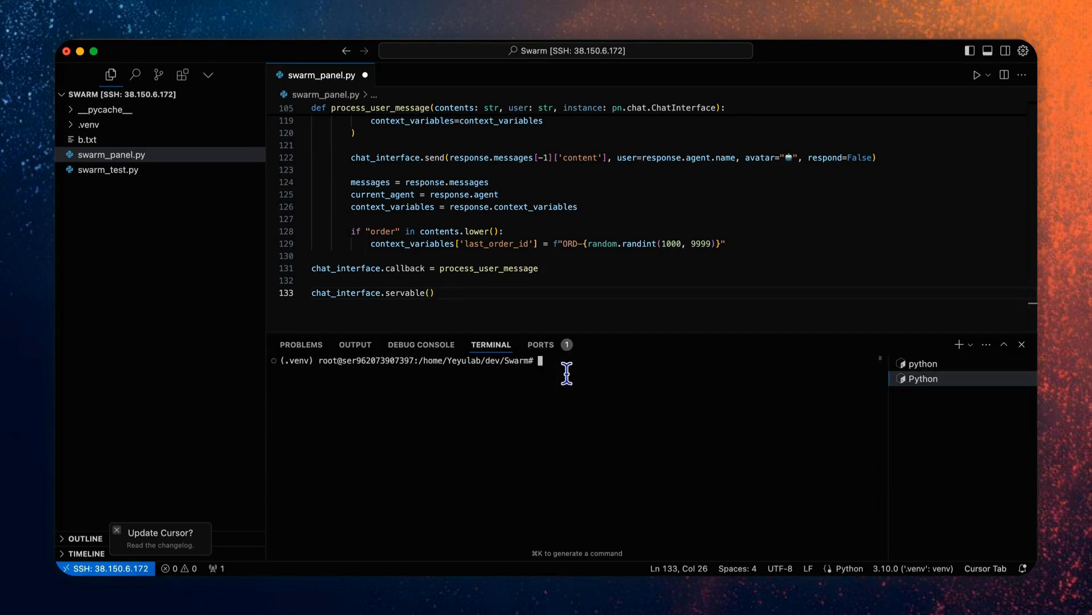
pyautogui.write('panel')
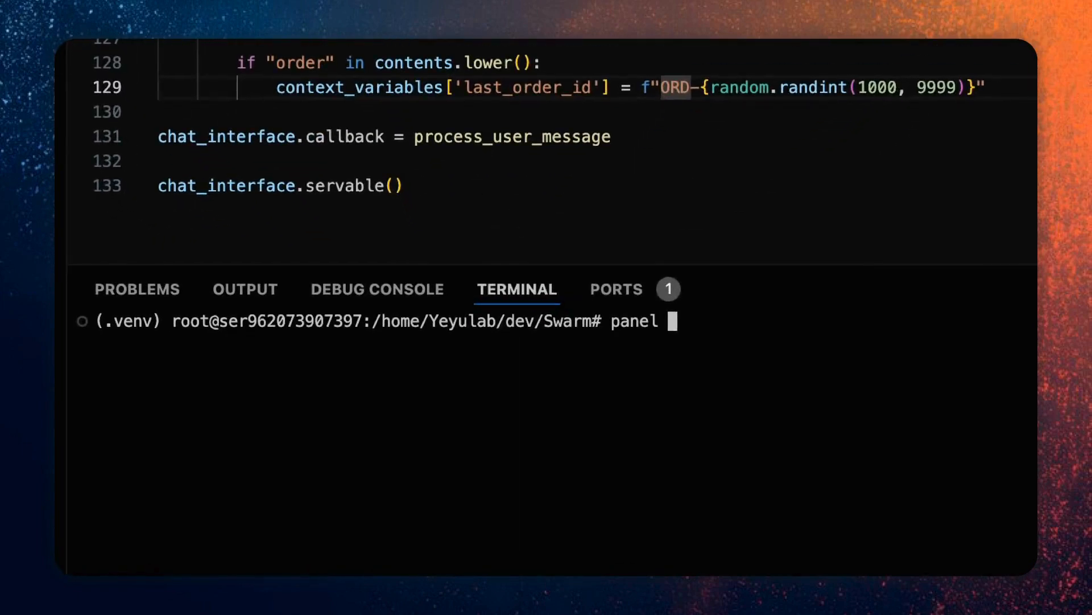
pyautogui.write('serve s')
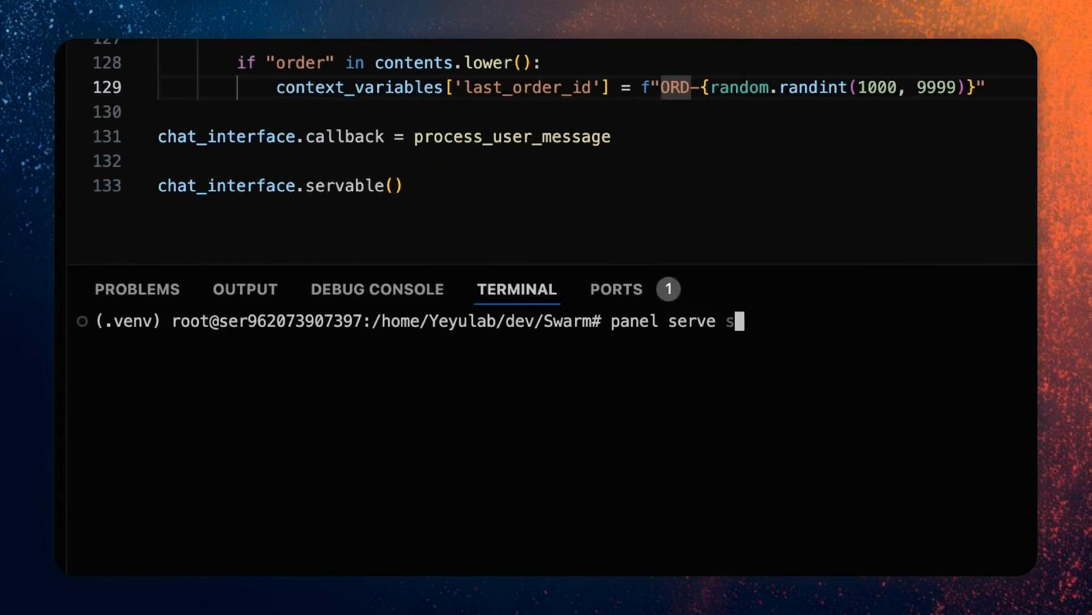
pyautogui.write('warm_panel.py')
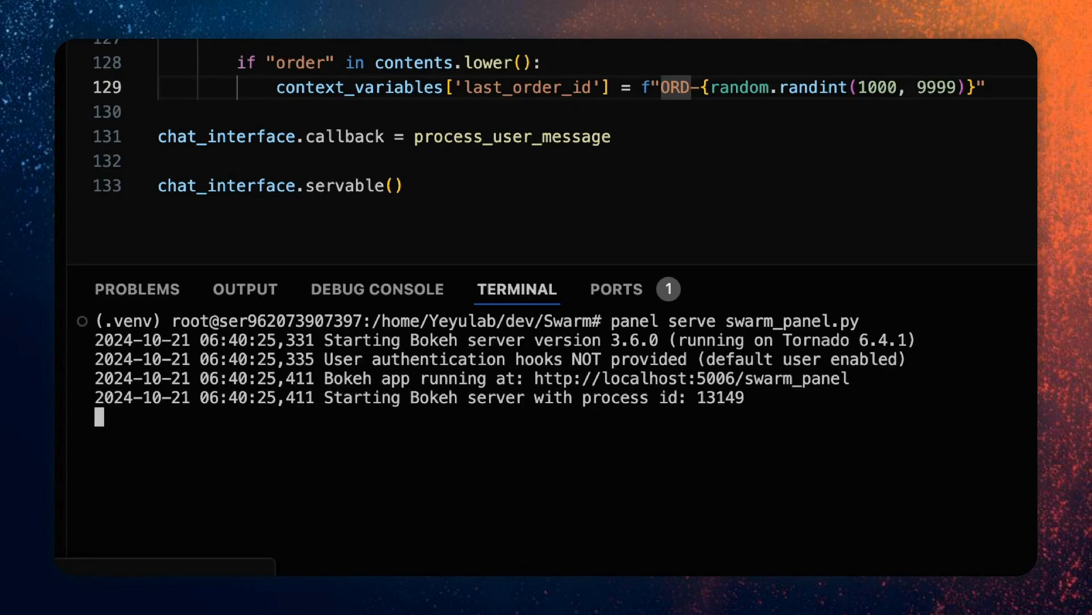
pyautogui.moveTo(465, 409)
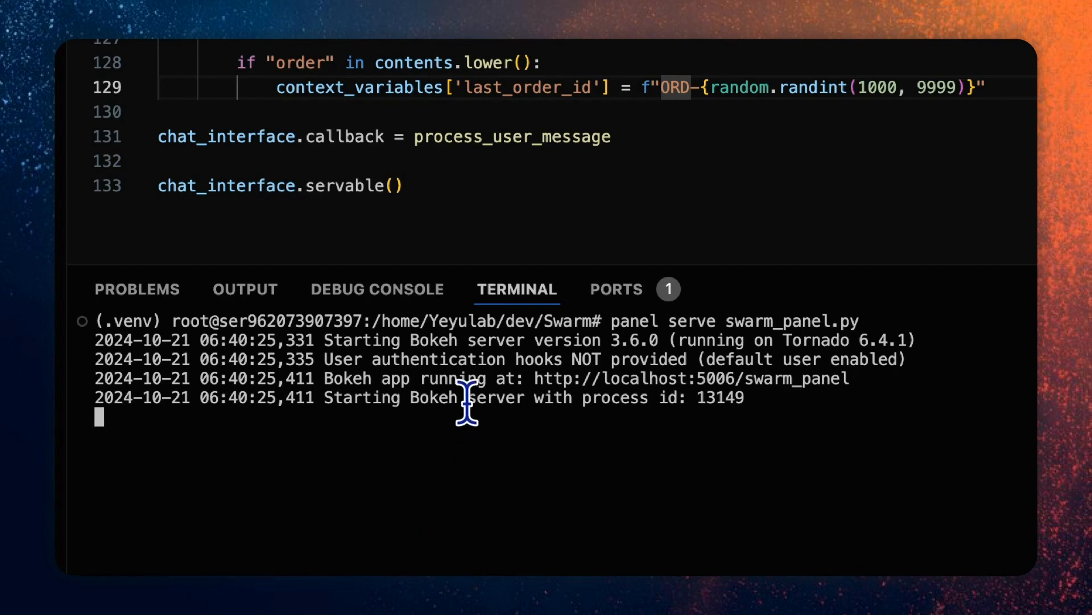
pyautogui.moveTo(568, 456)
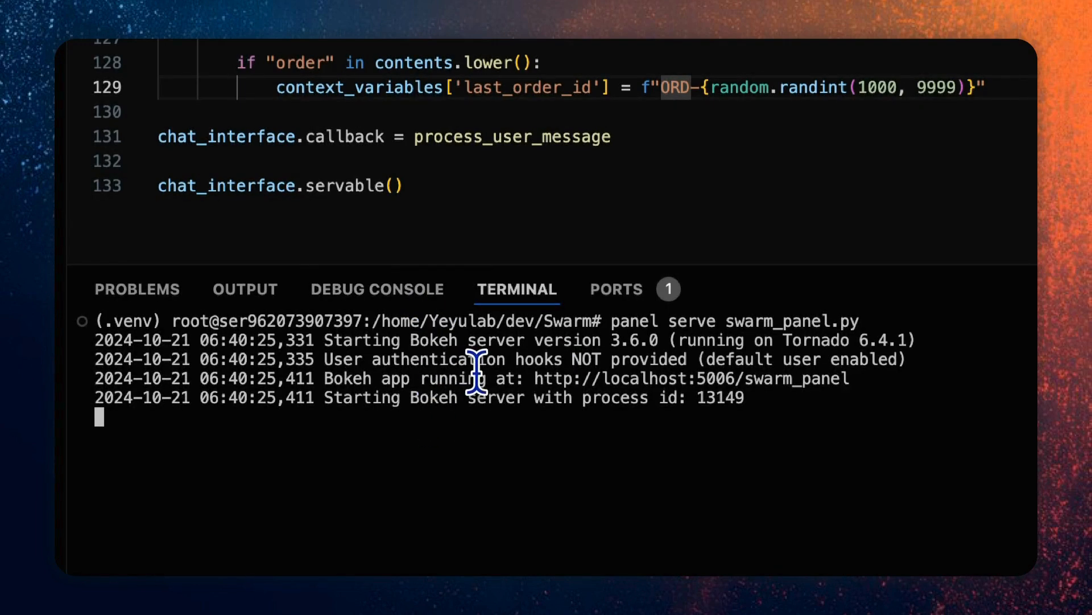
pyautogui.moveTo(703, 380)
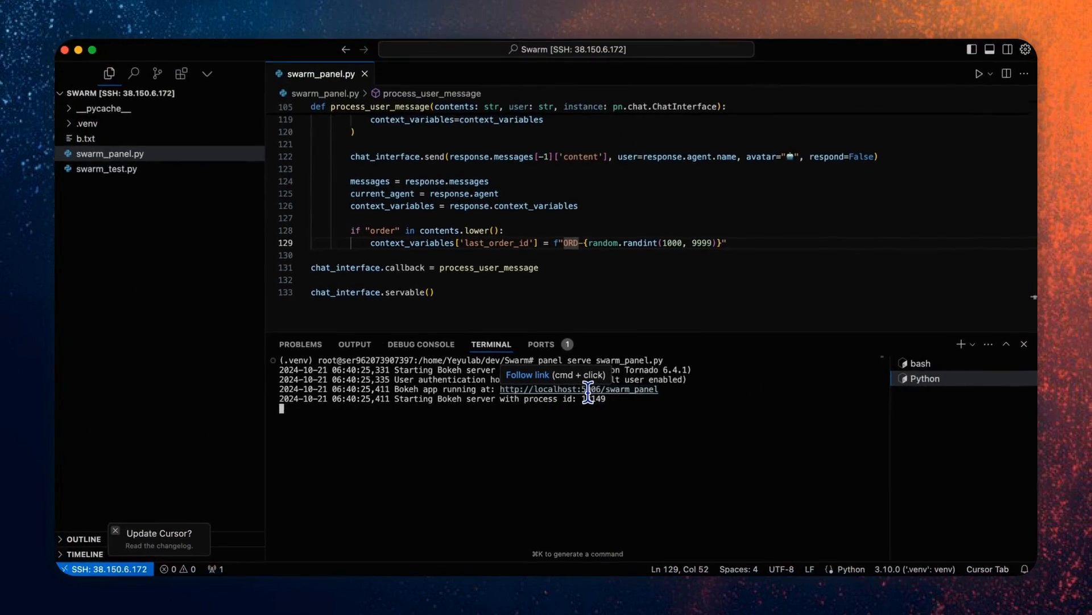
# Step: Open the served swarm_panel chat app in Chrome and enter a name so the Triage Agent greets you
pyautogui.click(578, 389)
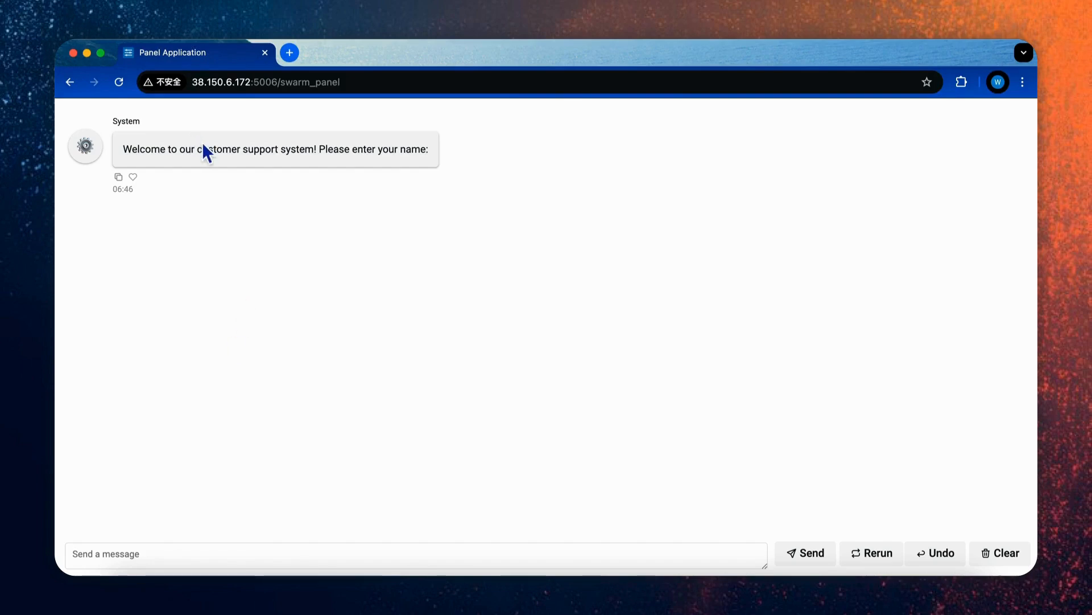
pyautogui.moveTo(369, 169)
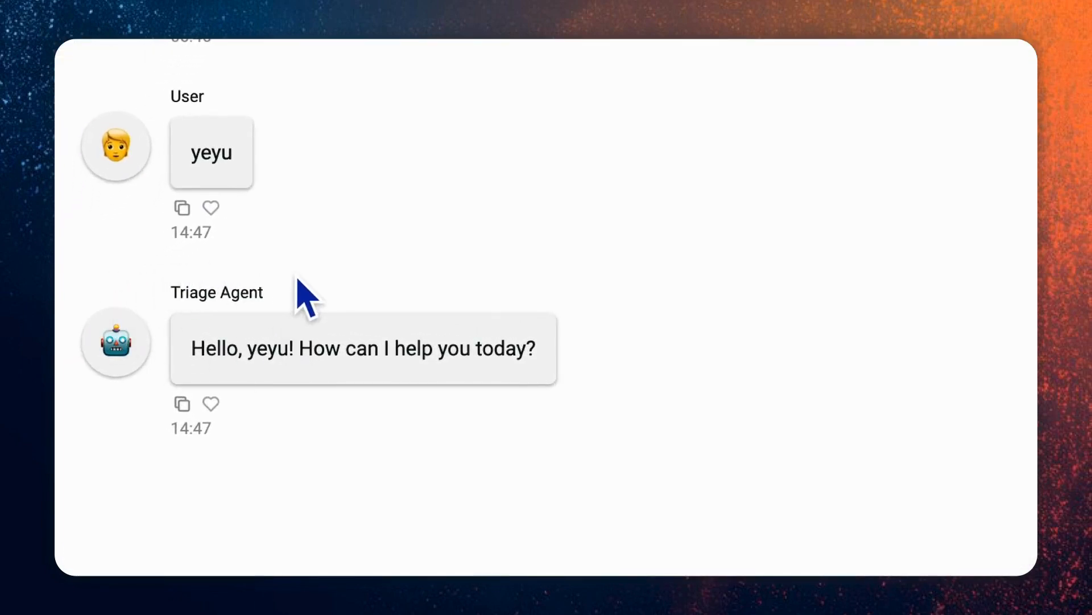
pyautogui.scroll(-3)
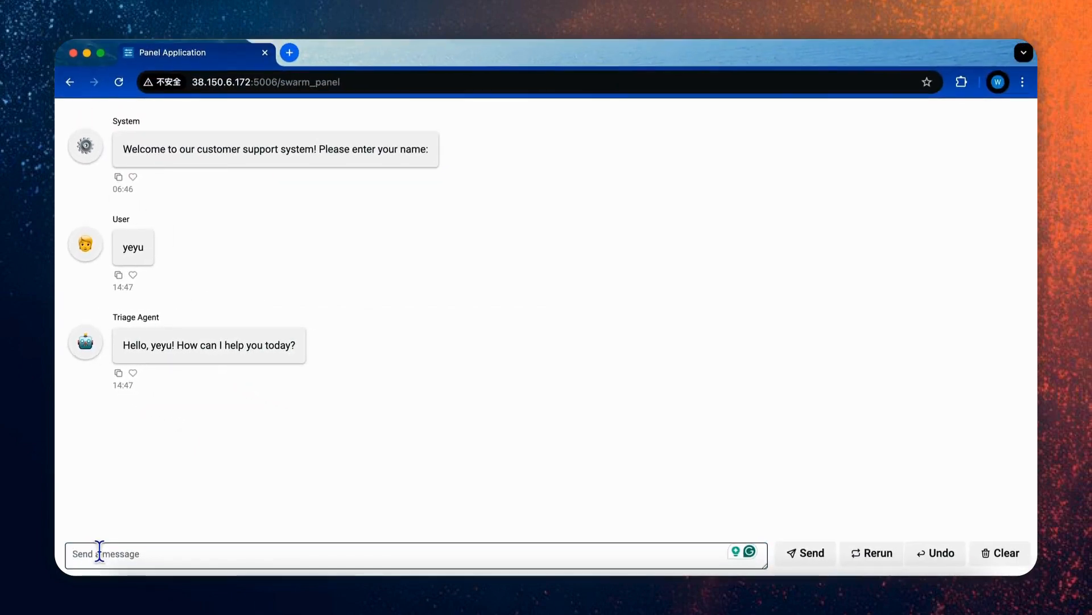
# Step: Send "I want to know the new product id 1" and get the Smartphone iPhone 16 answer
pyautogui.write('I want to')
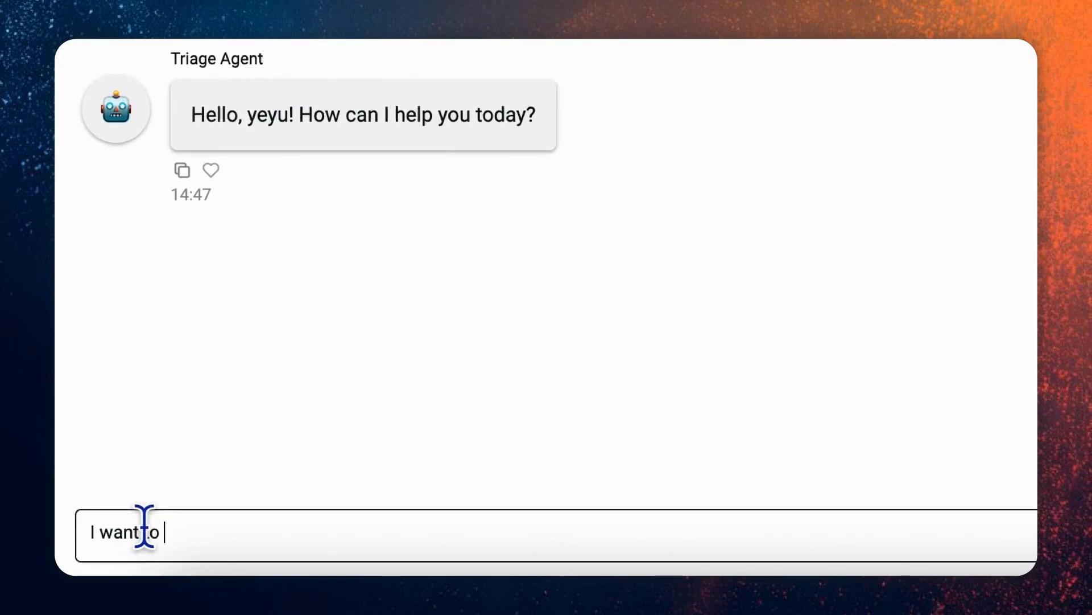
pyautogui.write('know the new p')
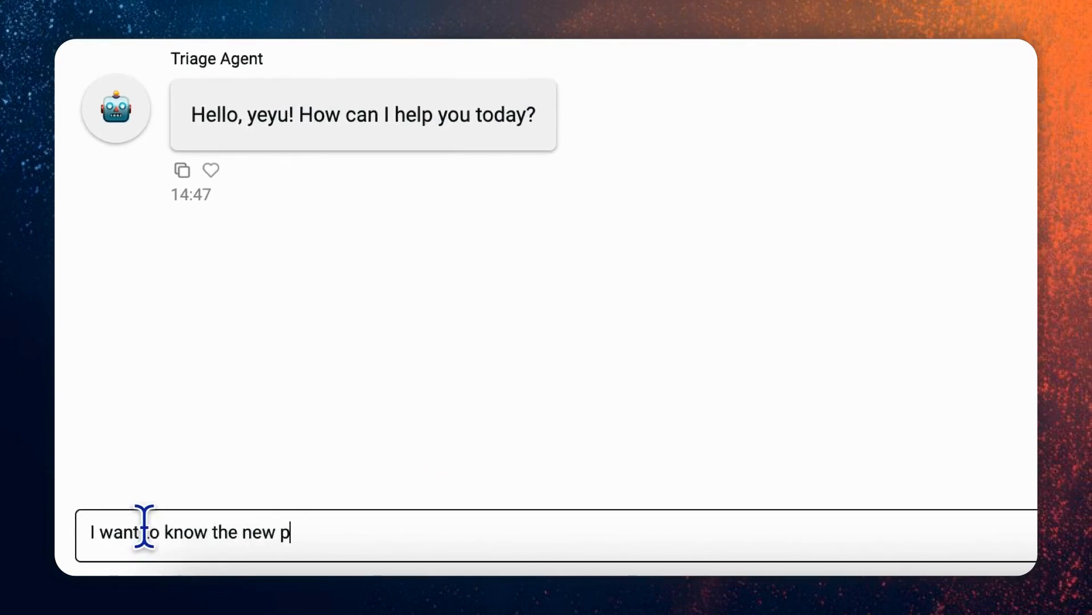
pyautogui.write('roduct id 1')
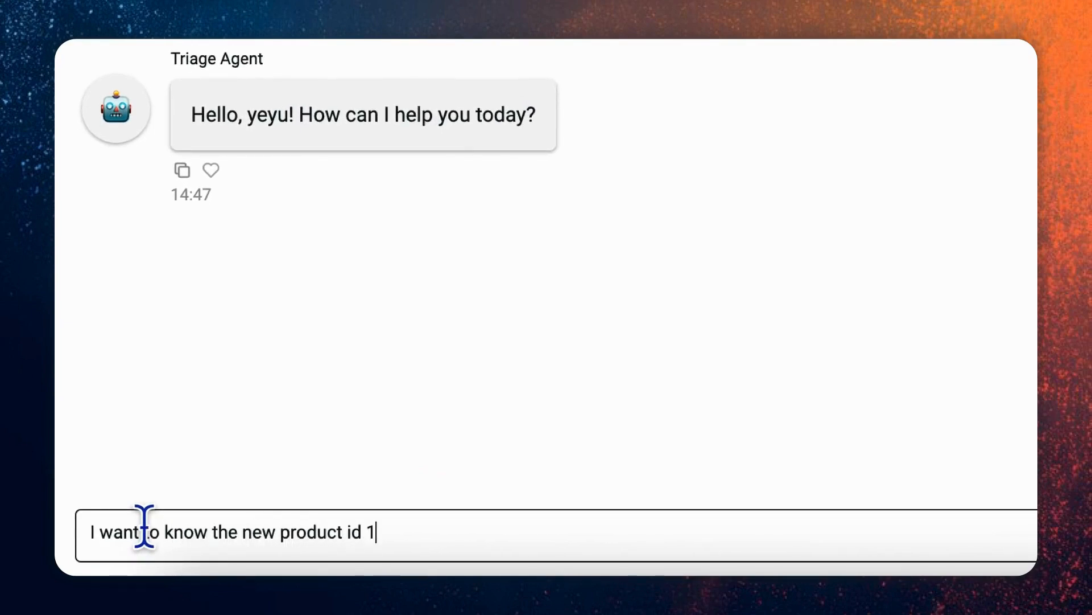
pyautogui.press('enter')
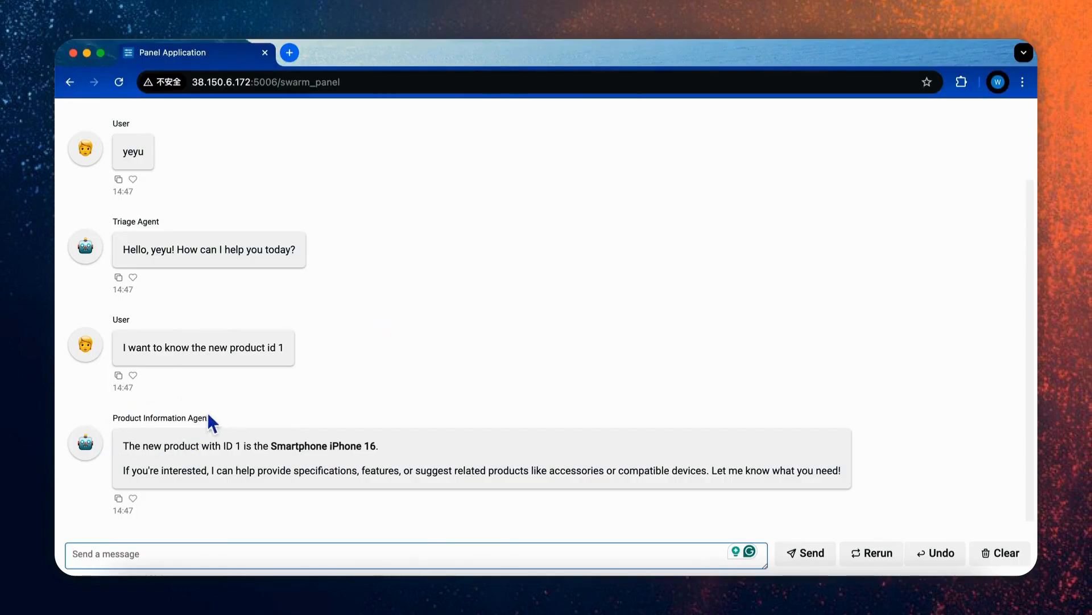
pyautogui.moveTo(198, 421)
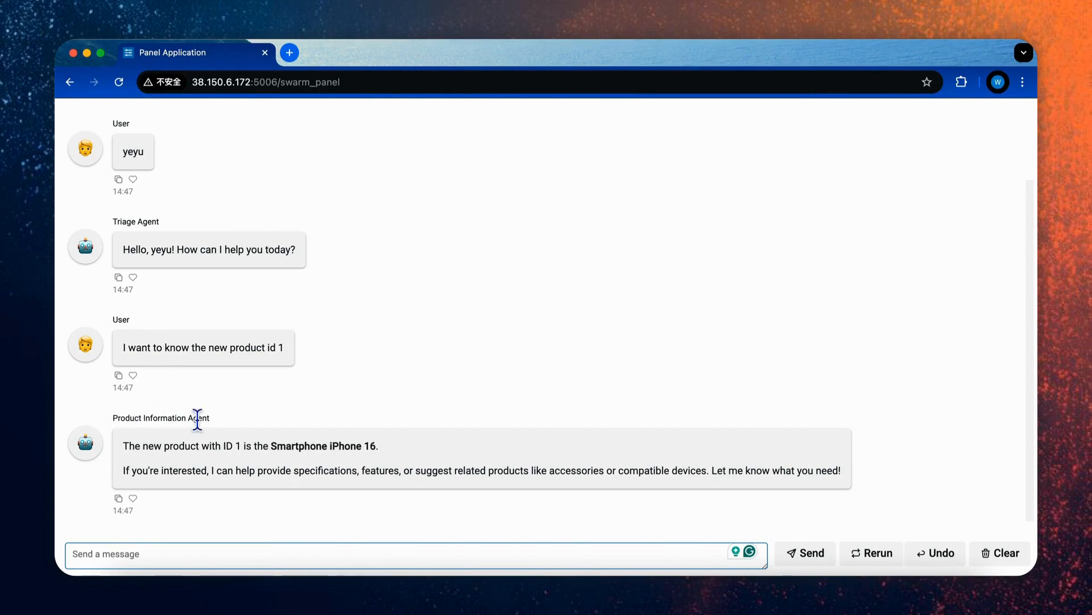
pyautogui.moveTo(285, 476)
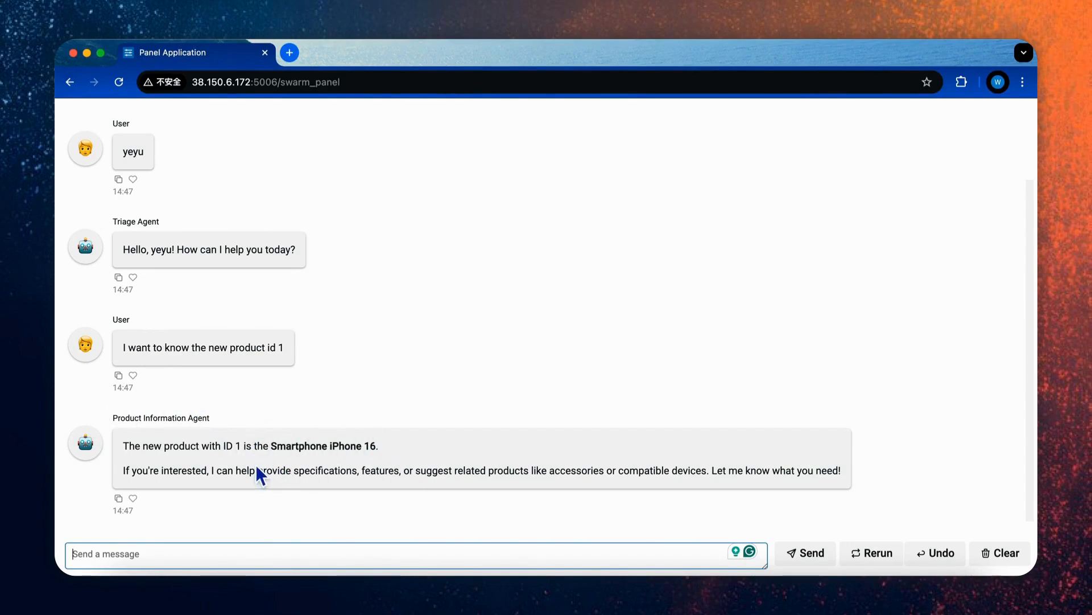
# Step: Send "tell me more about this product" and receive the agent's apology about iPhone 16 details
pyautogui.write('tell me')
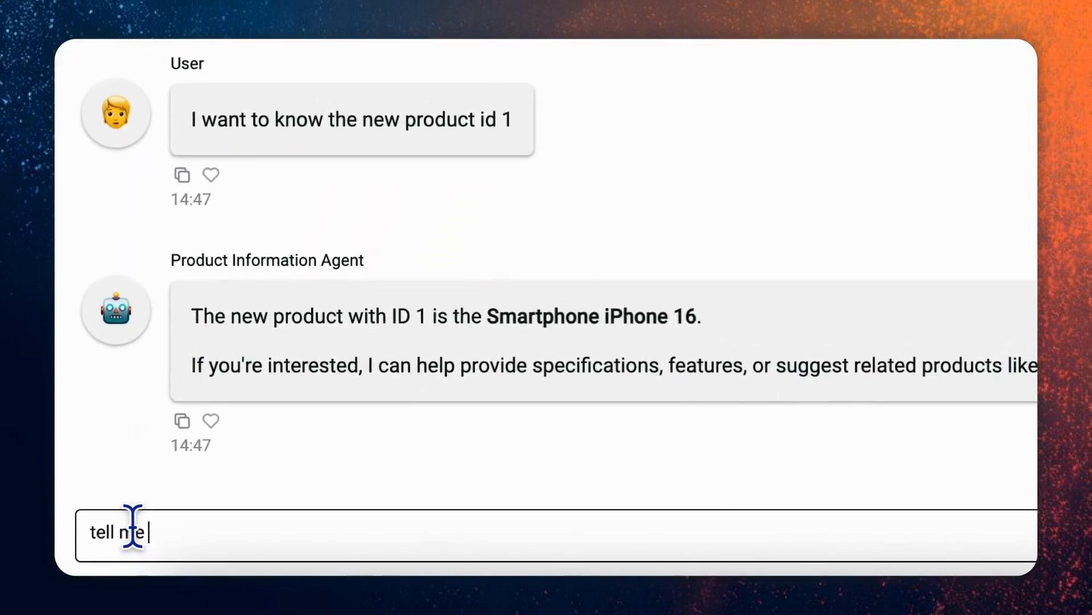
pyautogui.write('more abou t')
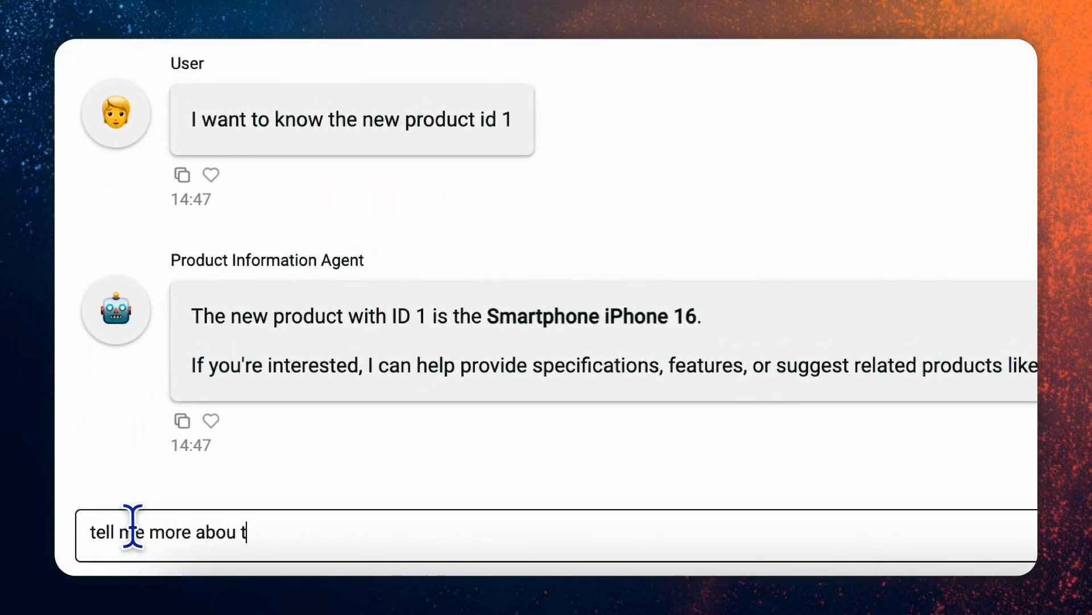
pyautogui.write('his')
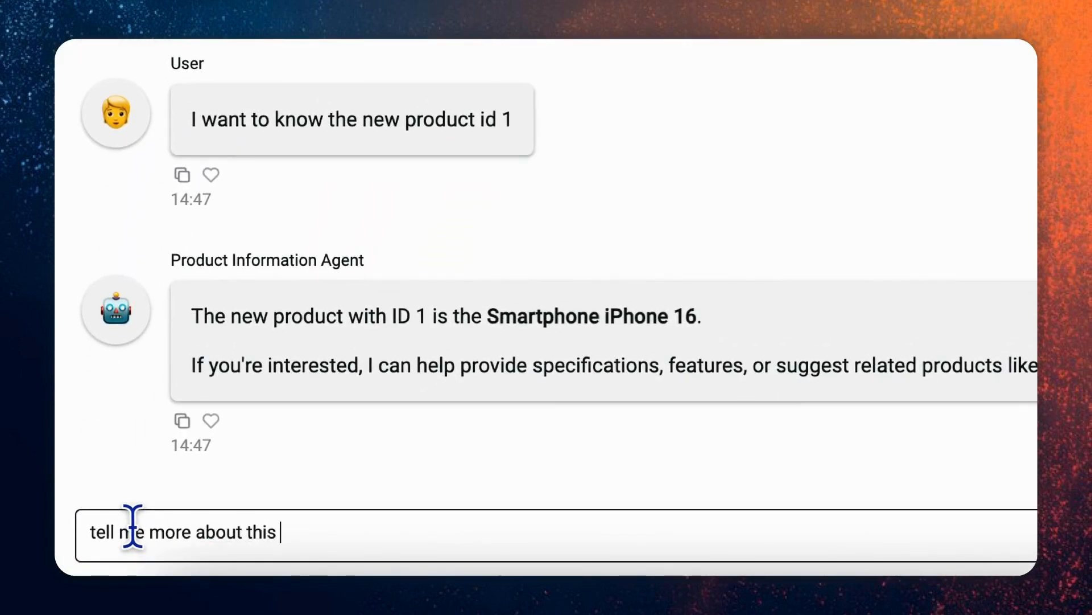
pyautogui.press('Enter')
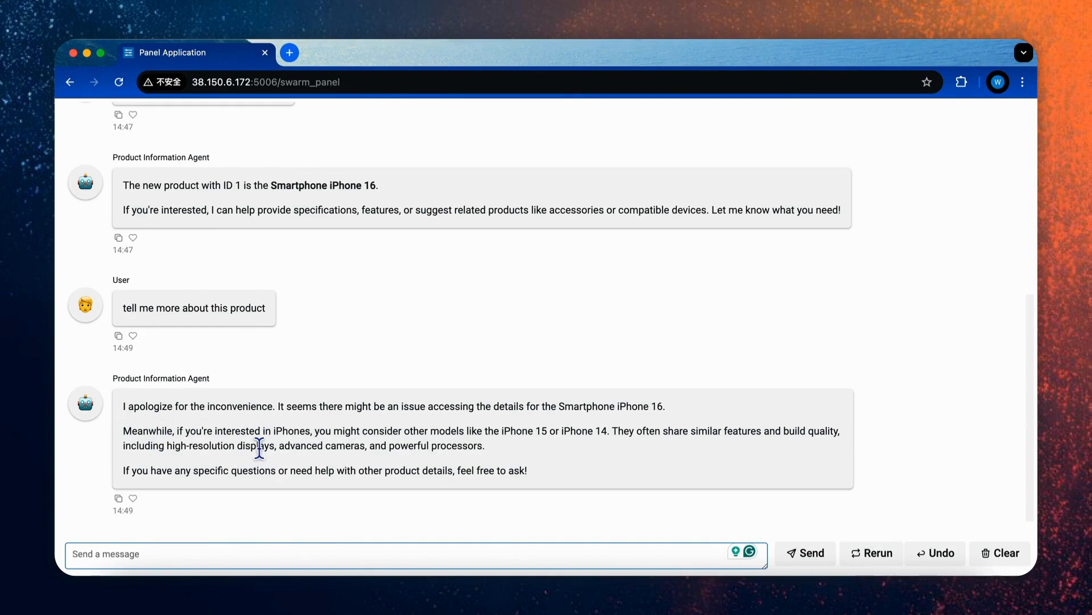
pyautogui.moveTo(424, 402)
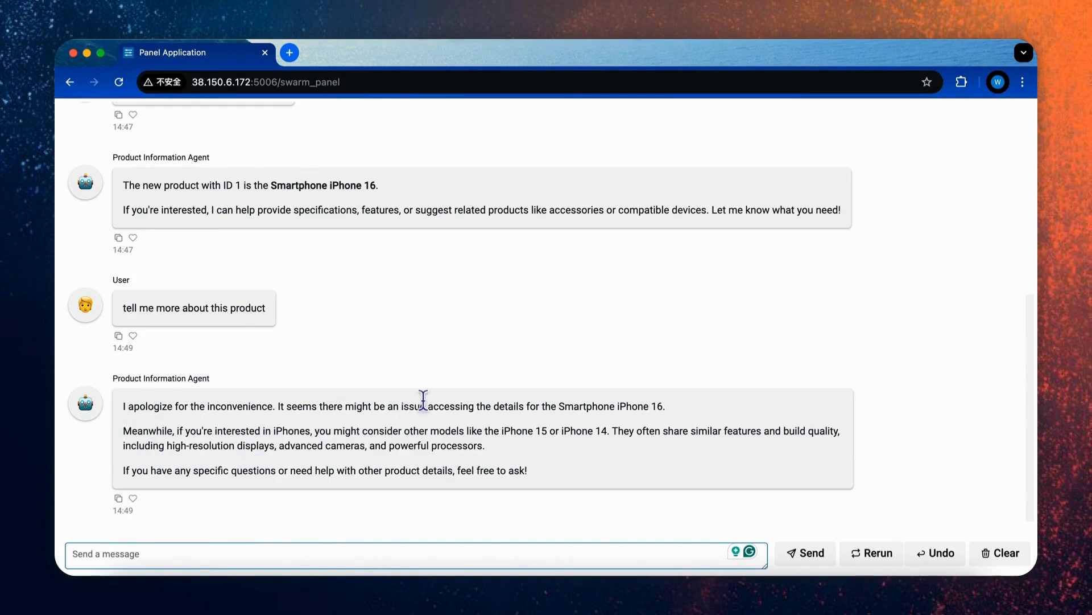
pyautogui.moveTo(125, 357)
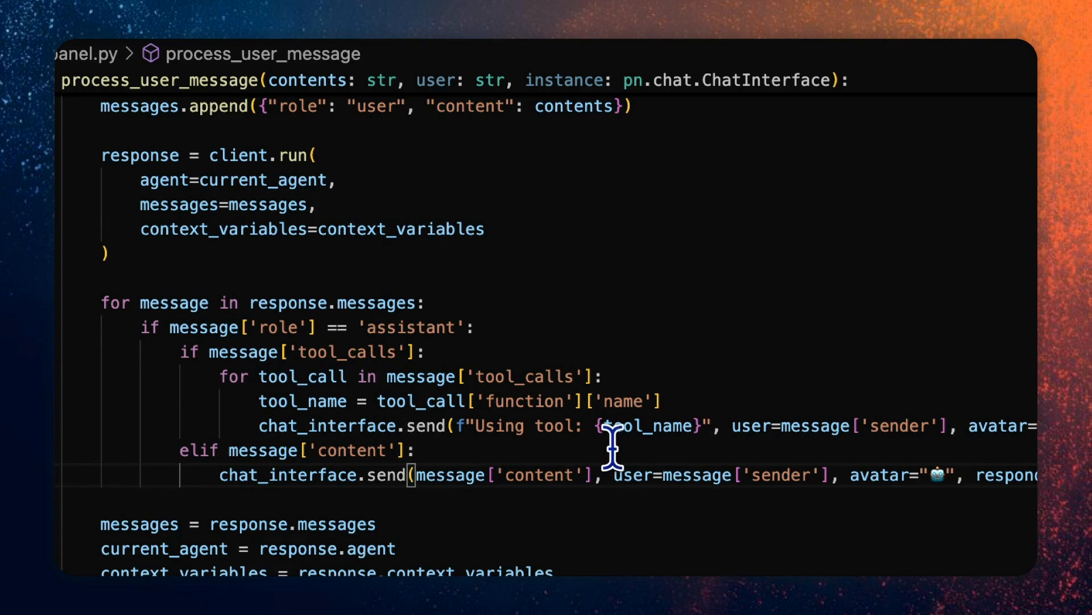
pyautogui.moveTo(512, 401)
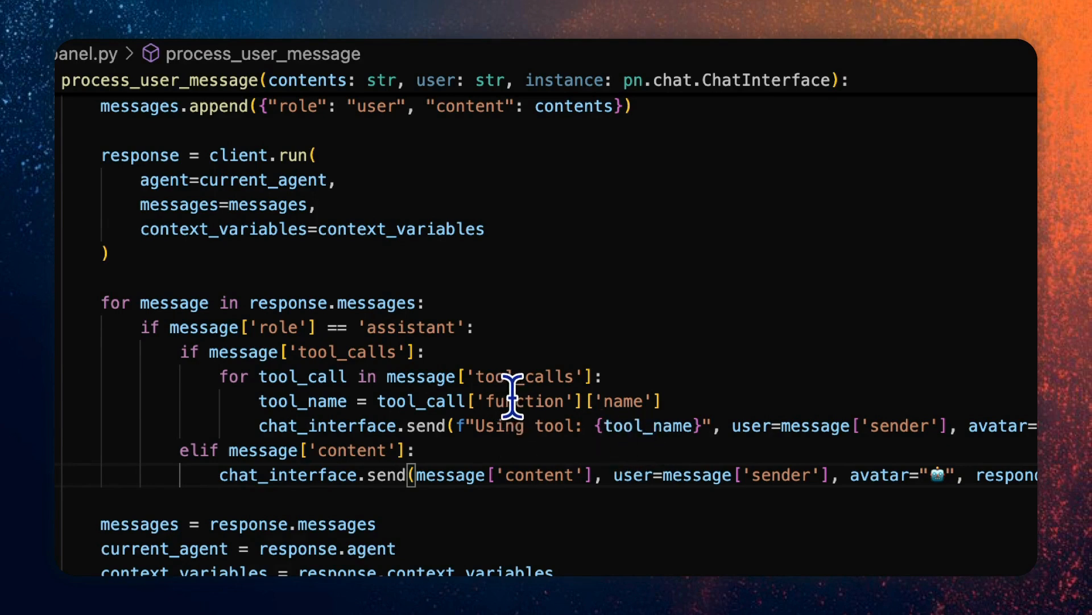
pyautogui.moveTo(460, 407)
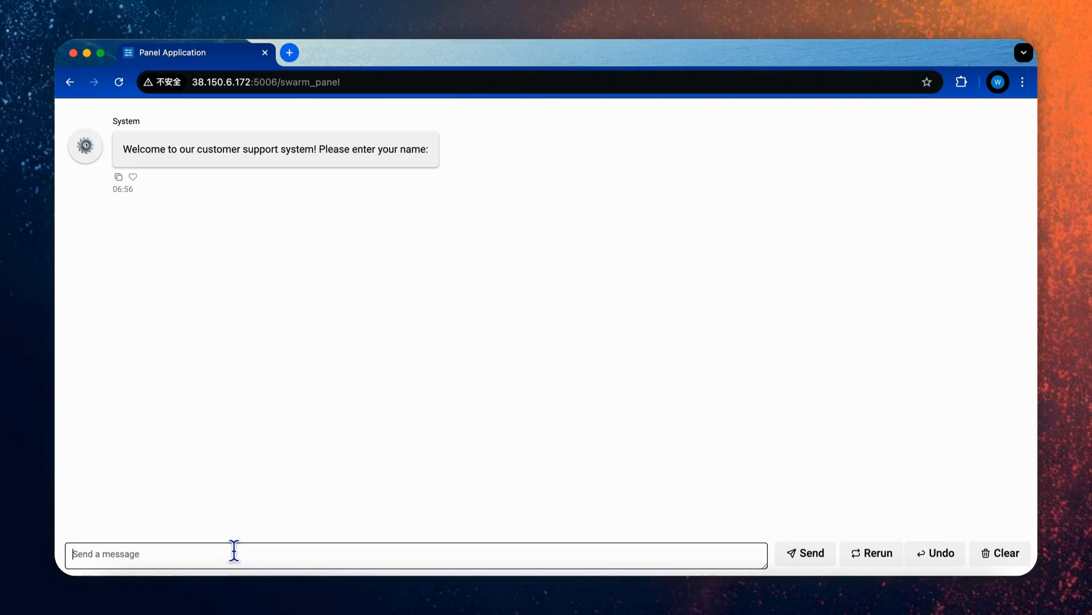
# Step: Enter the name "Yeyu" in the fresh session so the Triage Agent greets the user
pyautogui.write('Yey')
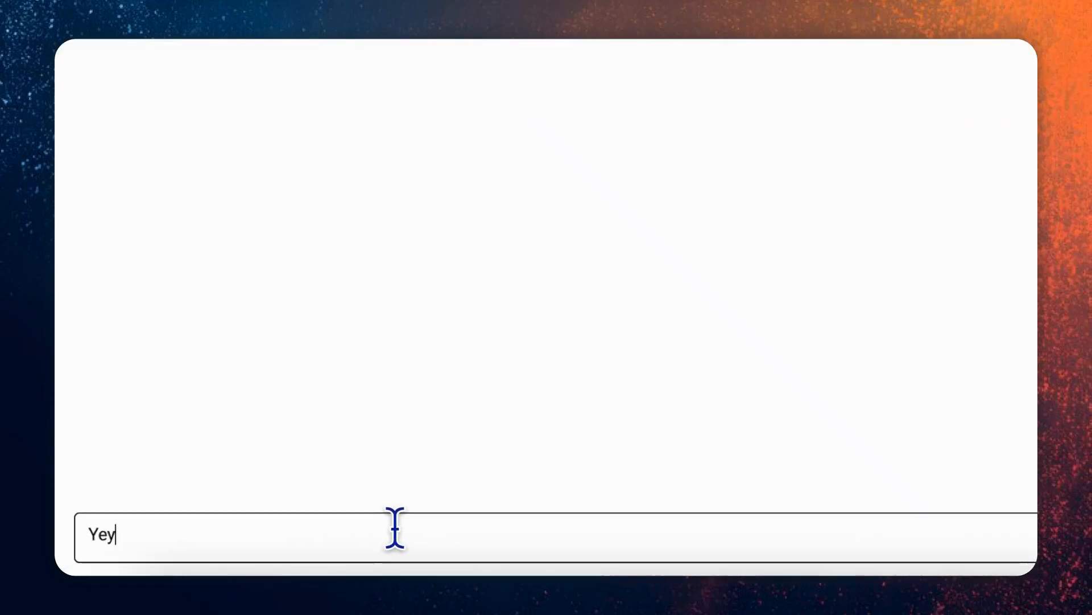
pyautogui.write('u')
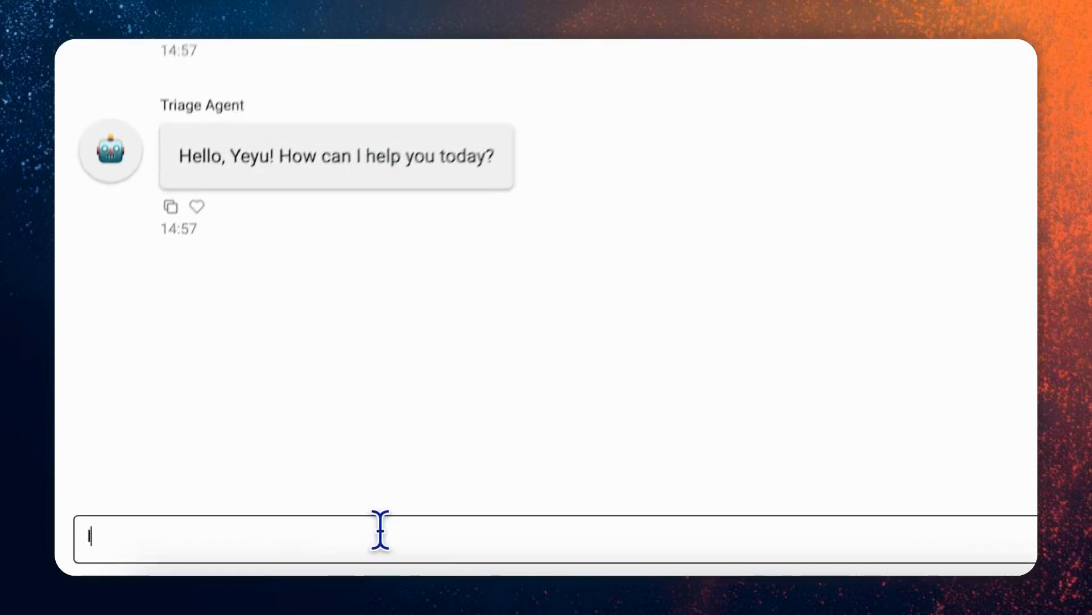
# Step: Begin composing the question "I want to know the product id"
pyautogui.write('I want to')
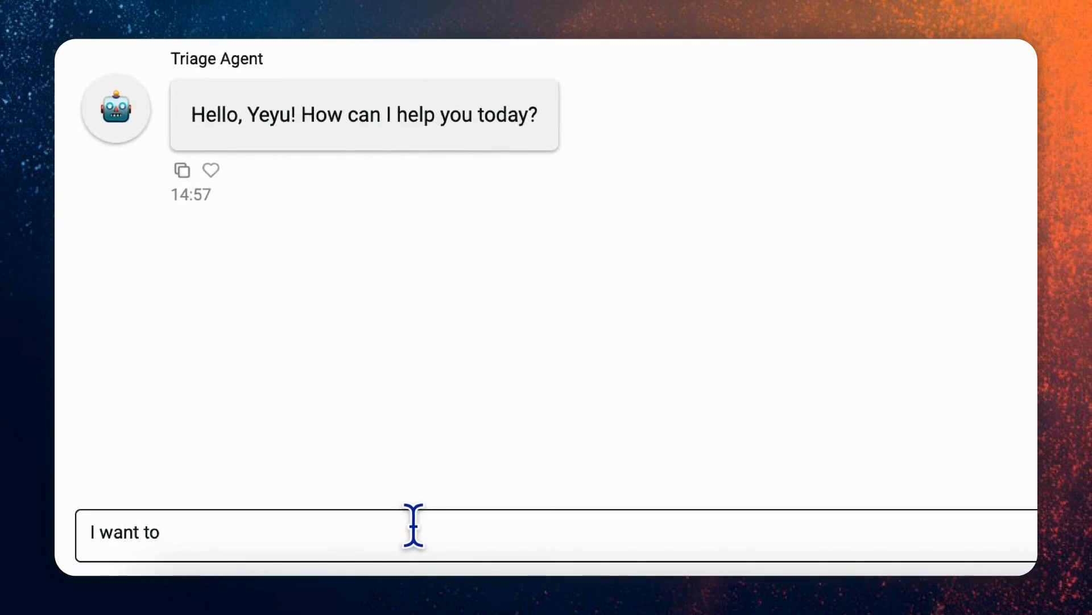
pyautogui.write('know the pro')
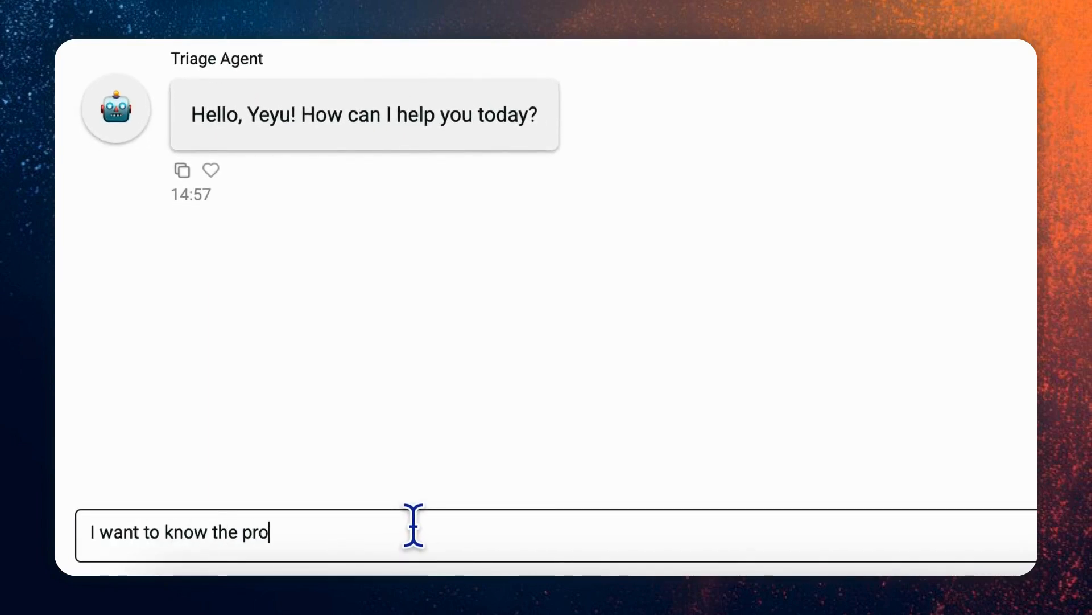
pyautogui.write('duct id')
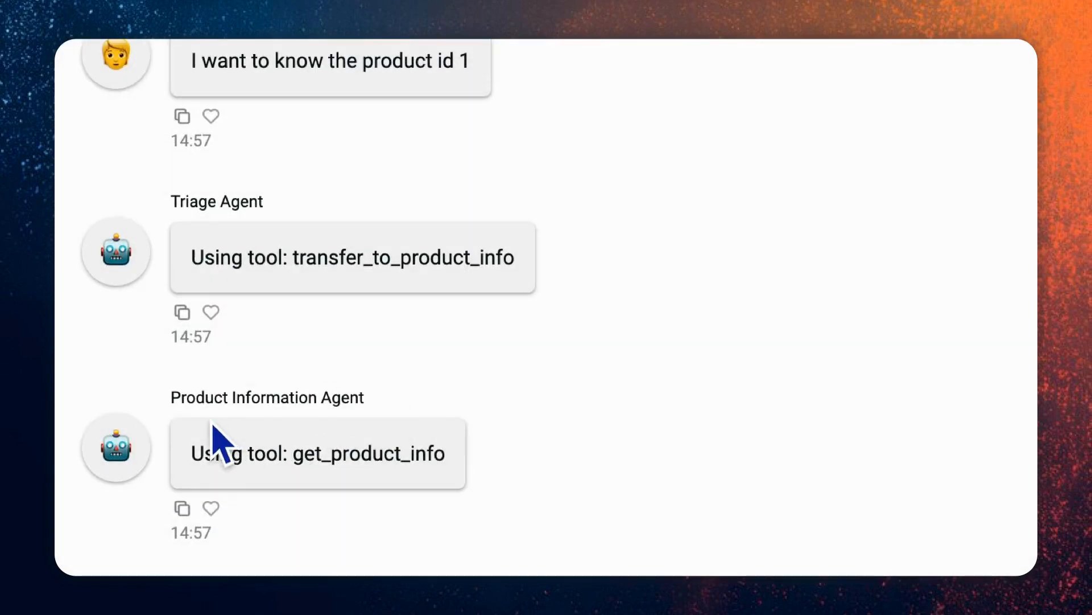
pyautogui.moveTo(408, 432)
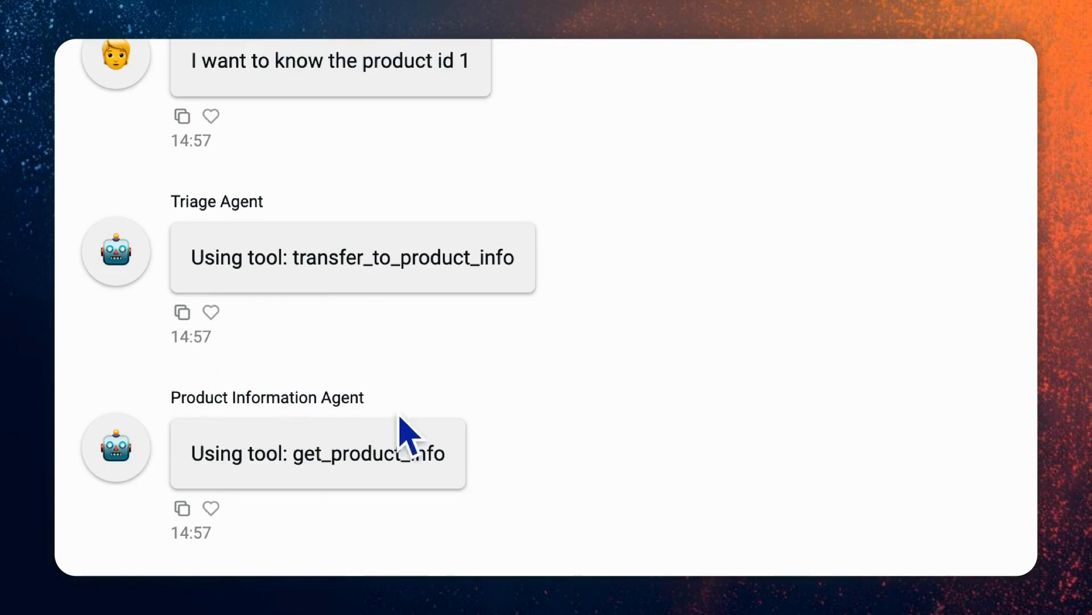
# Step: Scroll through the transfer_to_product_info and get_product_info tool notes to the iPhone 16 answer
pyautogui.scroll(-3)
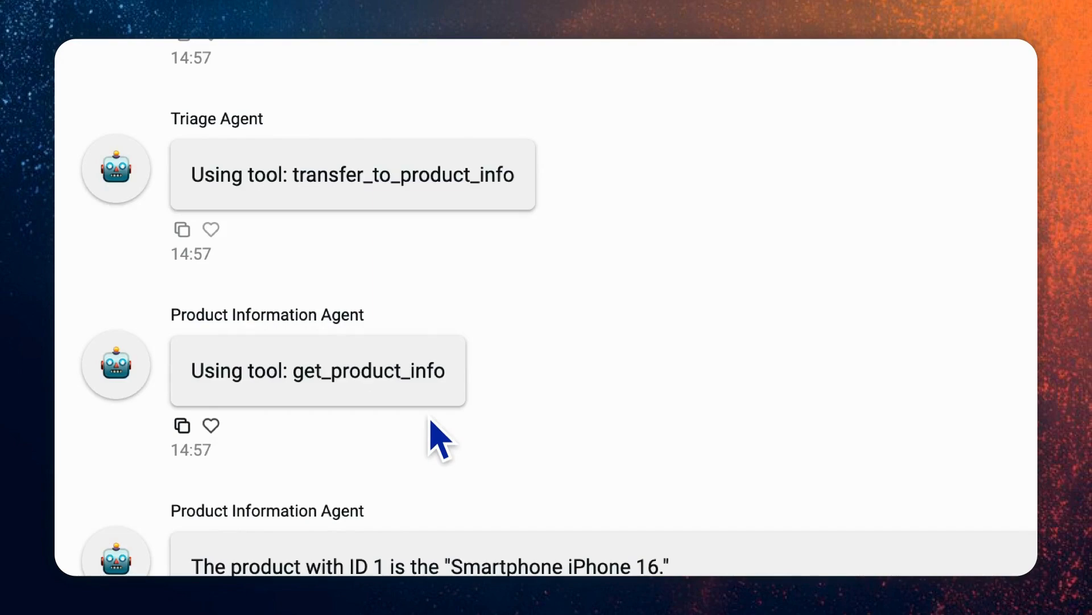
pyautogui.scroll(-3)
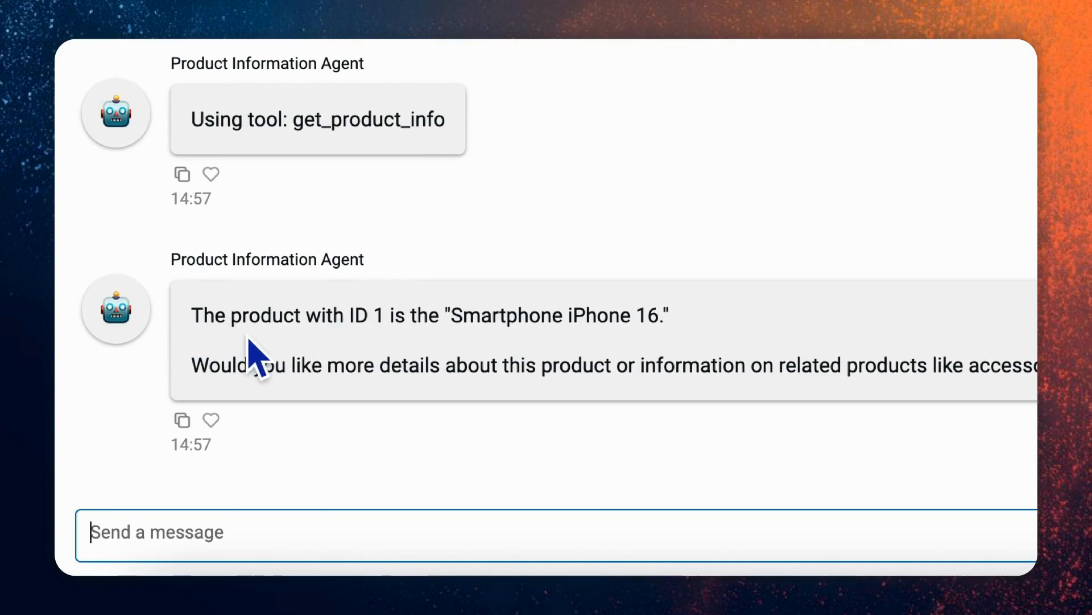
pyautogui.moveTo(483, 310)
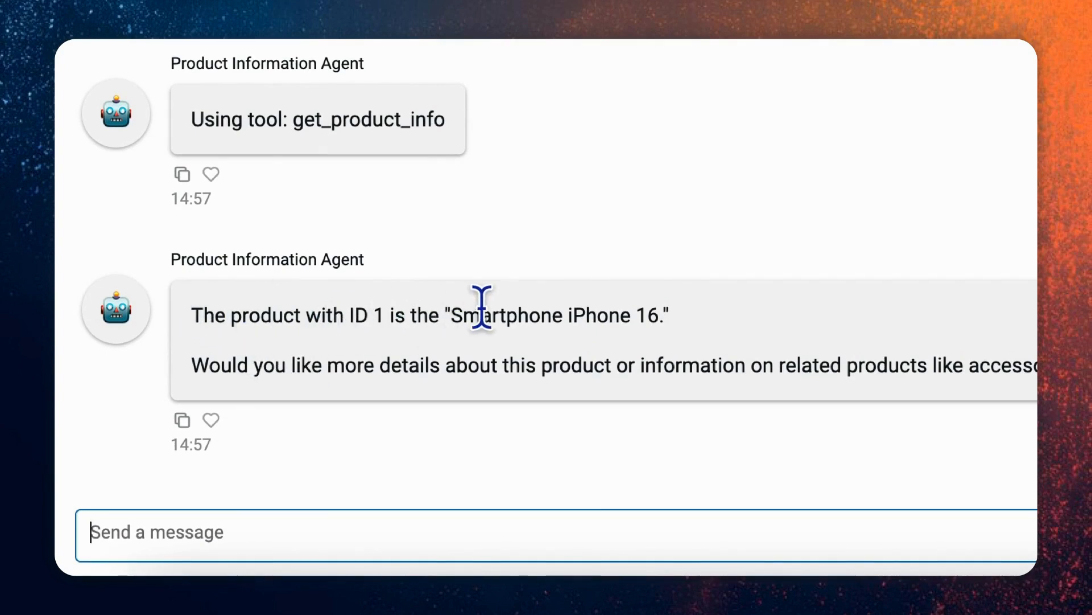